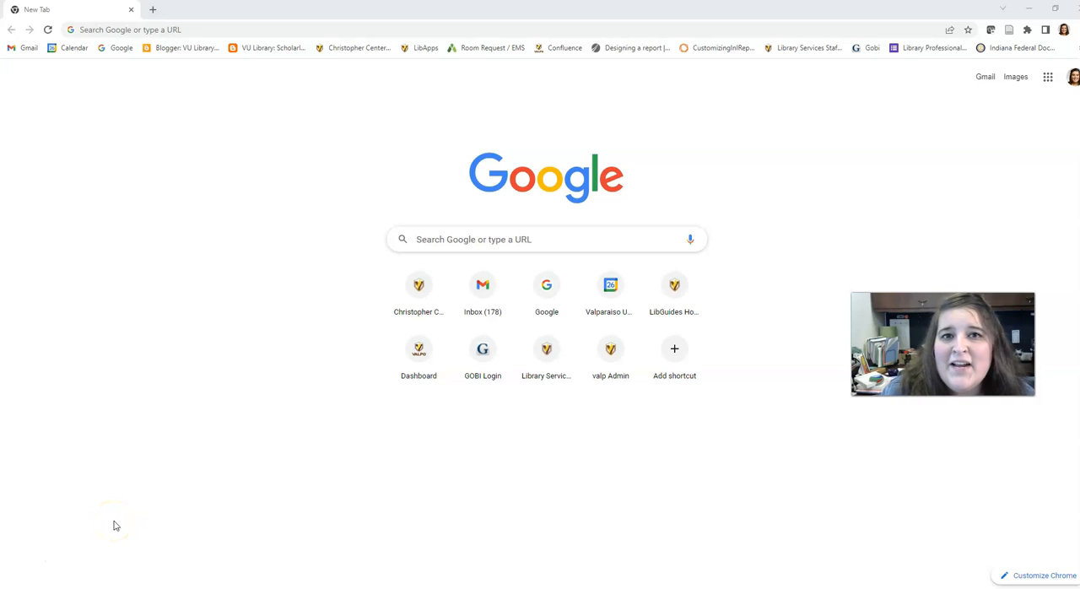
pyautogui.moveTo(83, 496)
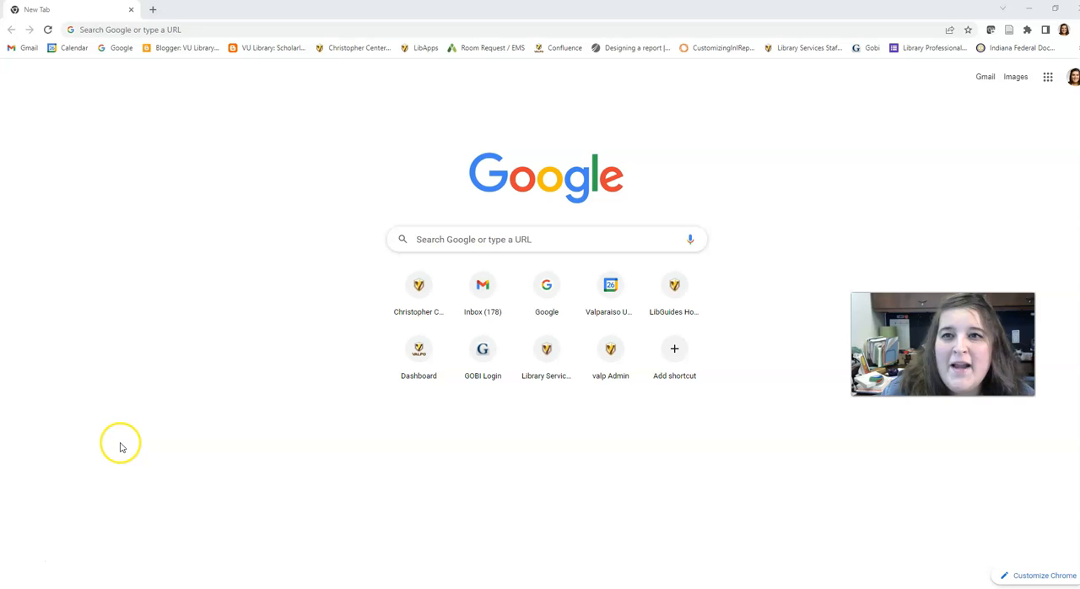
pyautogui.moveTo(105, 459)
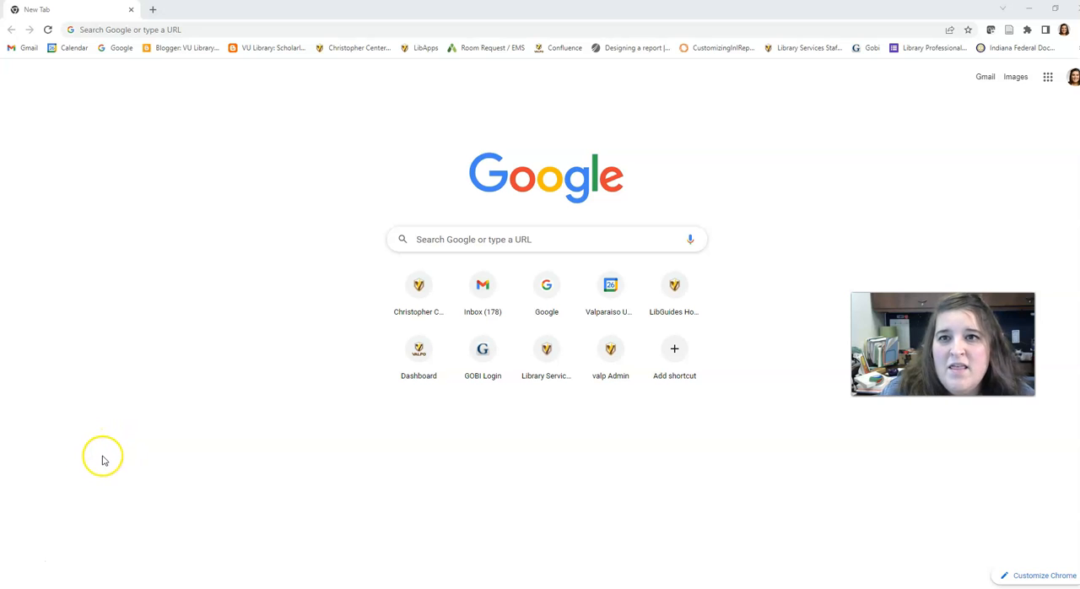
pyautogui.moveTo(166, 400)
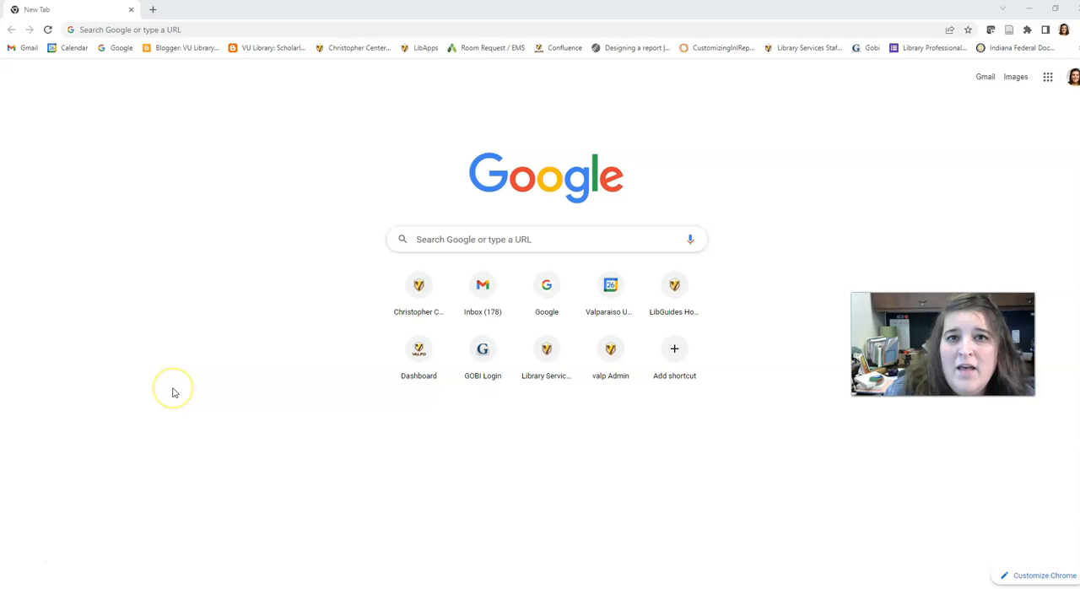
pyautogui.moveTo(176, 392)
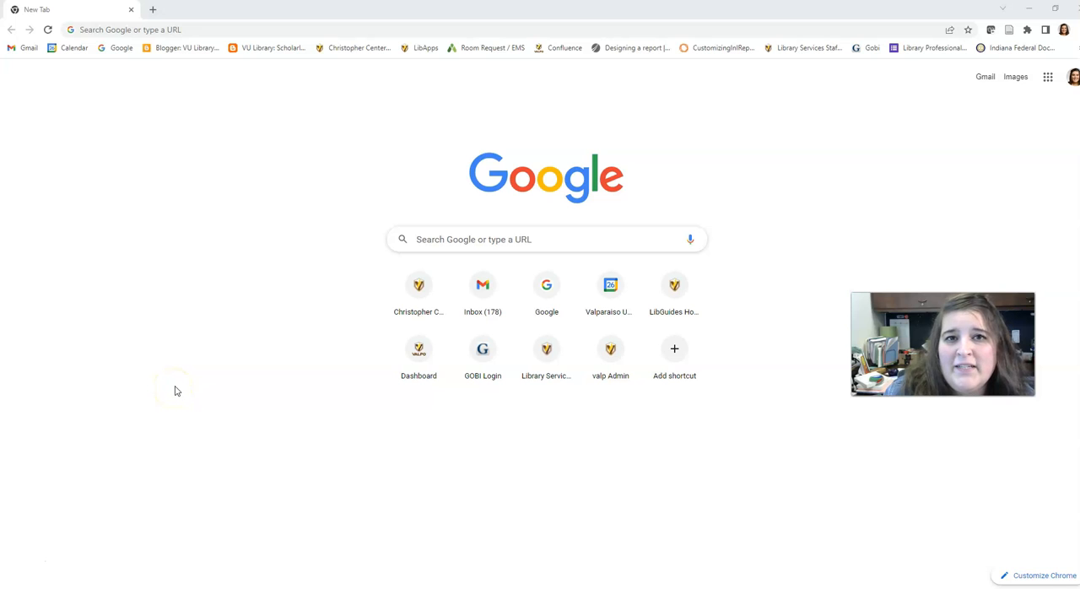
pyautogui.moveTo(182, 386)
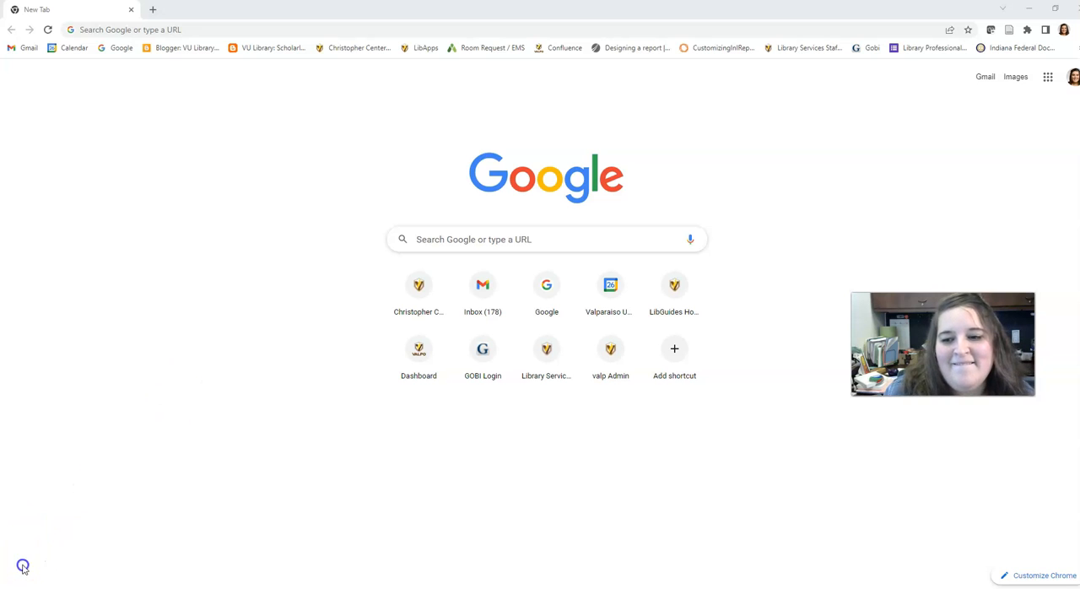
# Go to library.valpo.edu to load the Christopher Center Library homepage
pyautogui.click(135, 31)
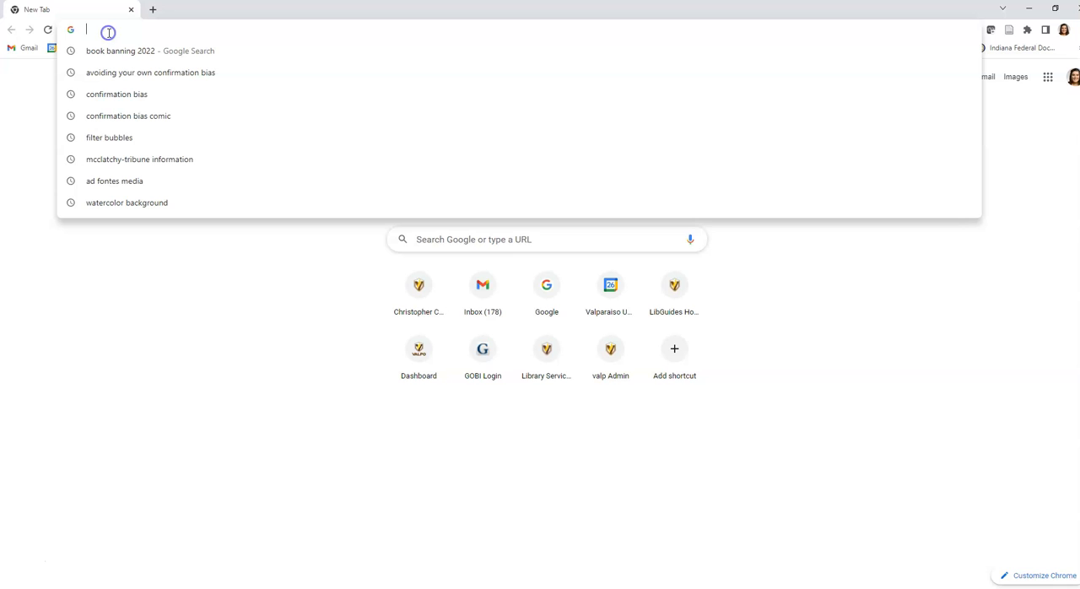
pyautogui.write('library.valpo.edu')
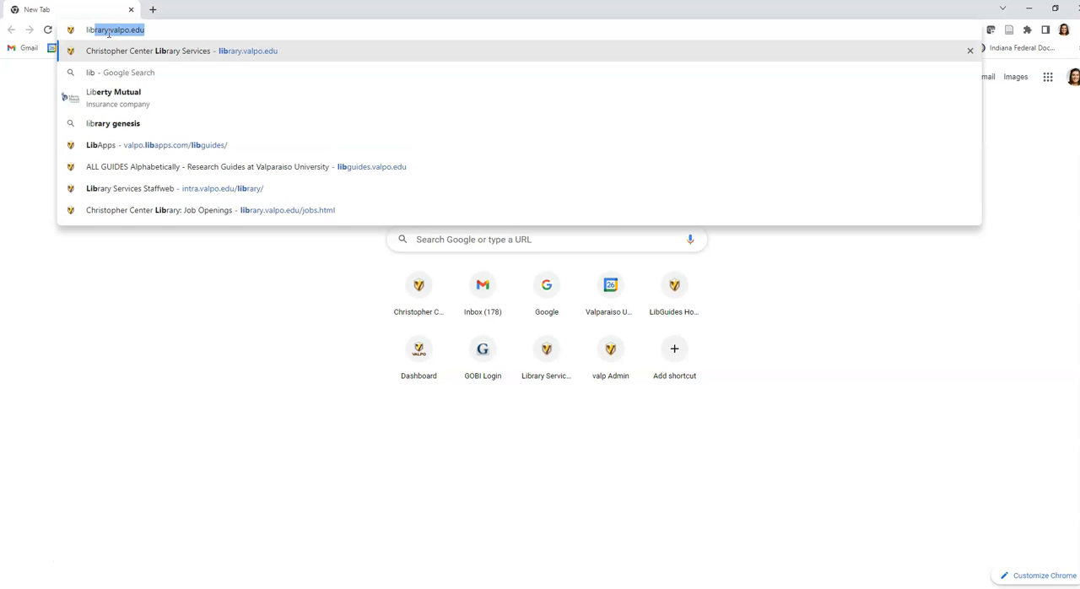
pyautogui.write('library.valpo.edu')
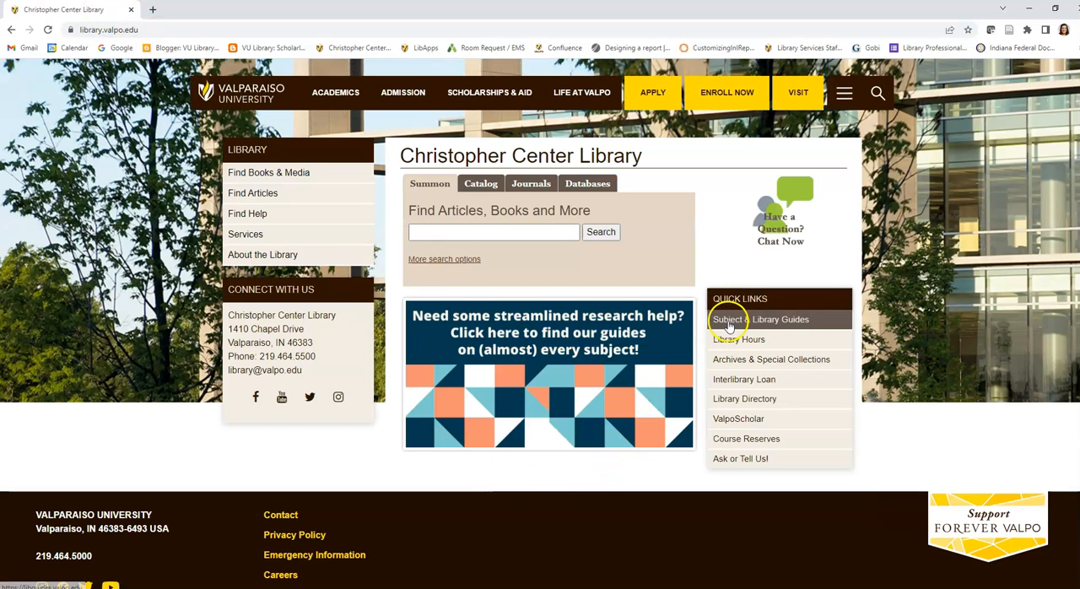
# From Subject & Library Guides, locate and enter the Education Resources guide
pyautogui.click(745, 321)
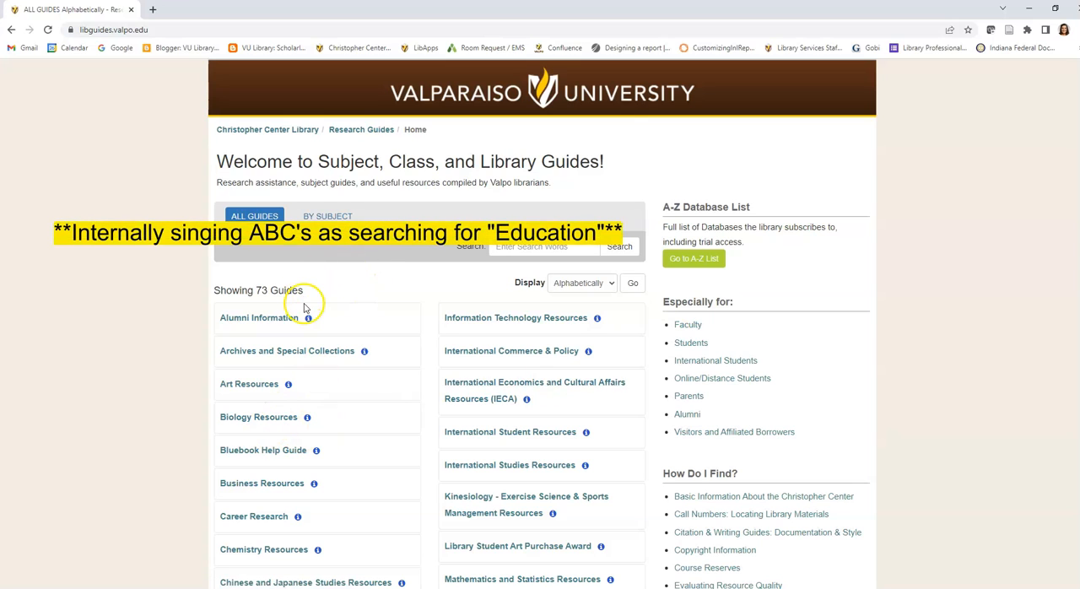
pyautogui.scroll(-3)
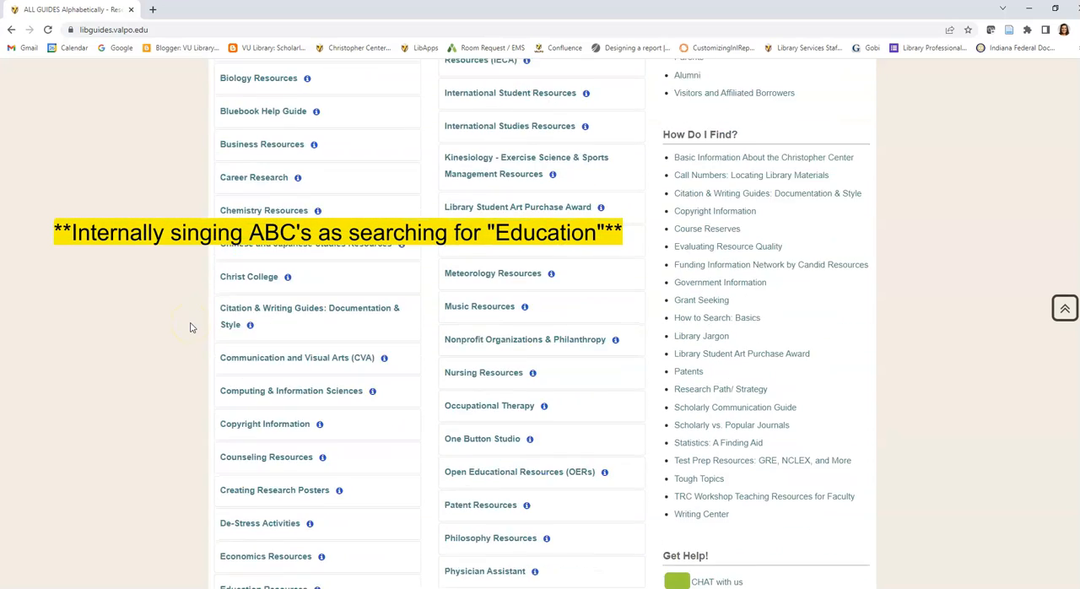
pyautogui.scroll(-3)
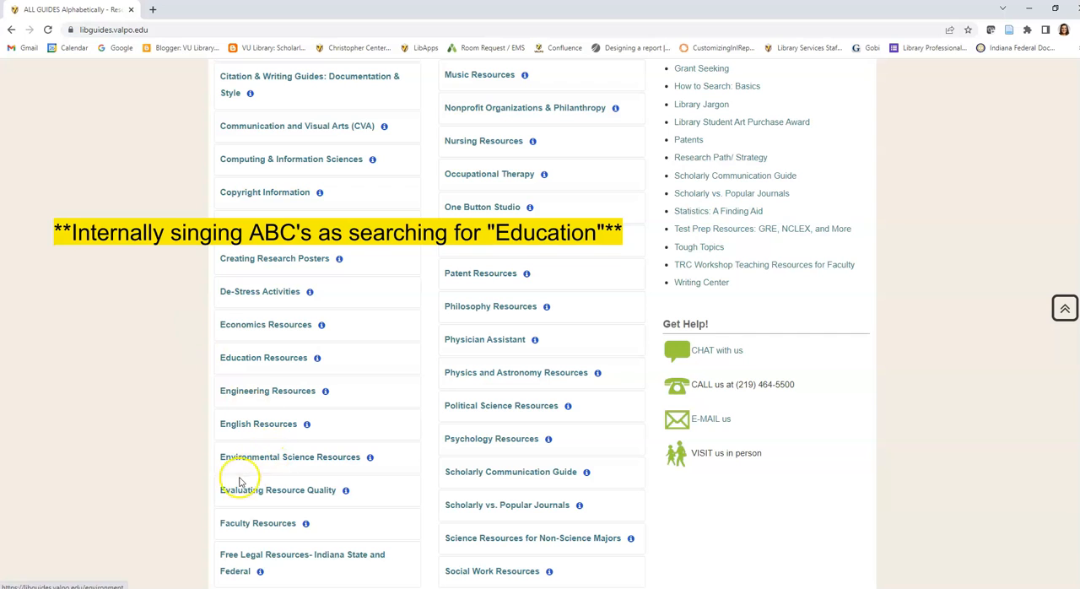
pyautogui.click(263, 357)
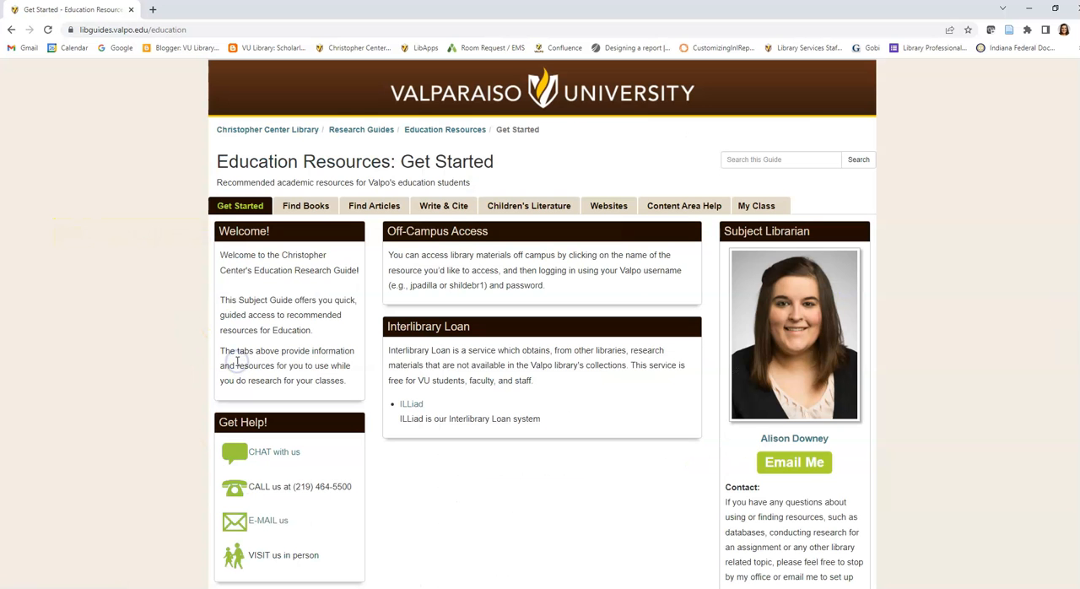
pyautogui.moveTo(766, 206)
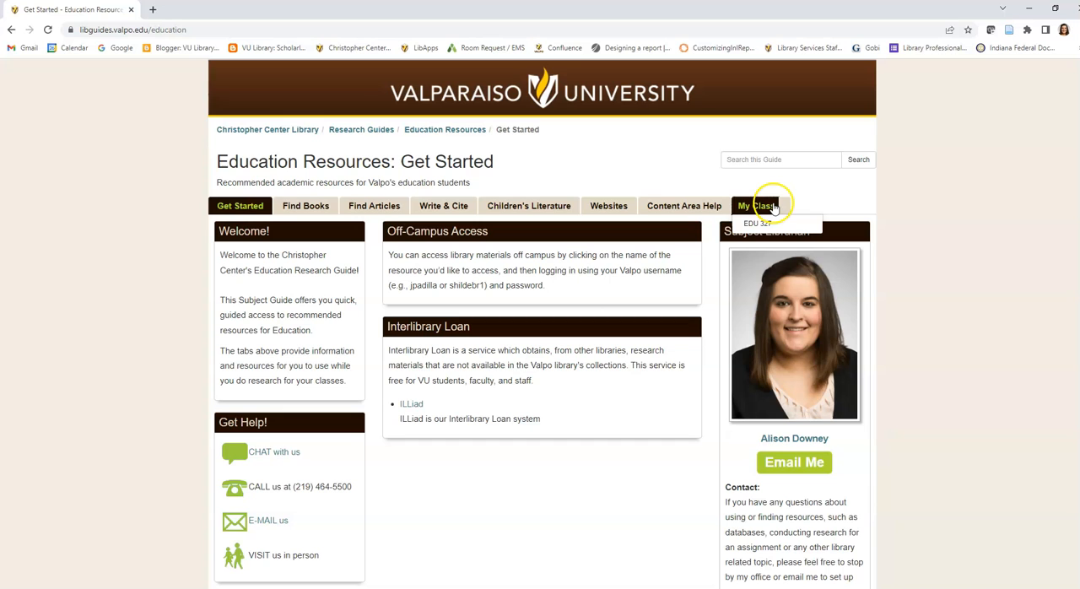
# Choose EDU 327 from the guide's My Class pages
pyautogui.click(762, 222)
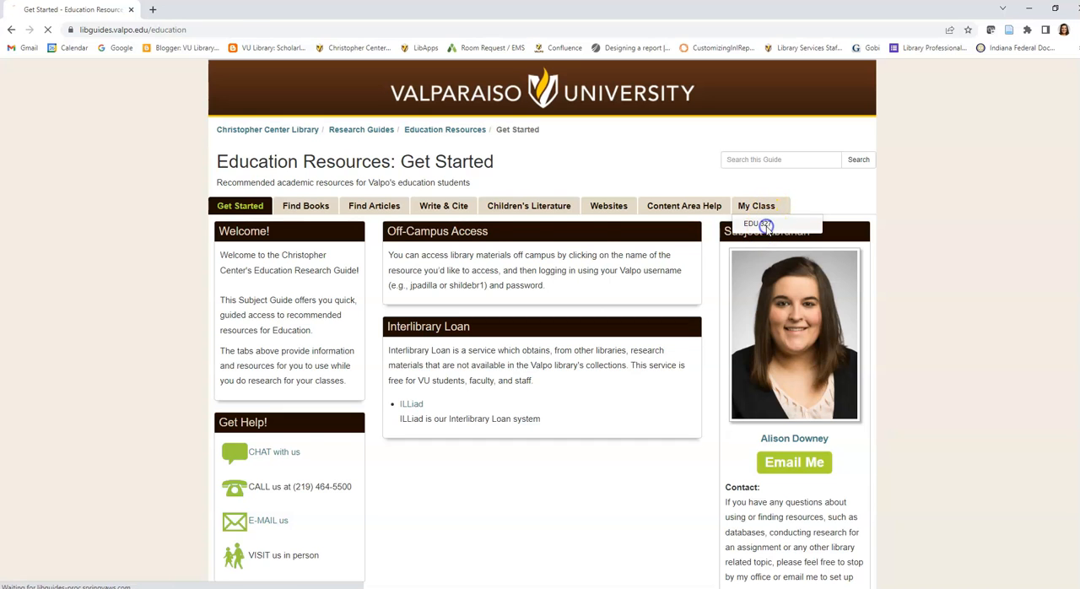
pyautogui.click(756, 222)
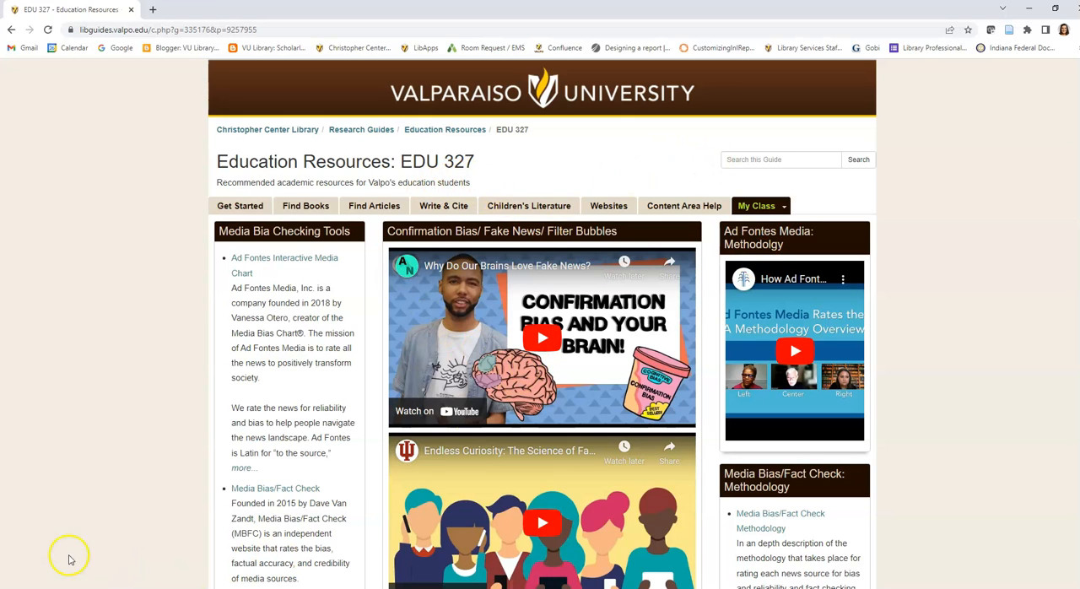
pyautogui.moveTo(257, 263)
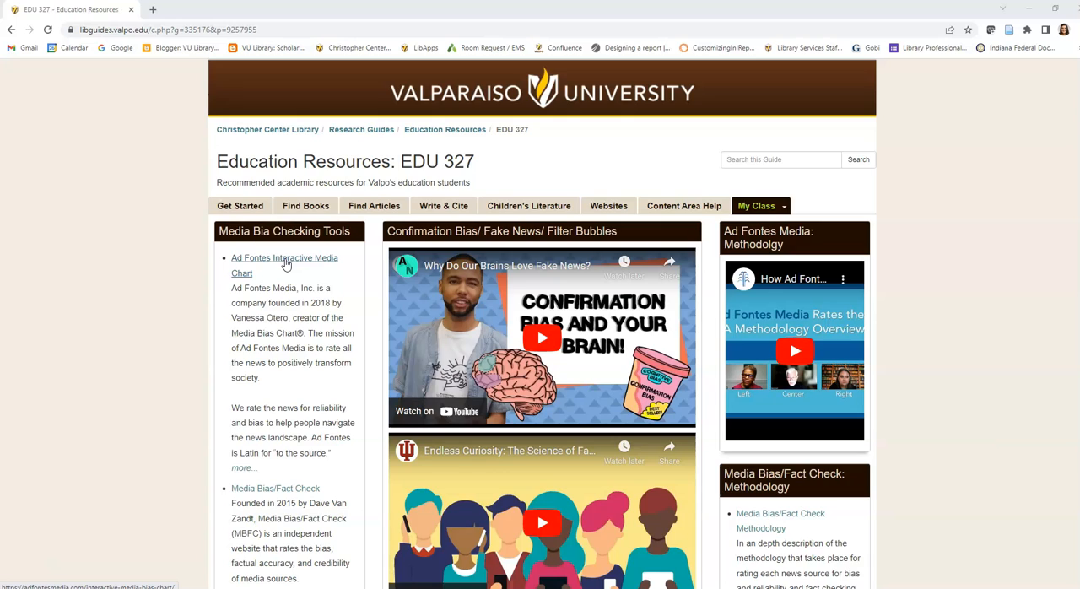
# Follow the guide's Ad Fontes Interactive Media Chart link and bring the plotted chart into view
pyautogui.click(283, 256)
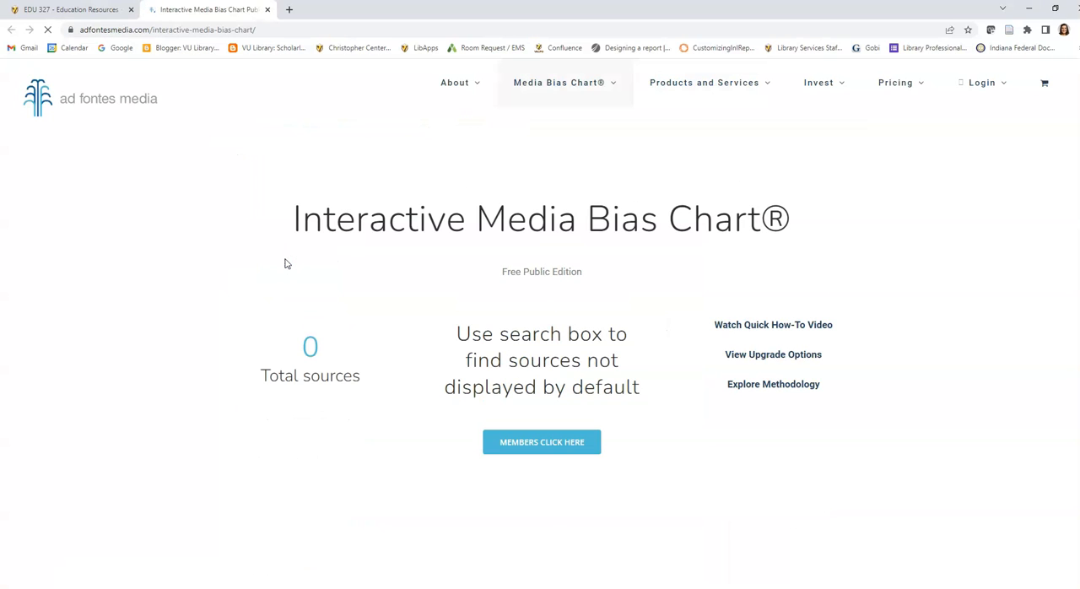
pyautogui.scroll(-3)
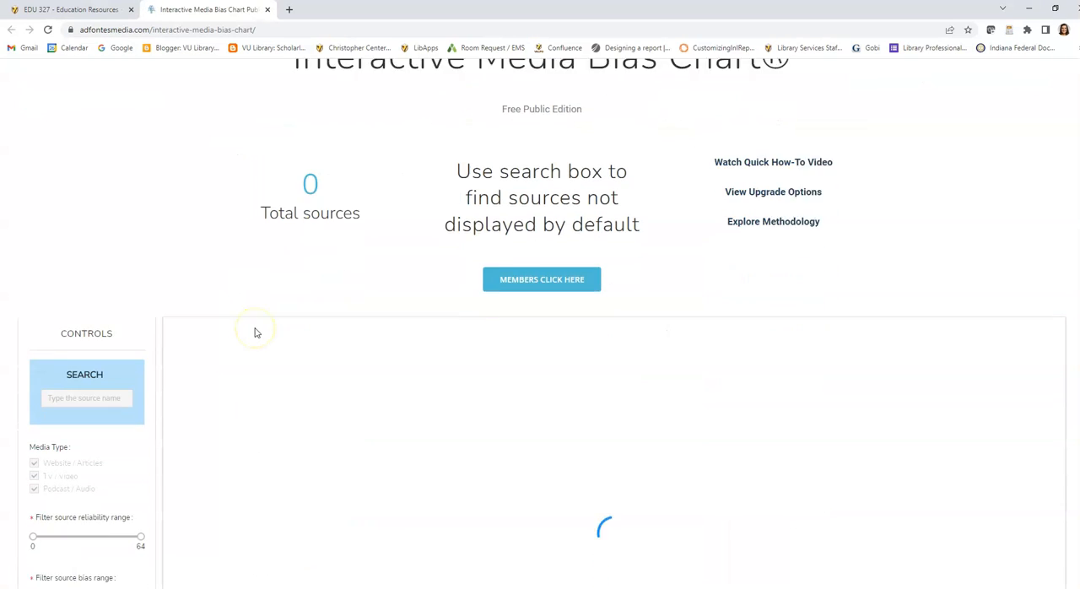
pyautogui.scroll(-3)
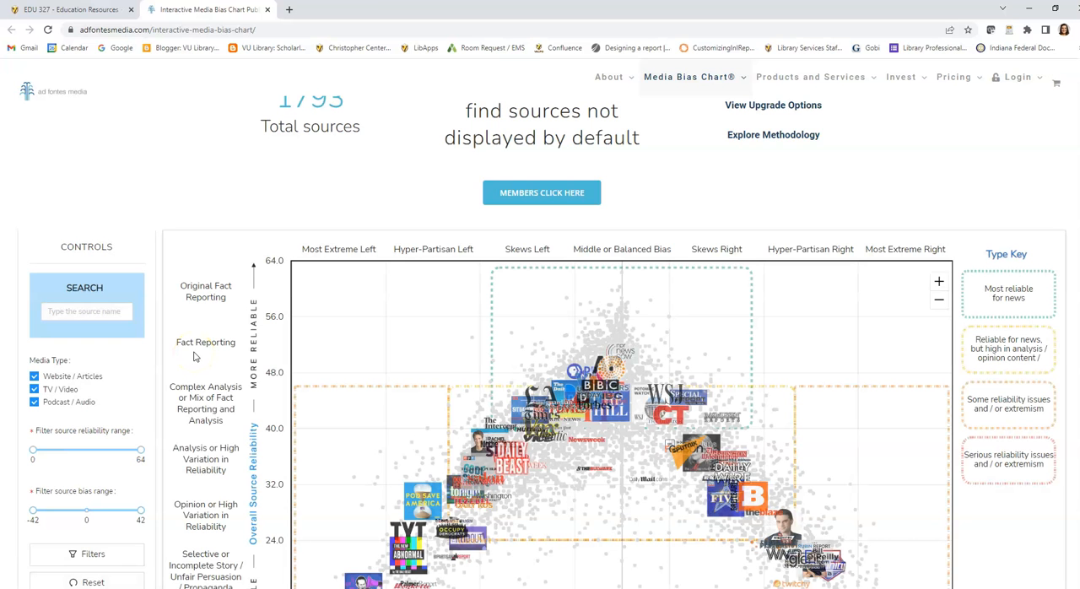
pyautogui.scroll(-3)
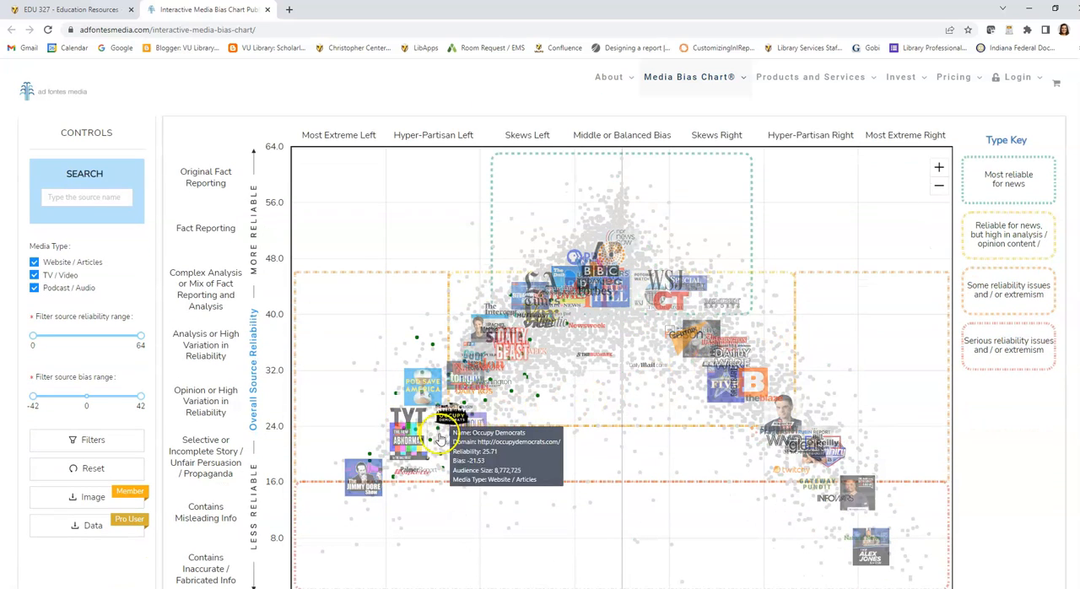
pyautogui.moveTo(14, 188)
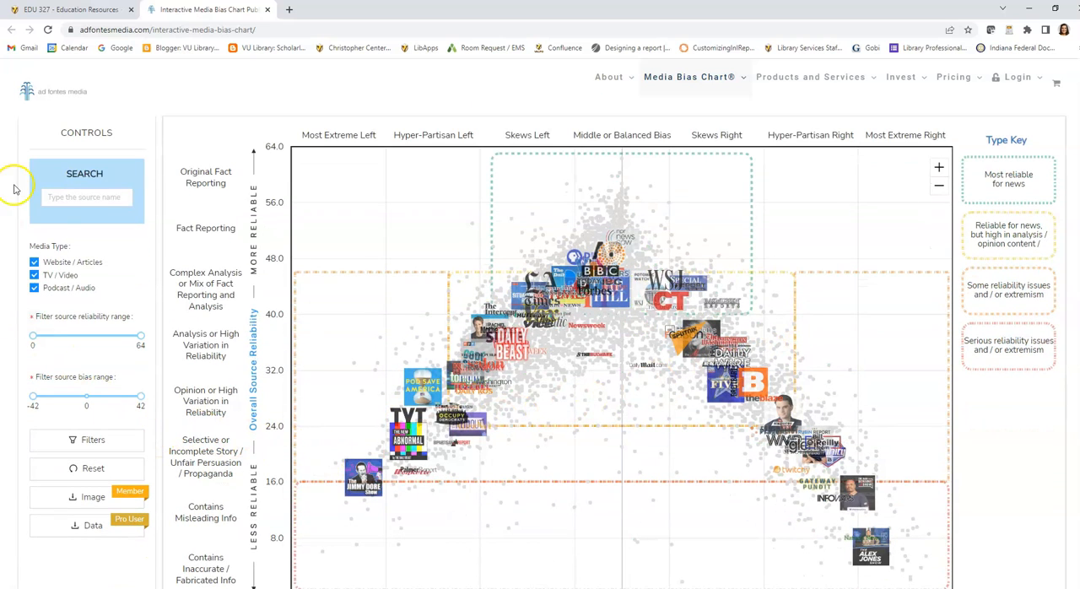
# Filter the chart to USA Today via the Controls search box, then return to the EDU 327 tab
pyautogui.click(86, 196)
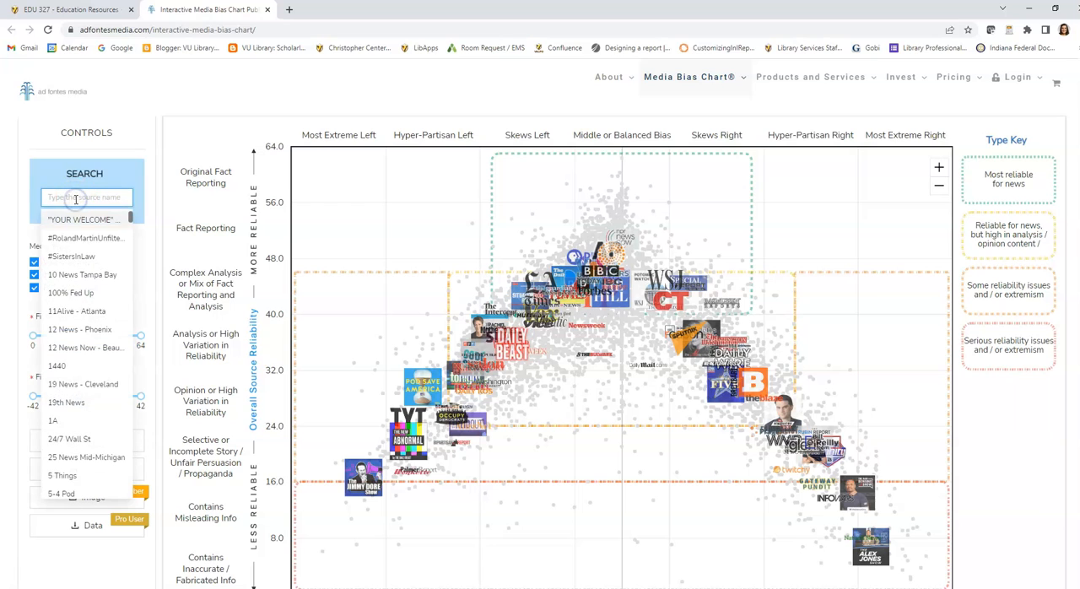
pyautogui.write('us')
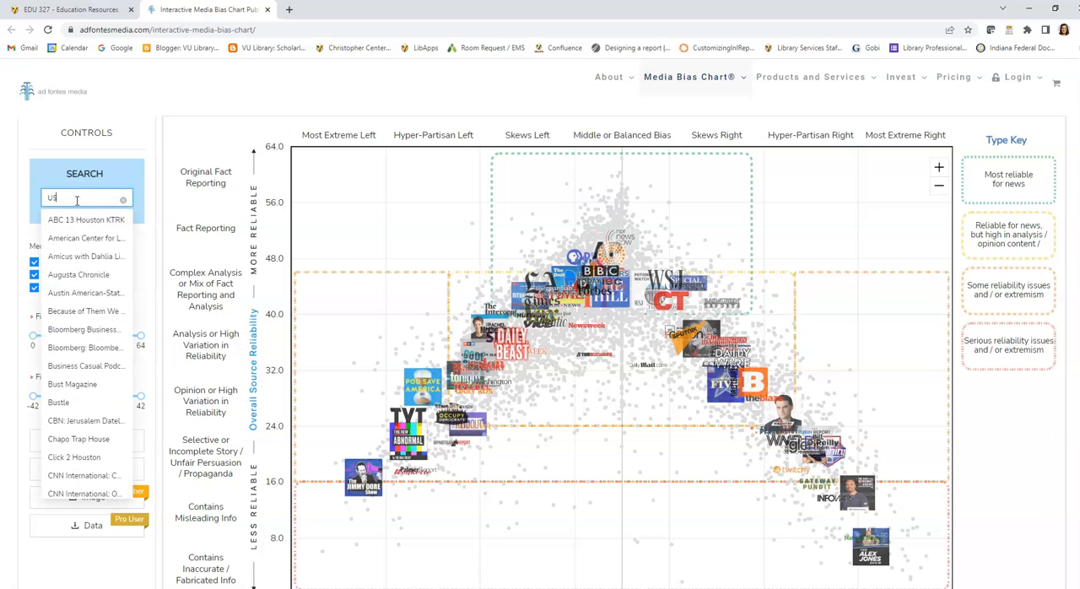
pyautogui.write('SA Today')
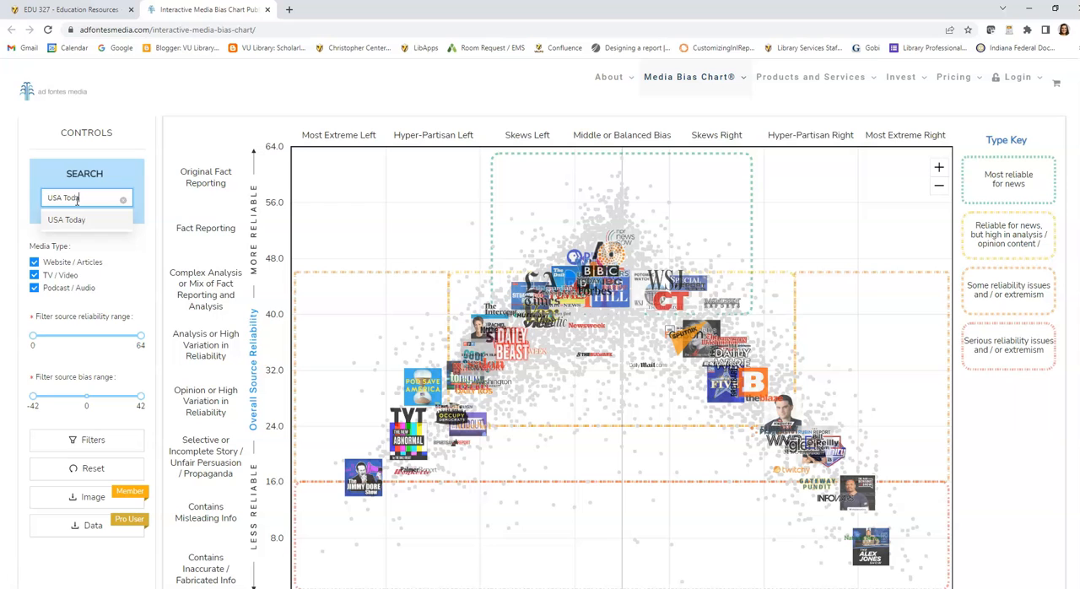
pyautogui.click(68, 219)
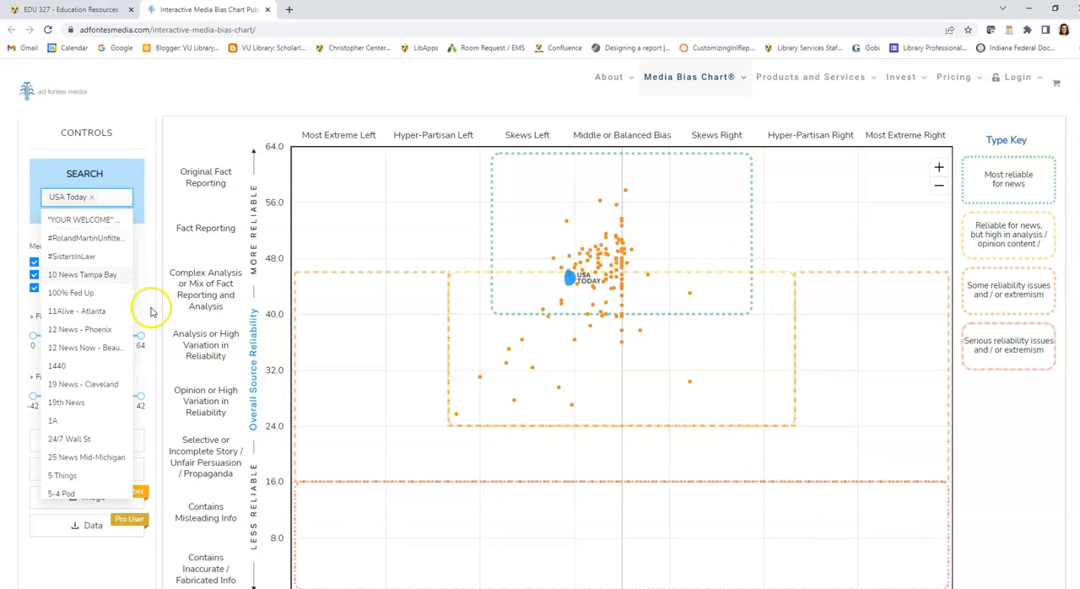
pyautogui.moveTo(520, 346)
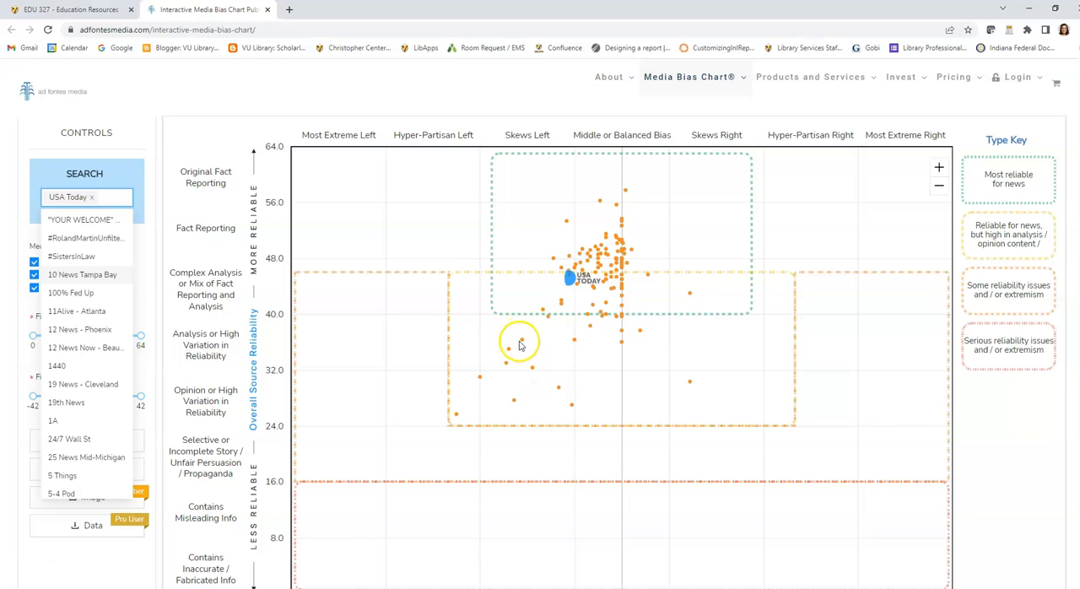
pyautogui.moveTo(454, 398)
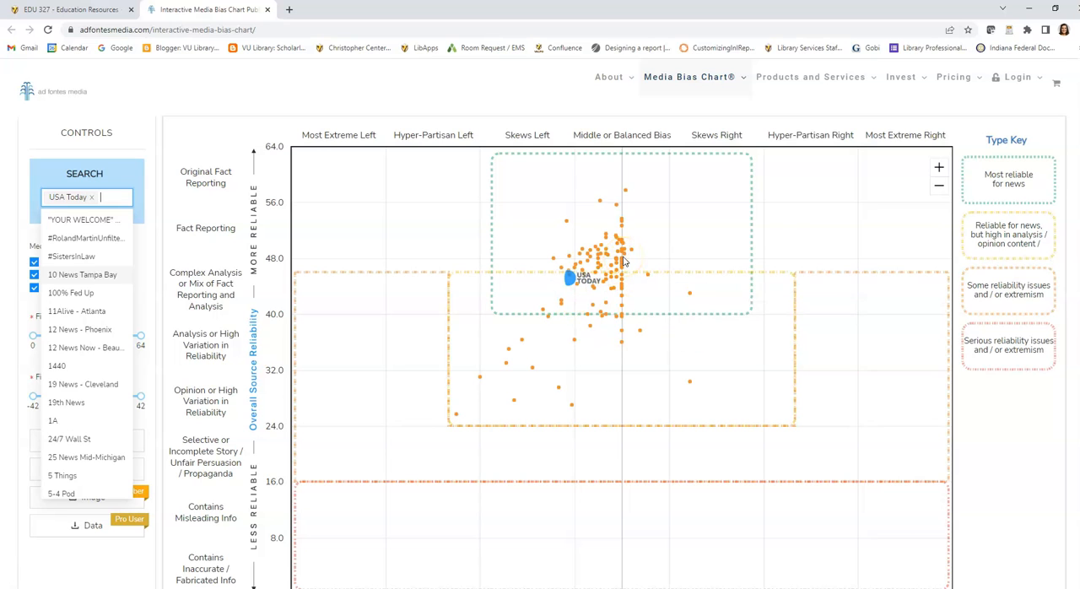
pyautogui.moveTo(506, 233)
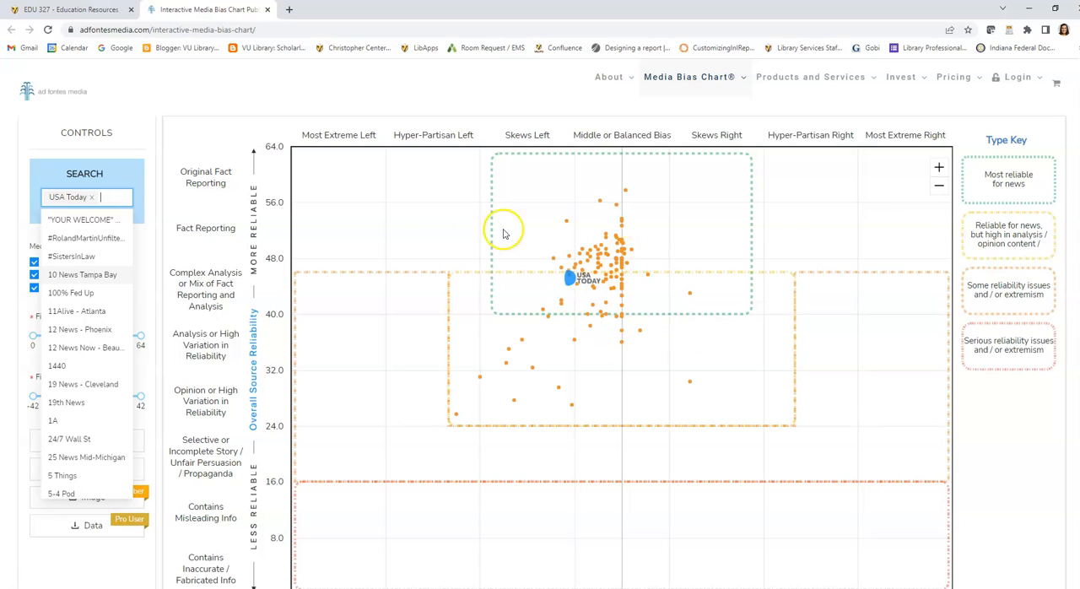
pyautogui.click(68, 14)
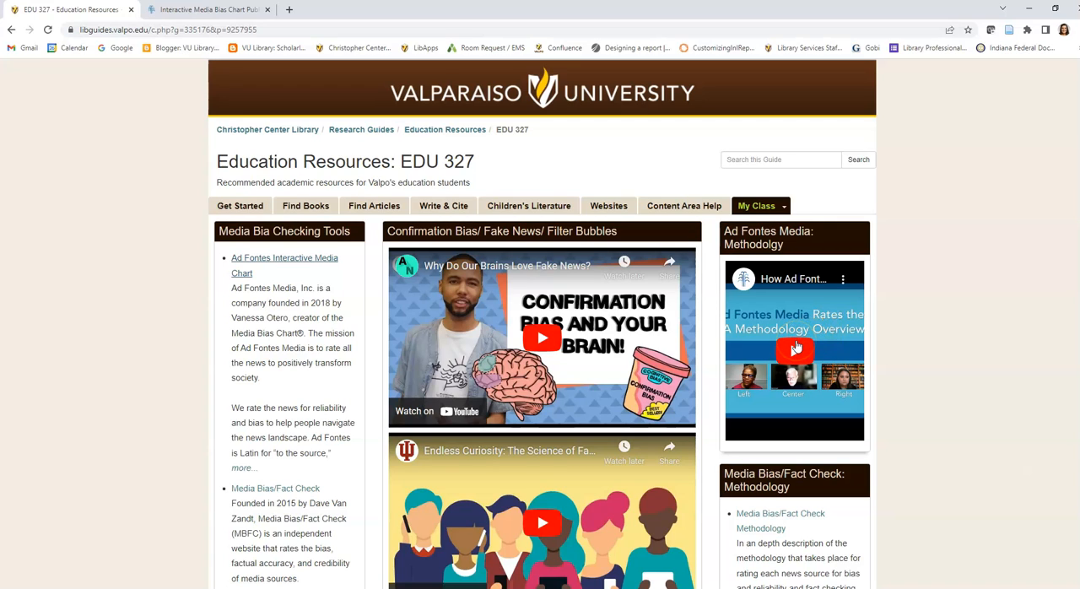
pyautogui.moveTo(793, 351)
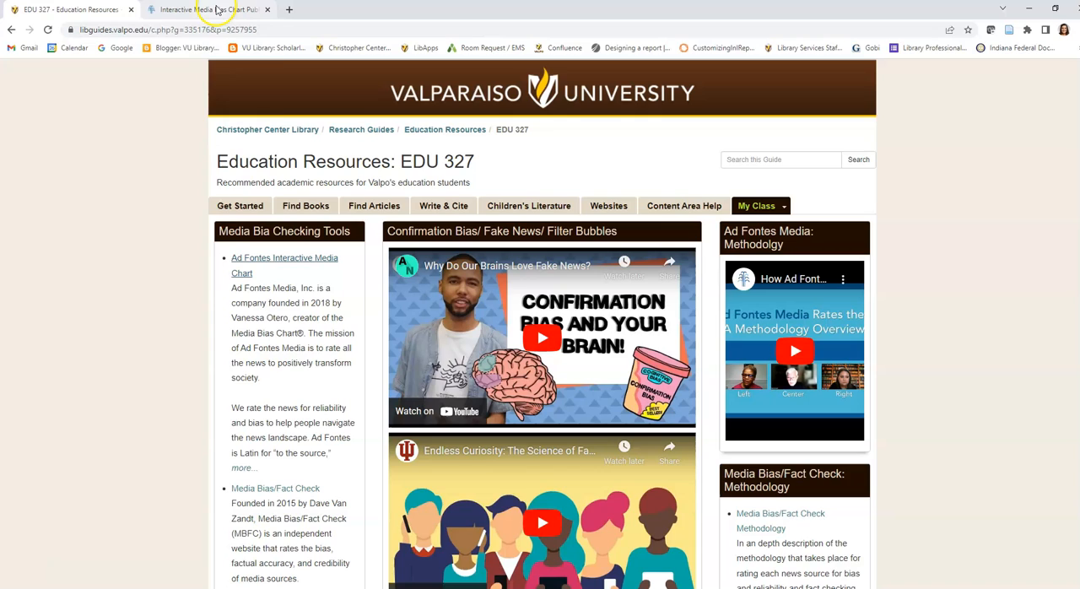
pyautogui.moveTo(226, 10)
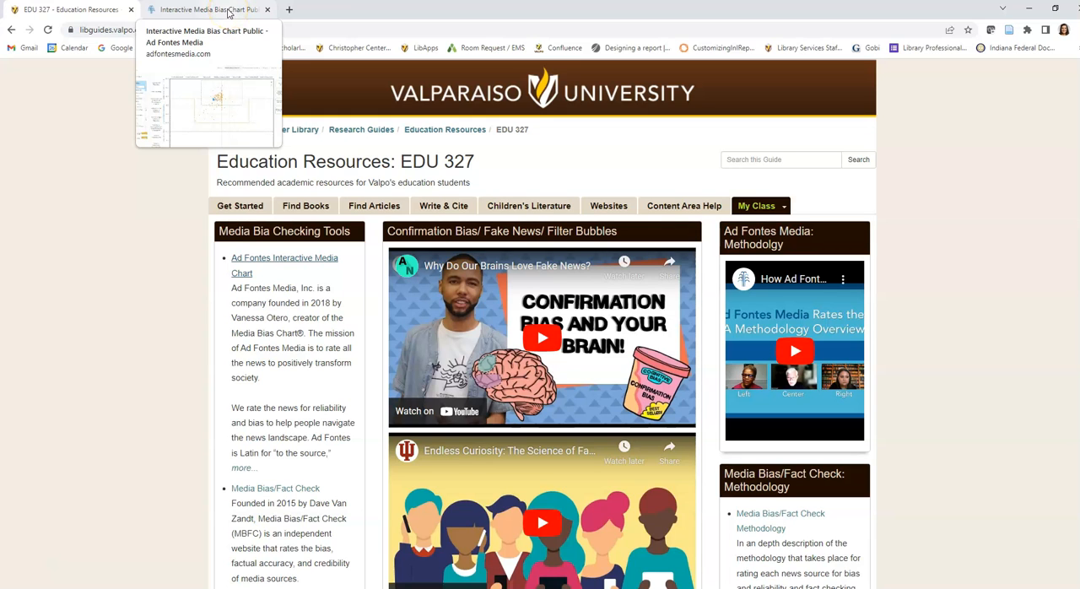
# Switch to the Interactive Media Bias Chart tab and review USA Today's reliability and bias placement
pyautogui.click(206, 10)
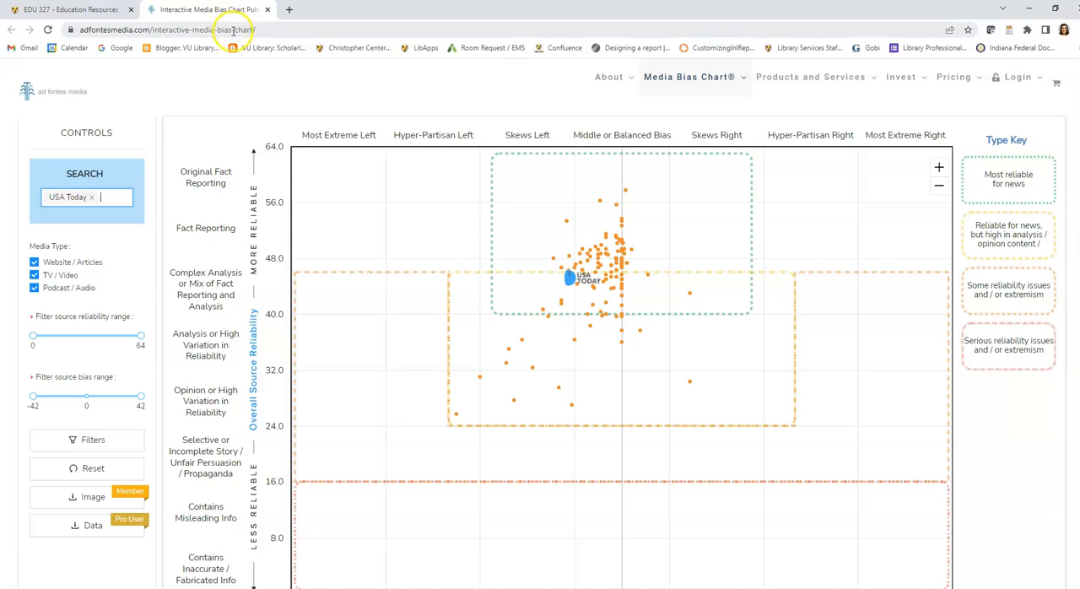
pyautogui.moveTo(353, 351)
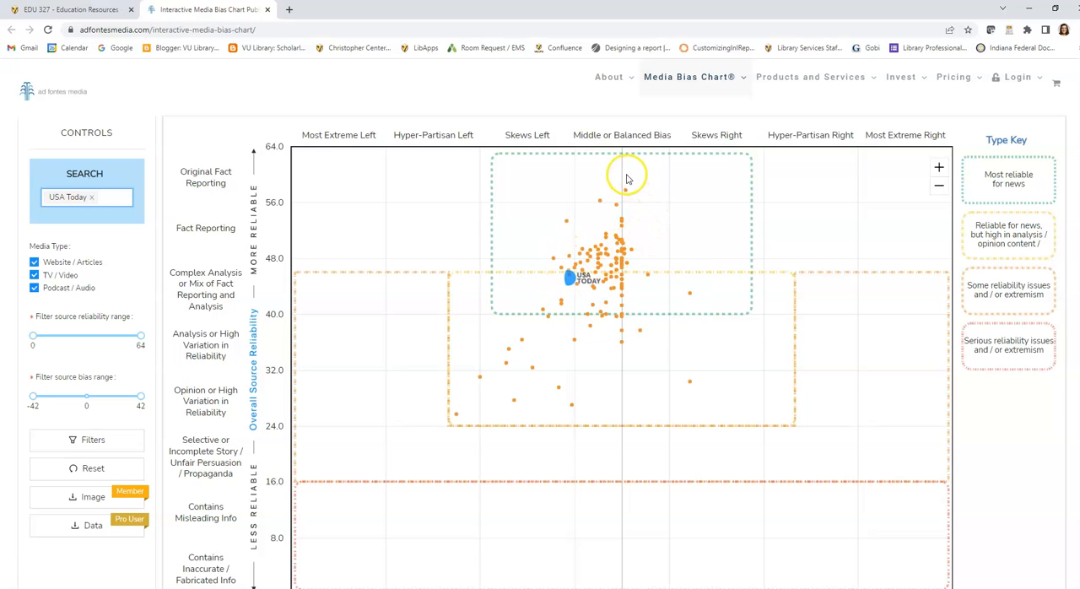
pyautogui.moveTo(503, 294)
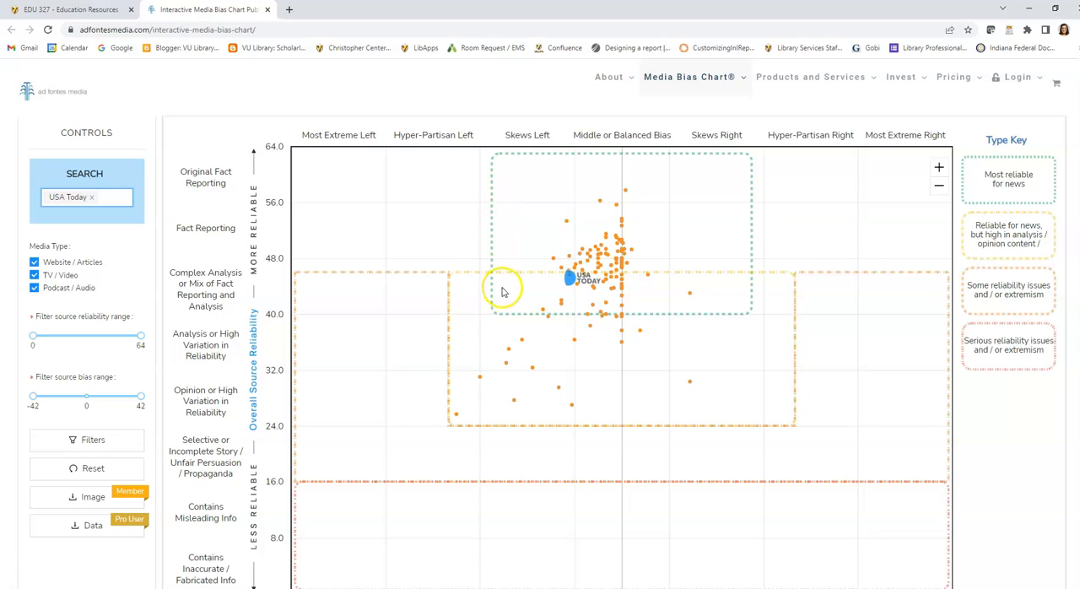
pyautogui.moveTo(718, 312)
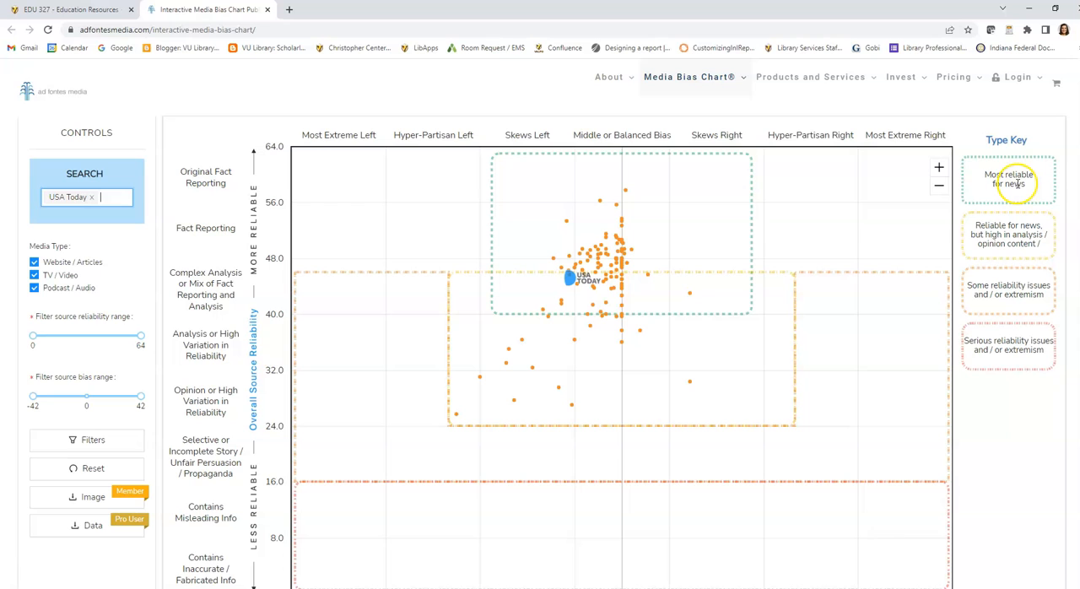
pyautogui.moveTo(1015, 176)
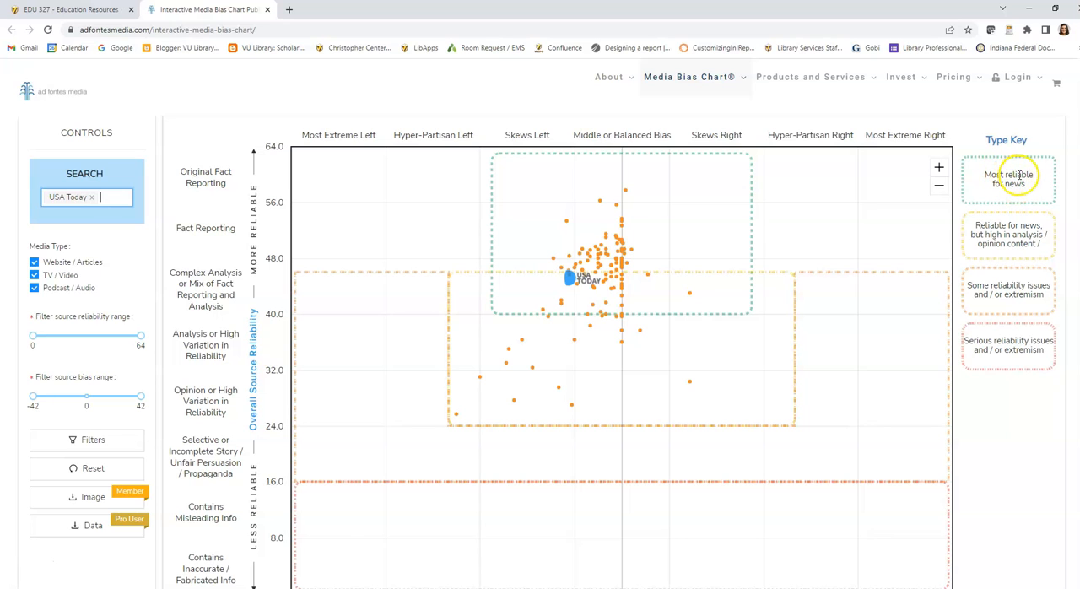
pyautogui.moveTo(1008, 234)
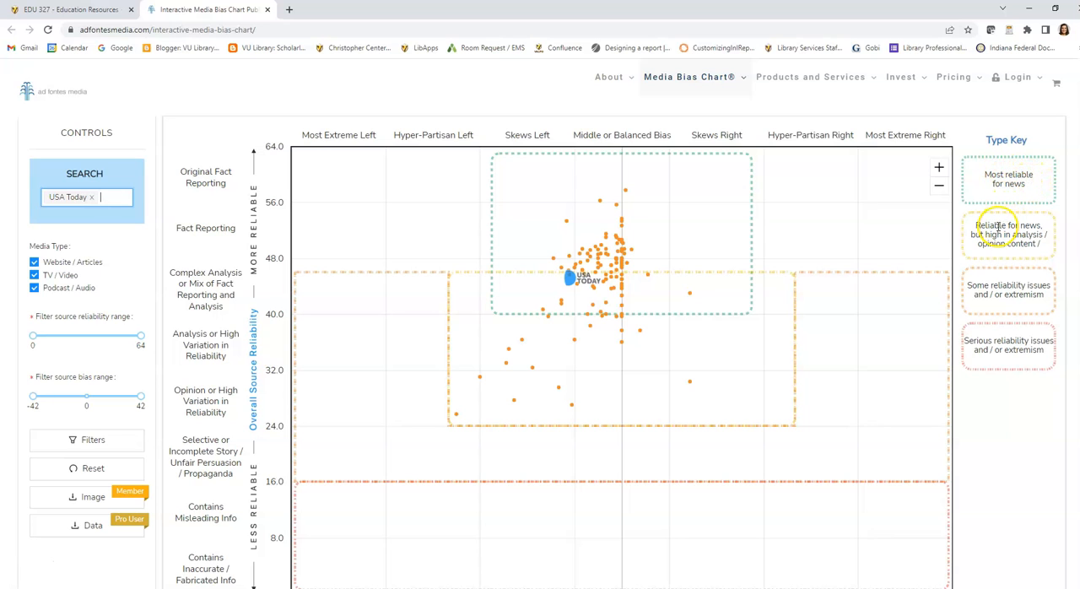
pyautogui.moveTo(992, 235)
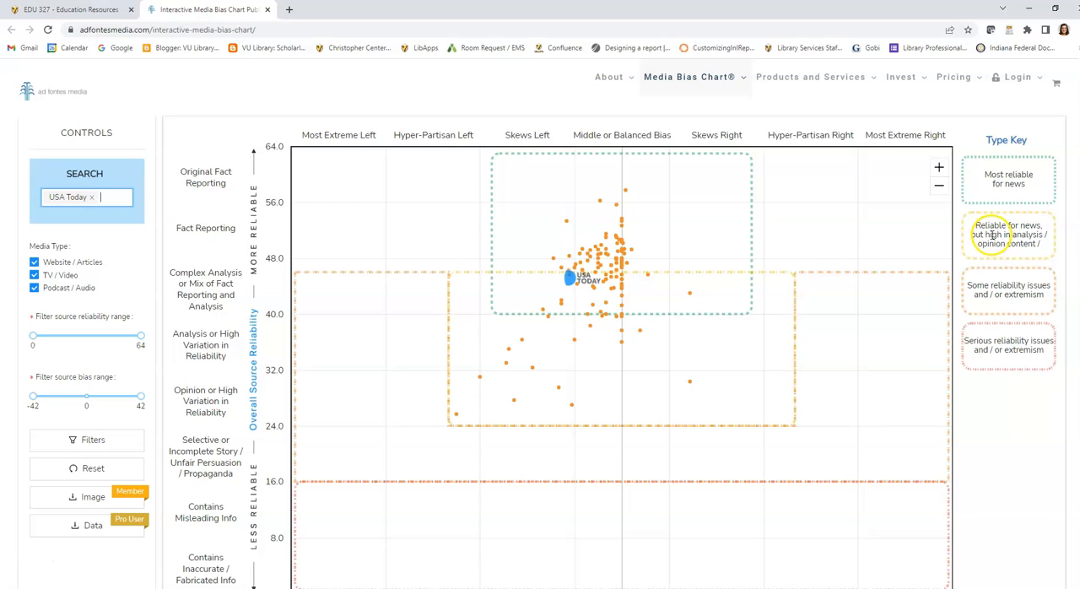
pyautogui.moveTo(1023, 257)
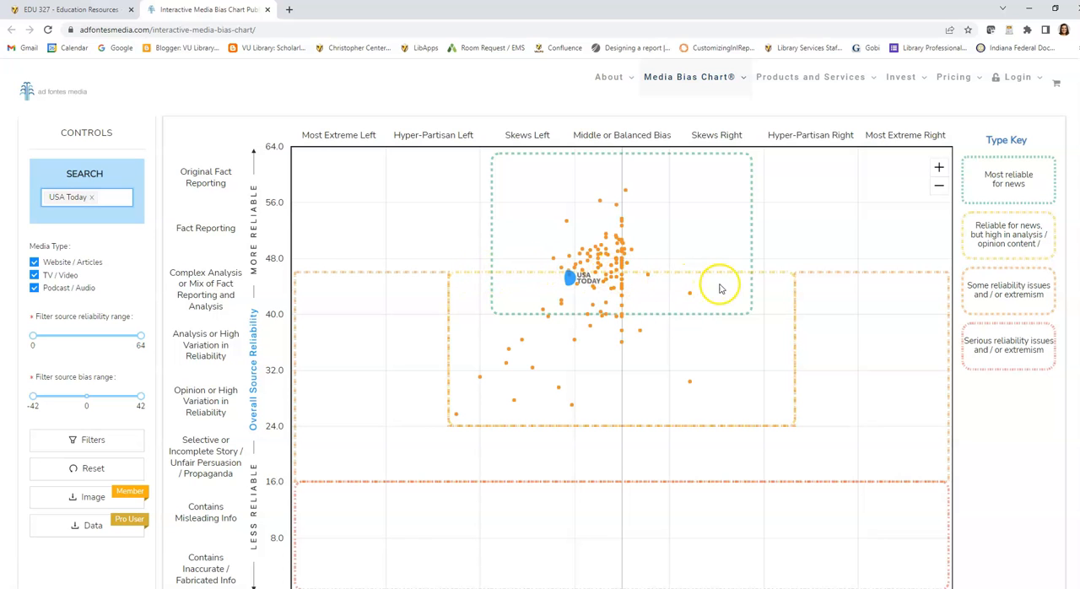
pyautogui.scroll(-3)
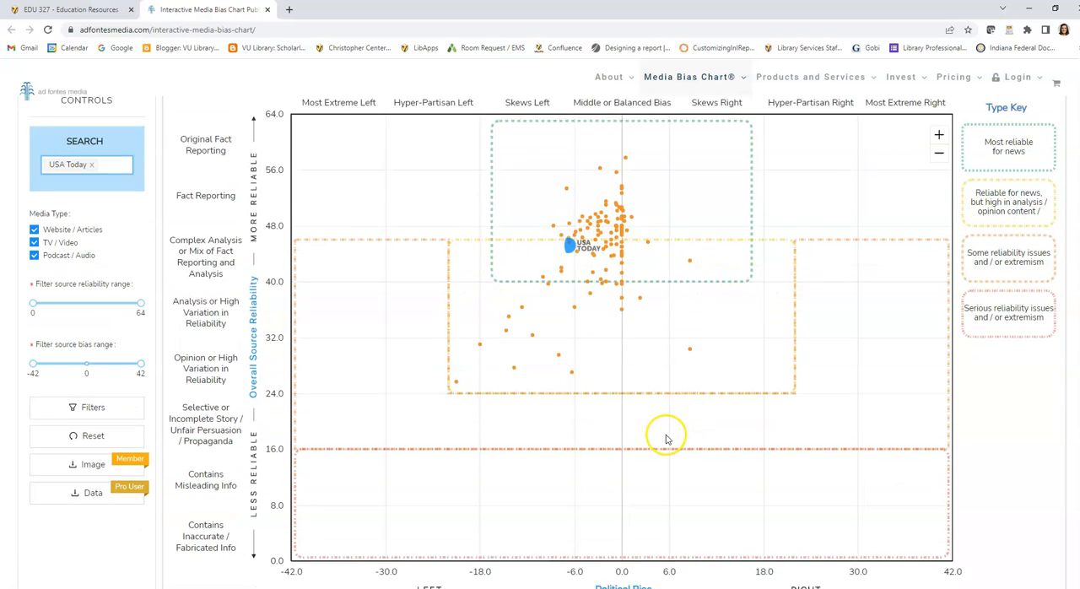
pyautogui.scroll(-3)
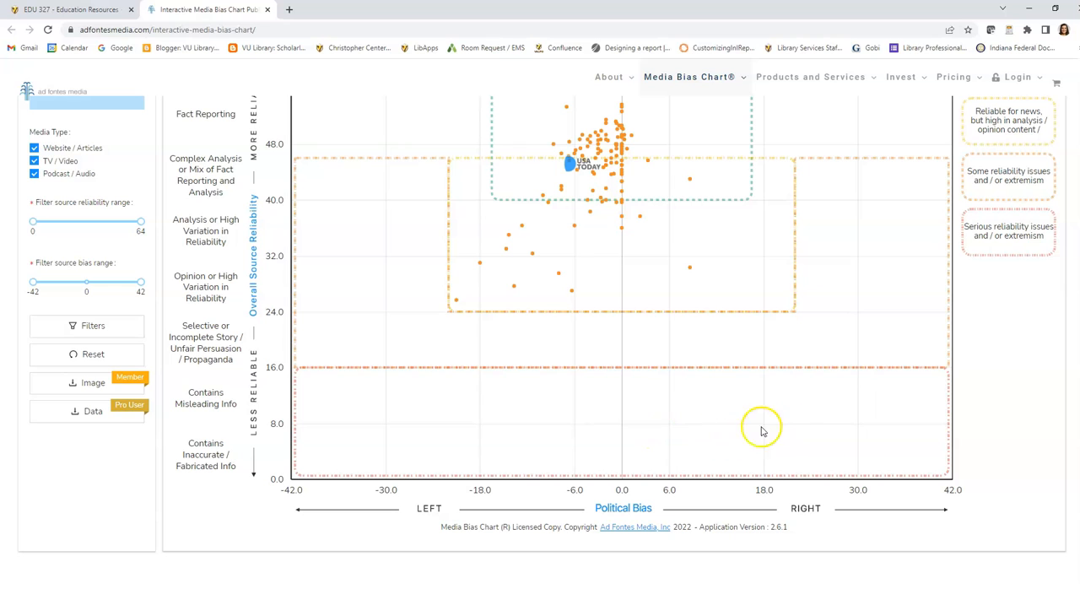
pyautogui.moveTo(699, 437)
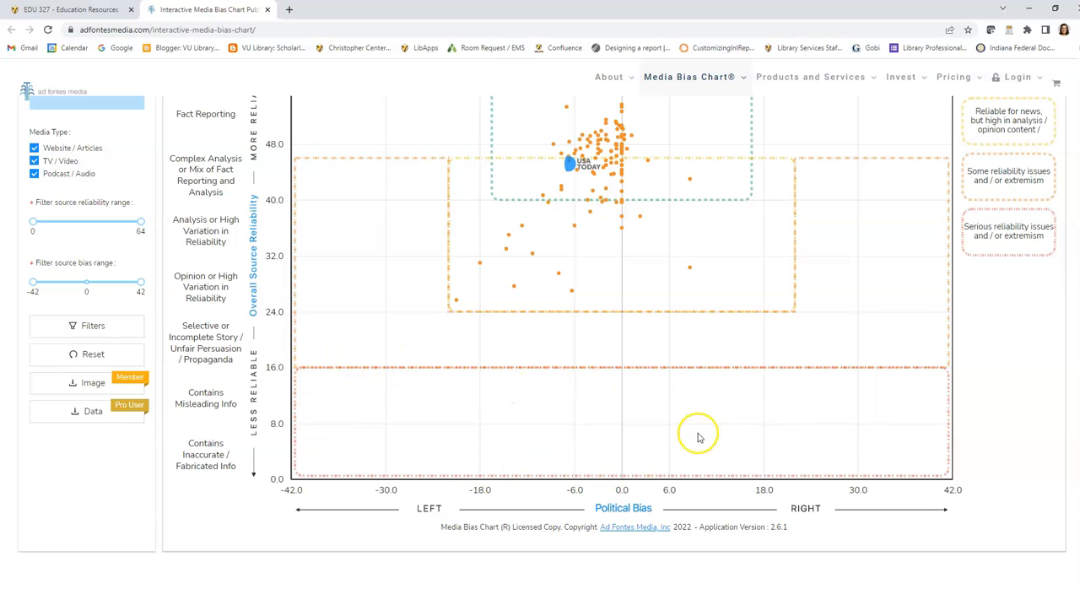
pyautogui.moveTo(712, 428)
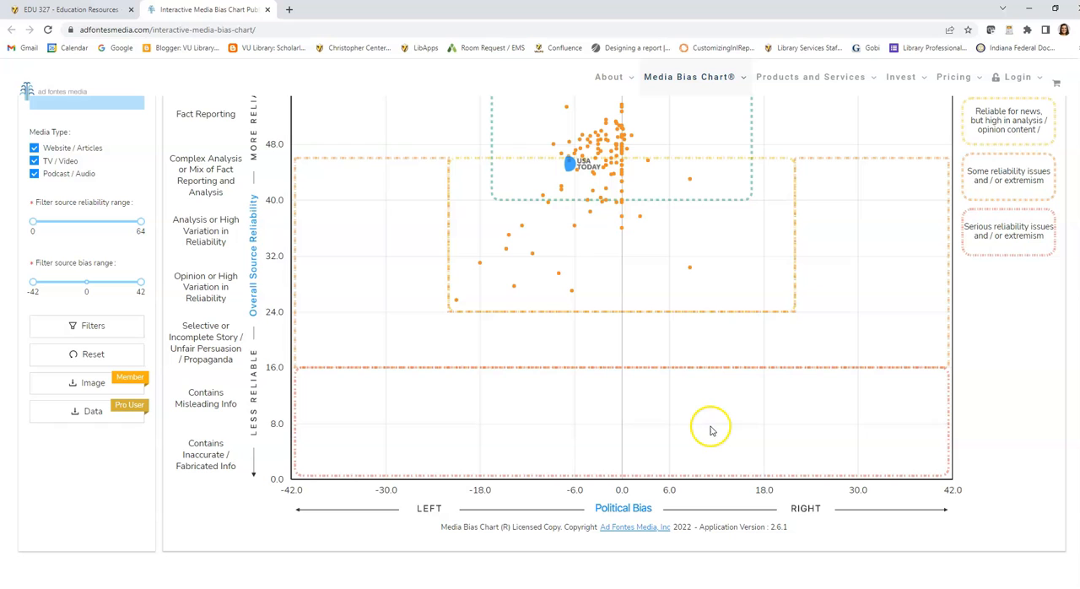
pyautogui.moveTo(719, 429)
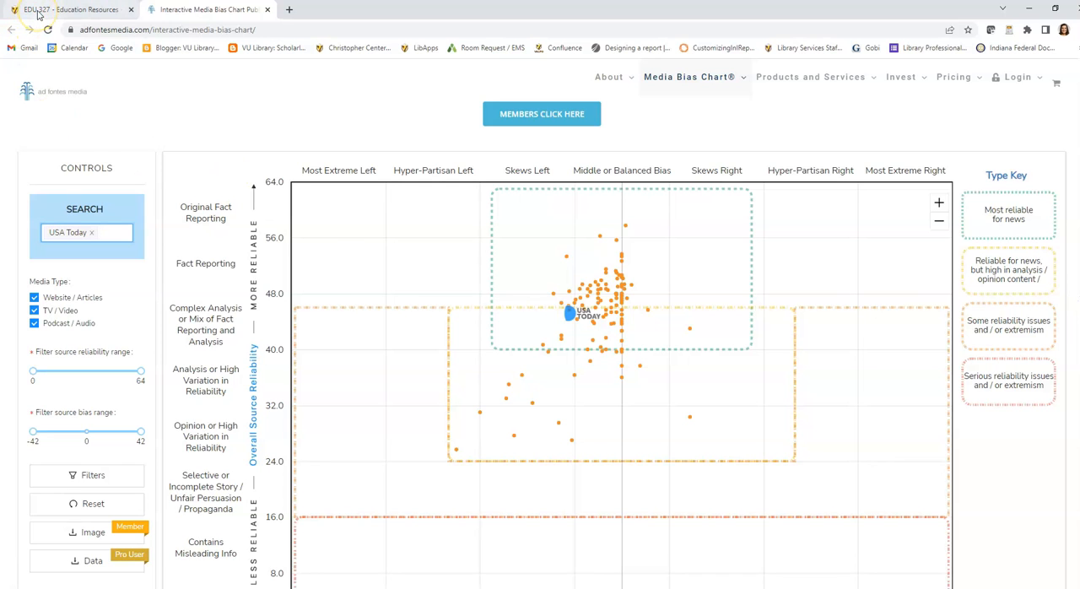
# Return to the EDU 327 guide and follow its Media Bias/Fact Check link
pyautogui.click(54, 13)
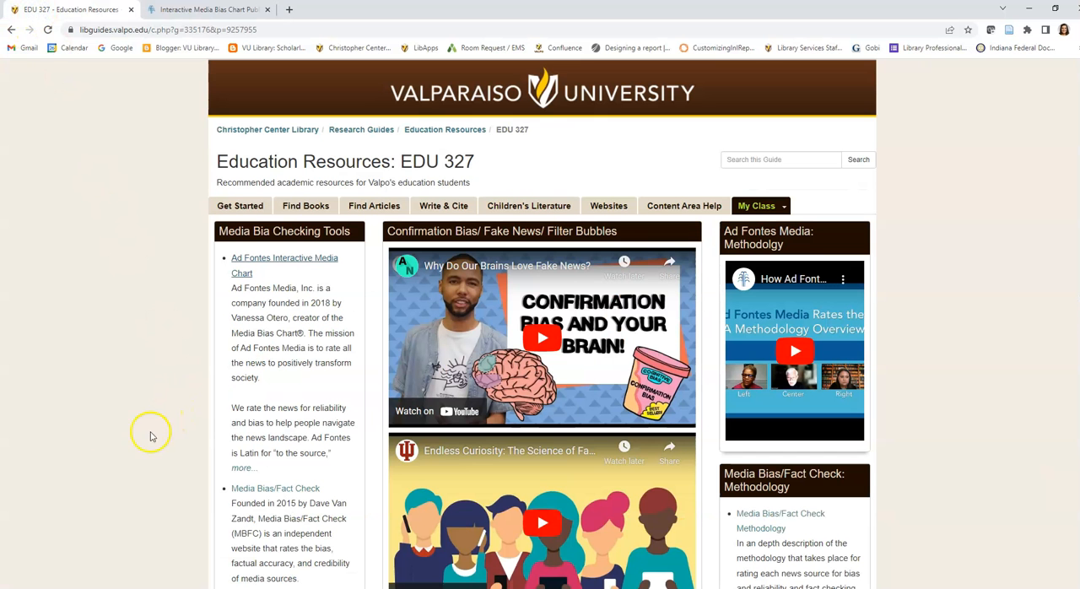
pyautogui.moveTo(291, 489)
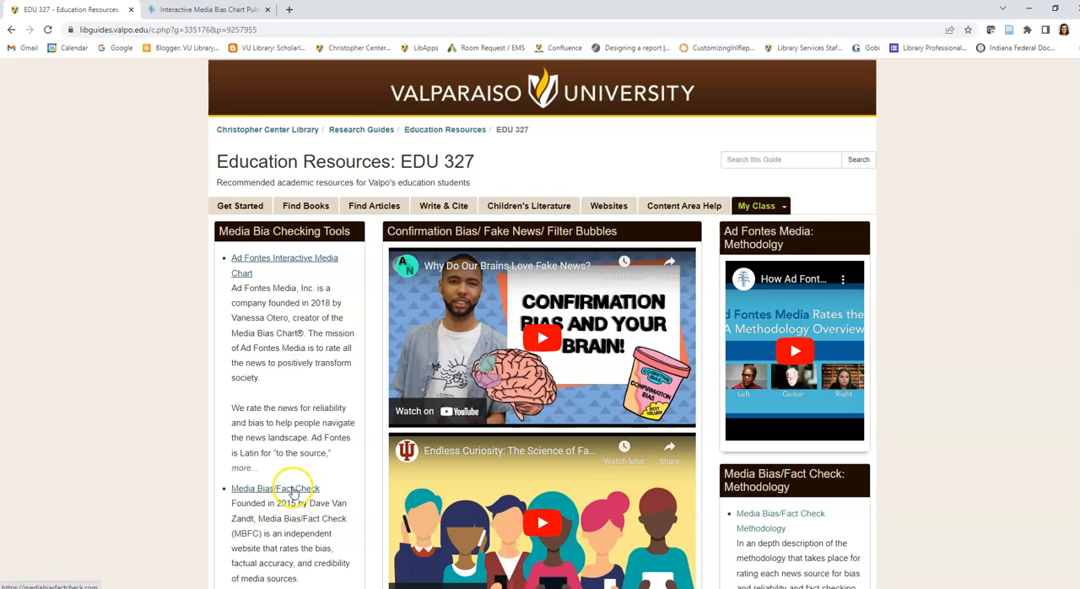
pyautogui.click(265, 489)
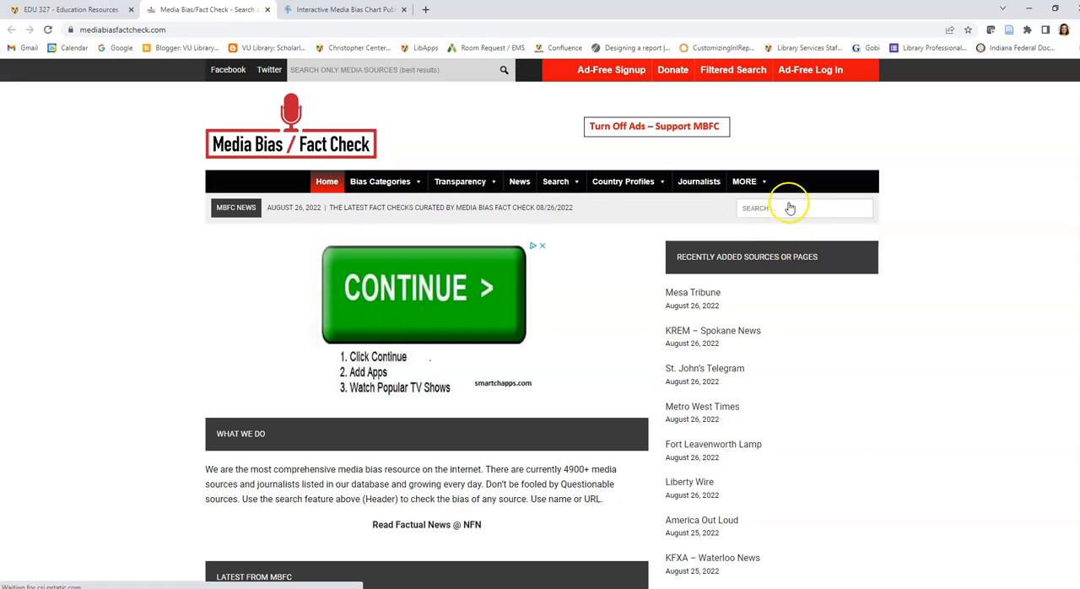
# Search the site for Northwest Indiana Times, view its full rating page and dismiss the pop-up ad
pyautogui.click(803, 207)
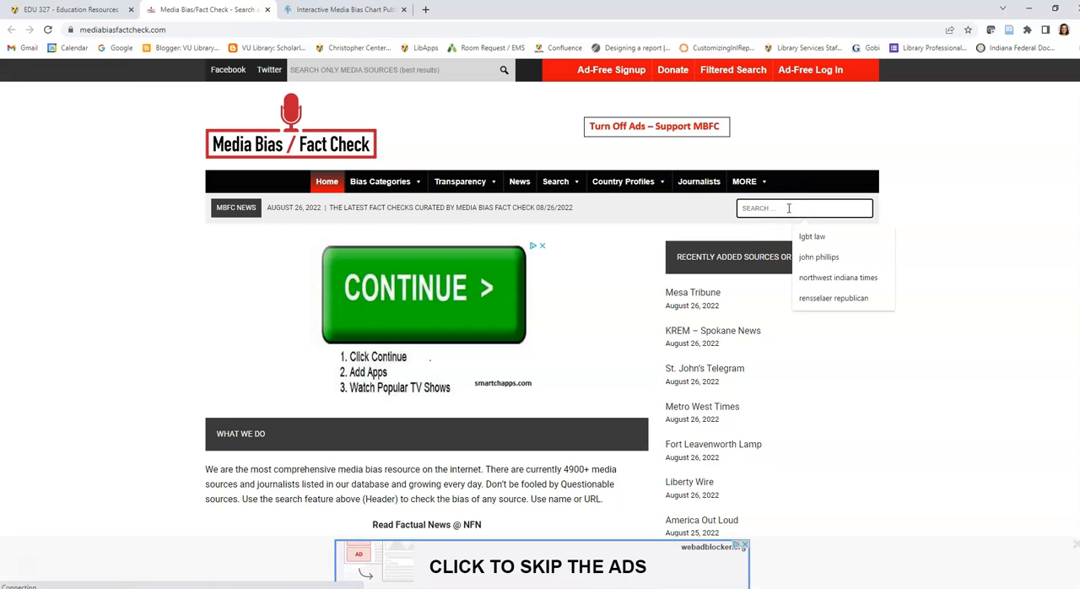
pyautogui.write('NORTHWEST INDIANA TIMES')
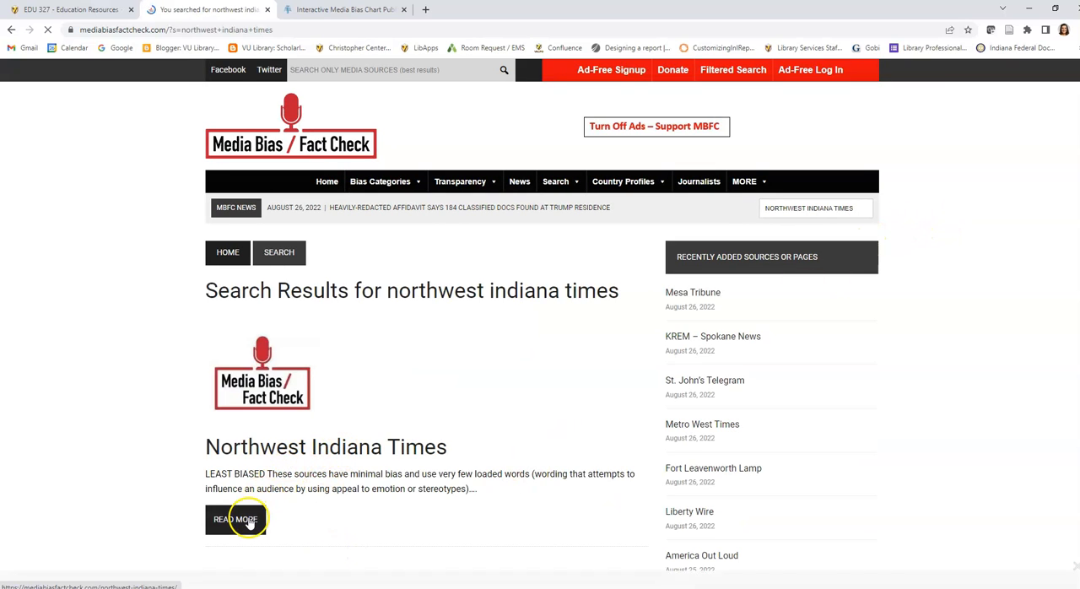
pyautogui.click(236, 518)
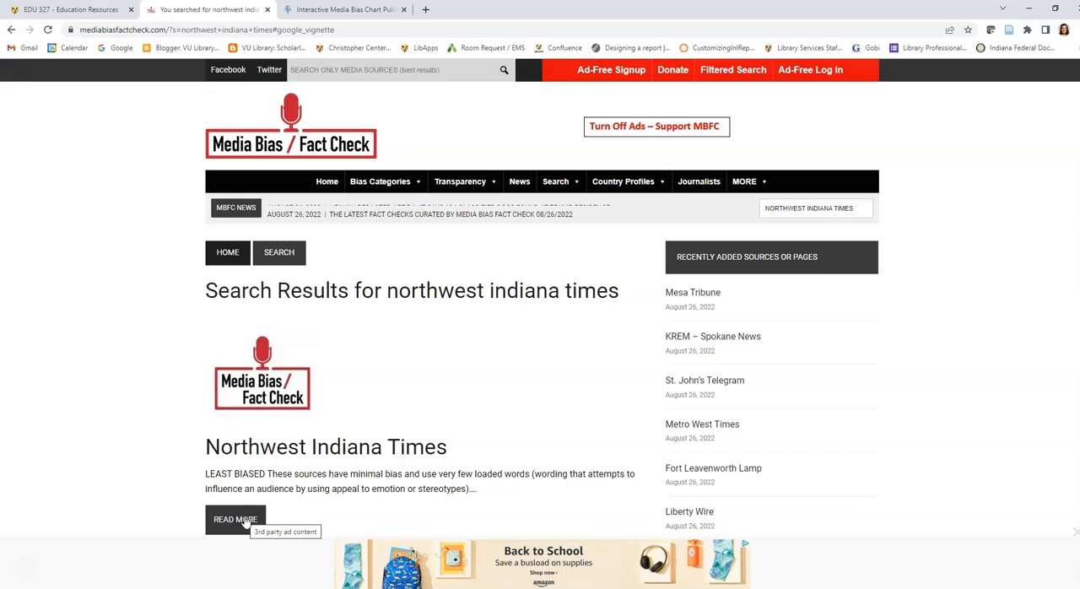
pyautogui.click(236, 520)
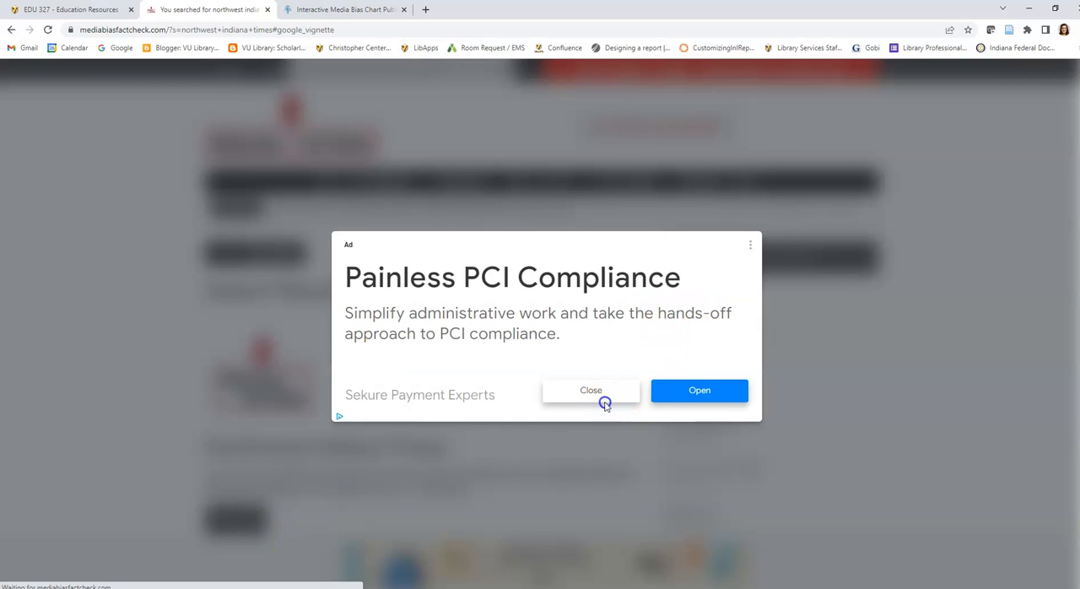
pyautogui.click(591, 392)
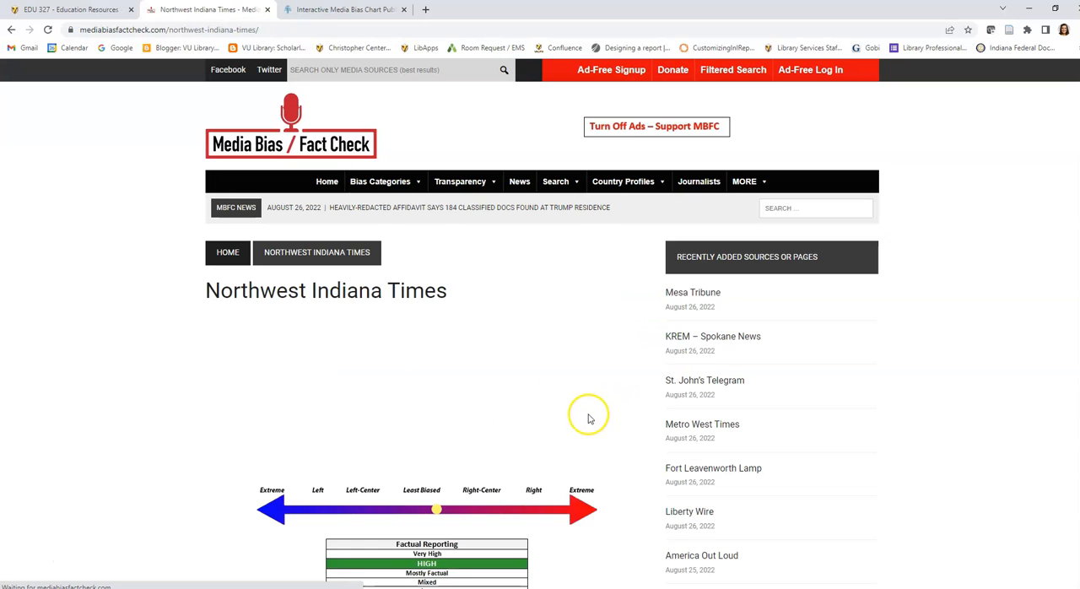
pyautogui.scroll(-3)
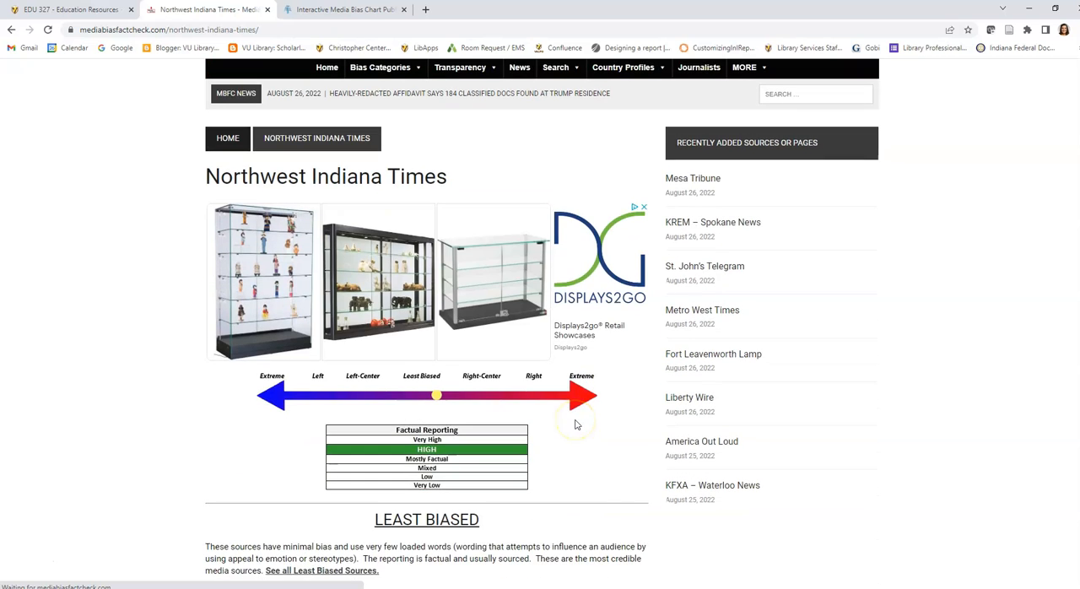
pyautogui.scroll(-3)
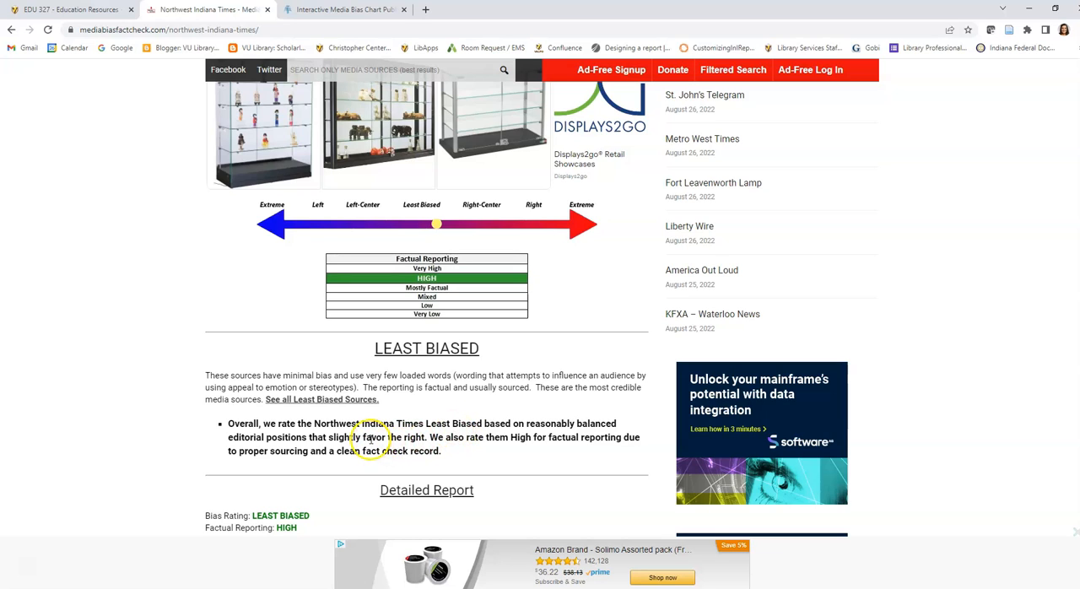
pyautogui.moveTo(437, 223)
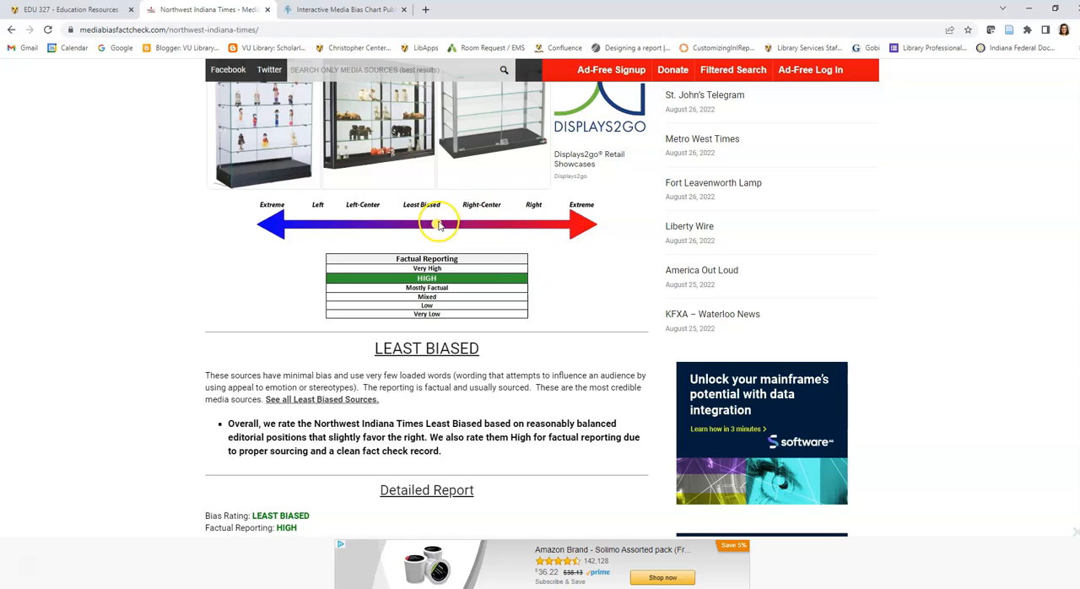
pyautogui.moveTo(459, 462)
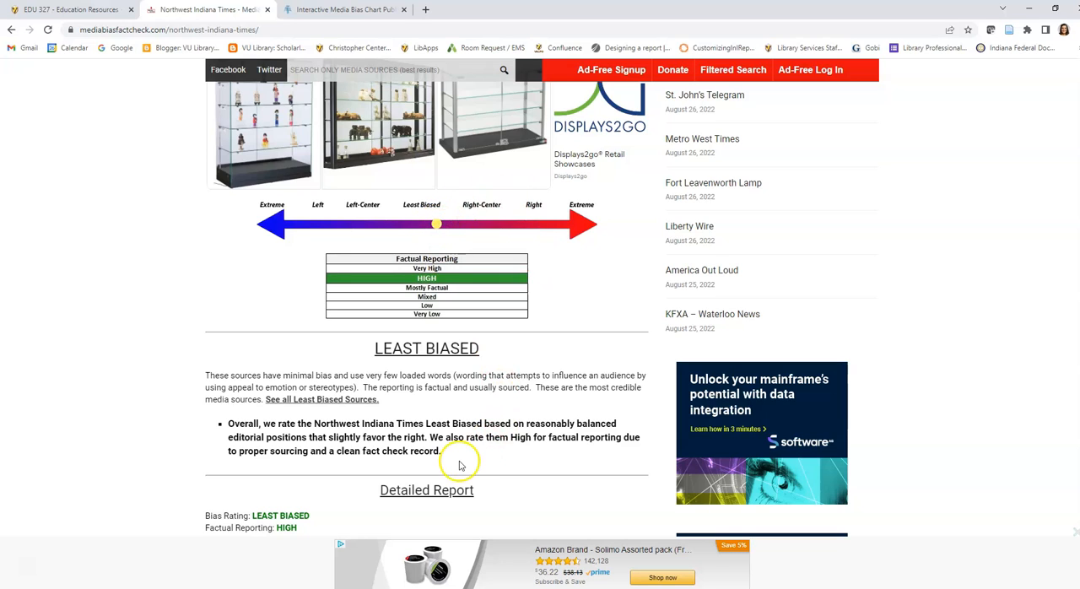
pyautogui.moveTo(519, 444)
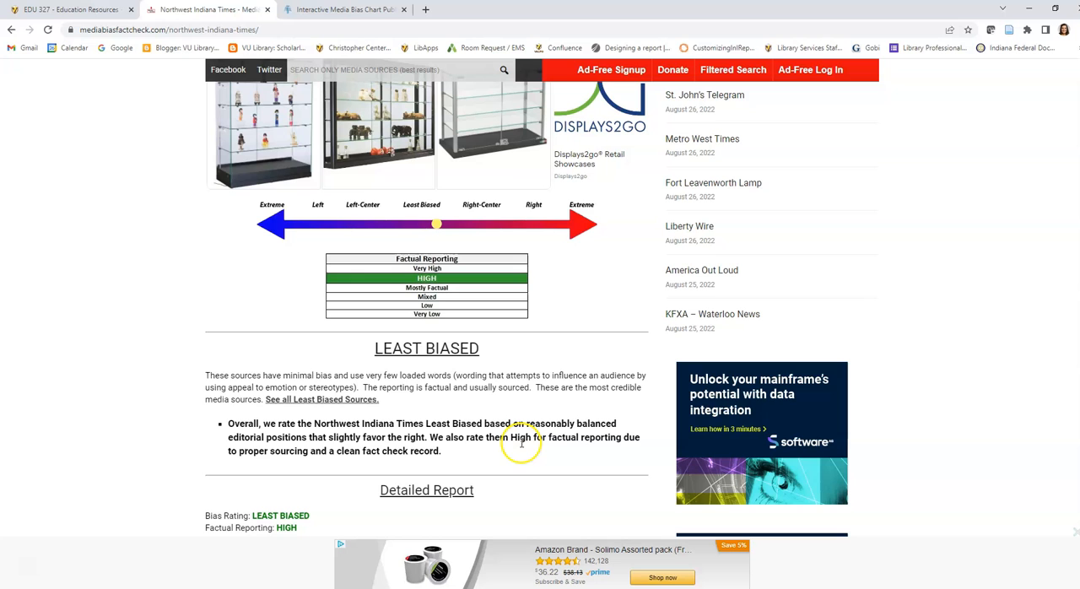
pyautogui.scroll(3)
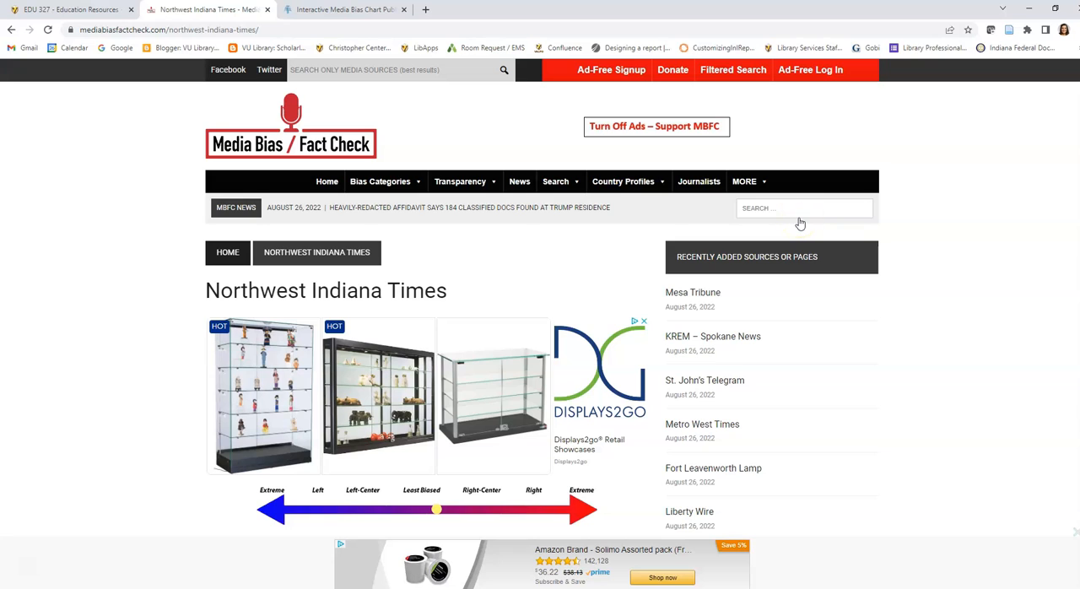
pyautogui.moveTo(783, 221)
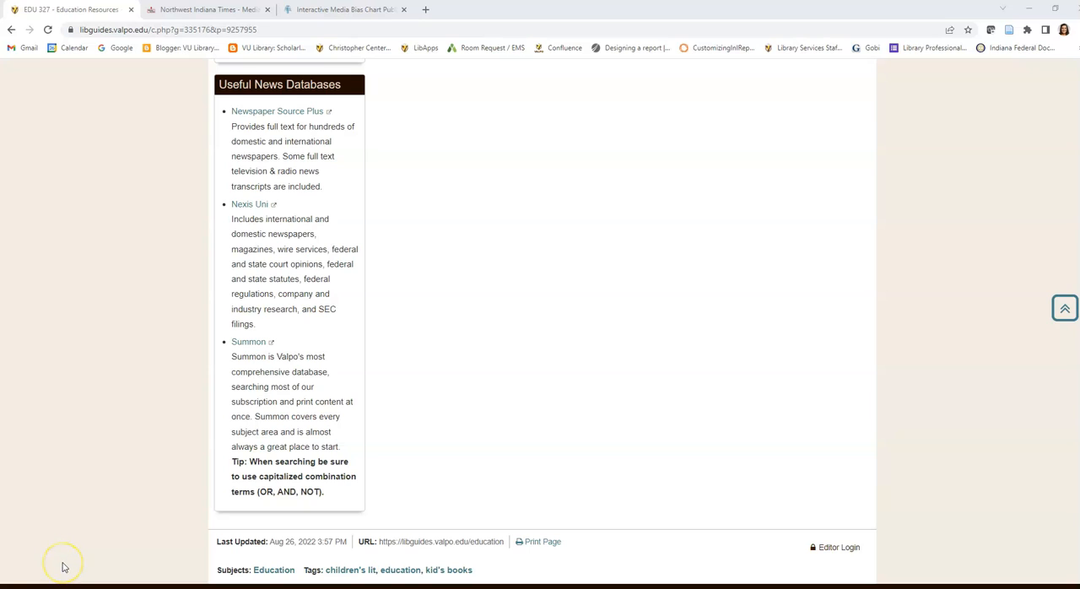
pyautogui.moveTo(88, 564)
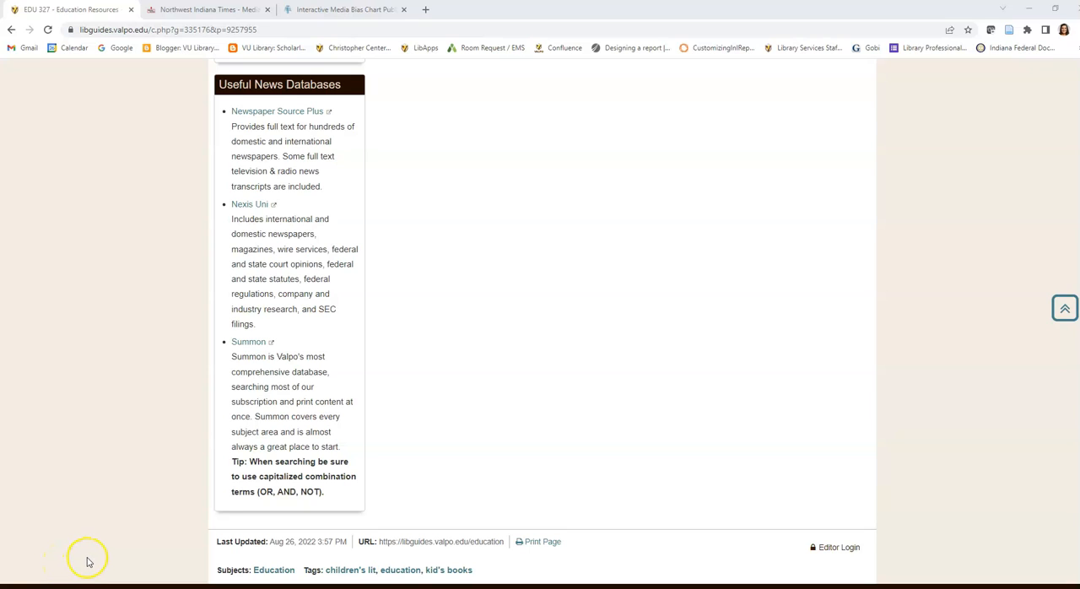
pyautogui.moveTo(88, 562)
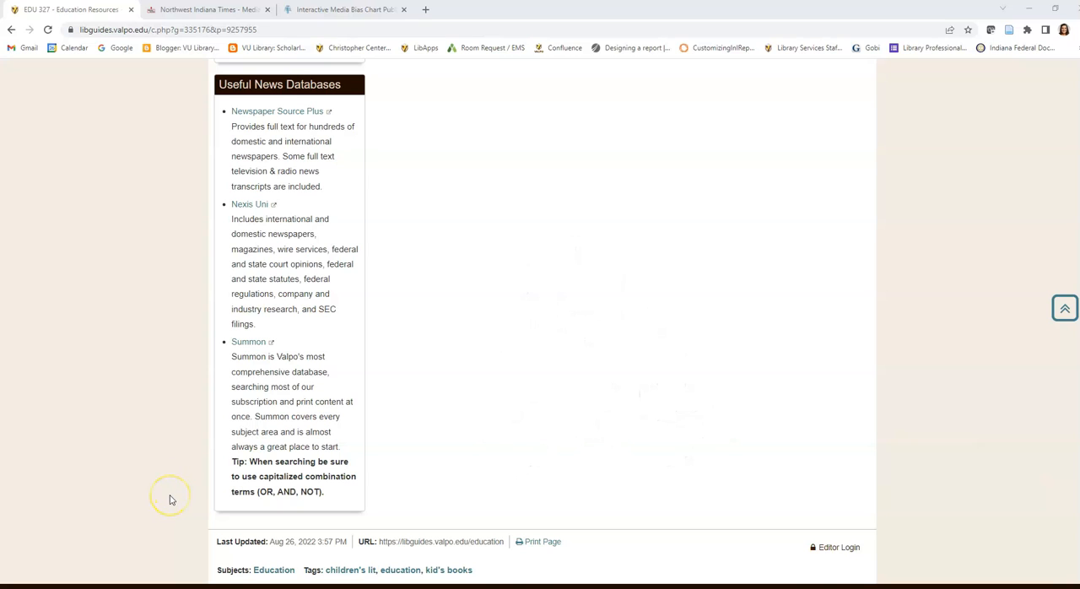
pyautogui.moveTo(169, 496)
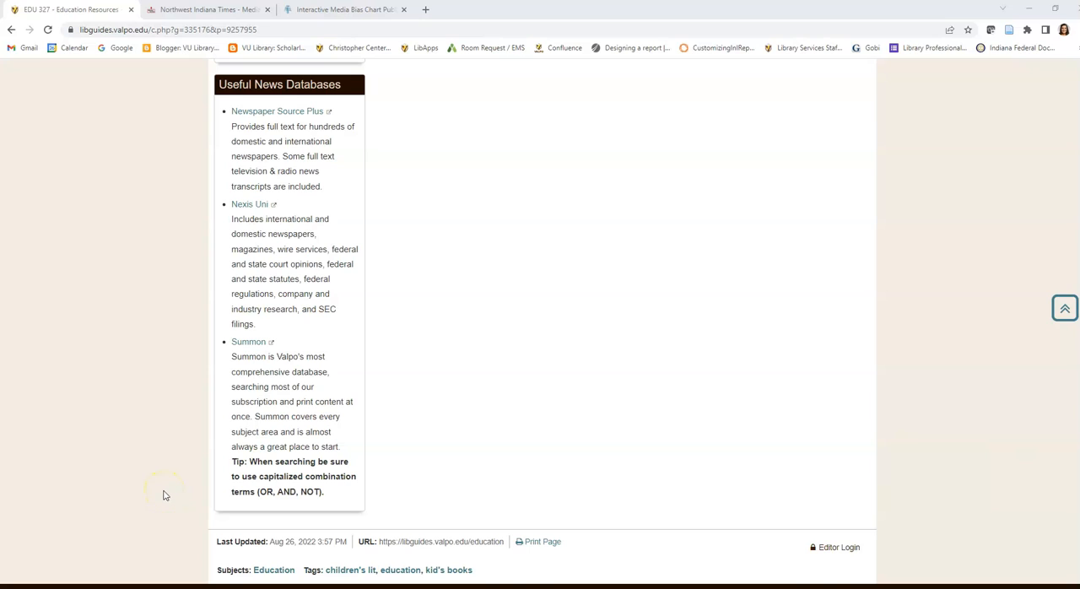
pyautogui.moveTo(168, 496)
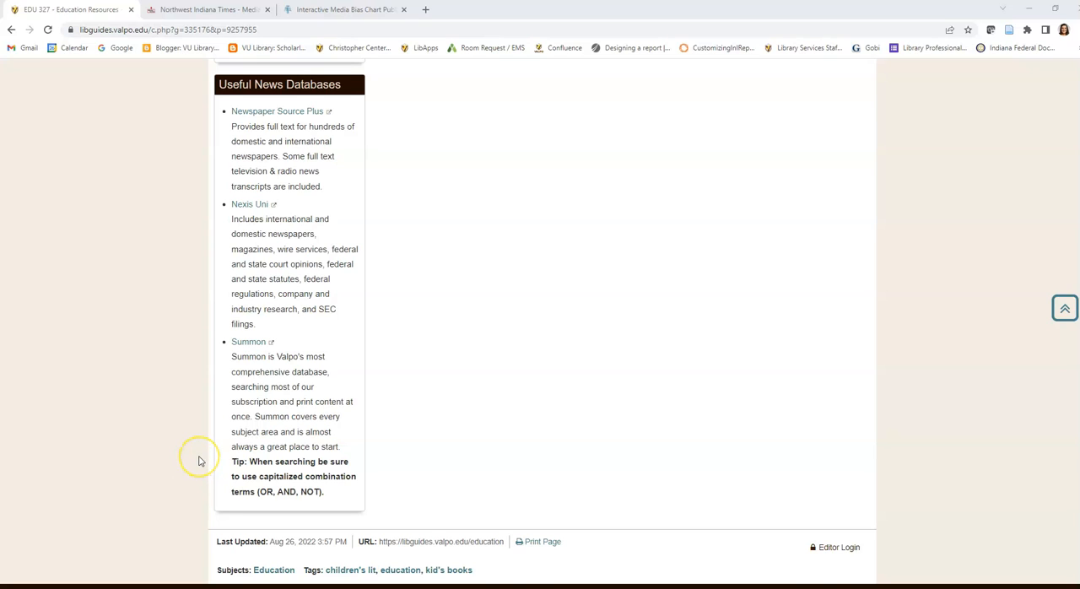
pyautogui.moveTo(199, 463)
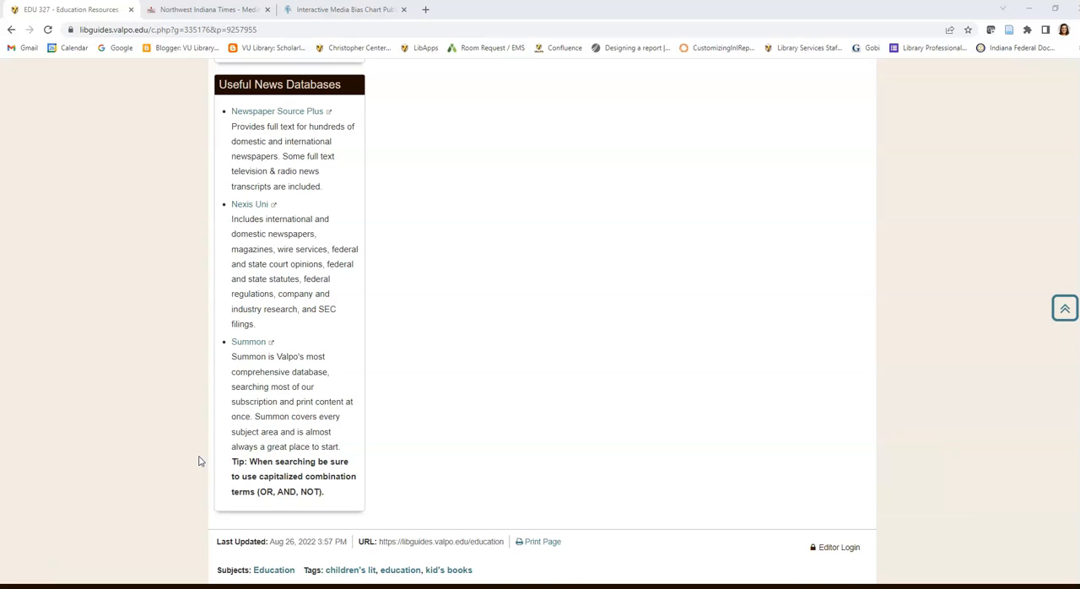
pyautogui.moveTo(249, 344)
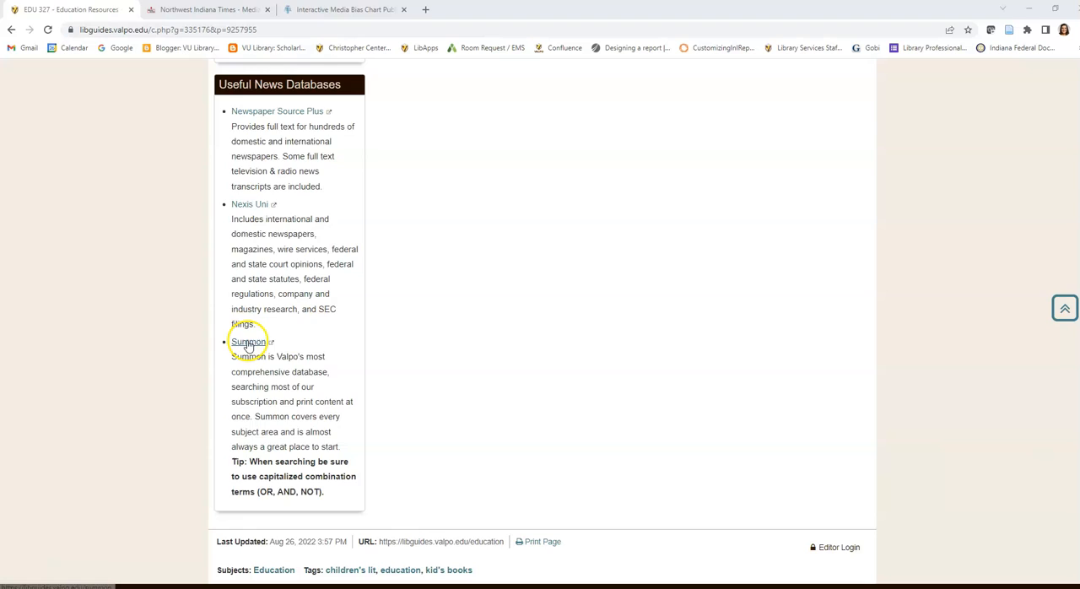
# Launch Summon from the guide and switch to its Advanced search form
pyautogui.click(246, 342)
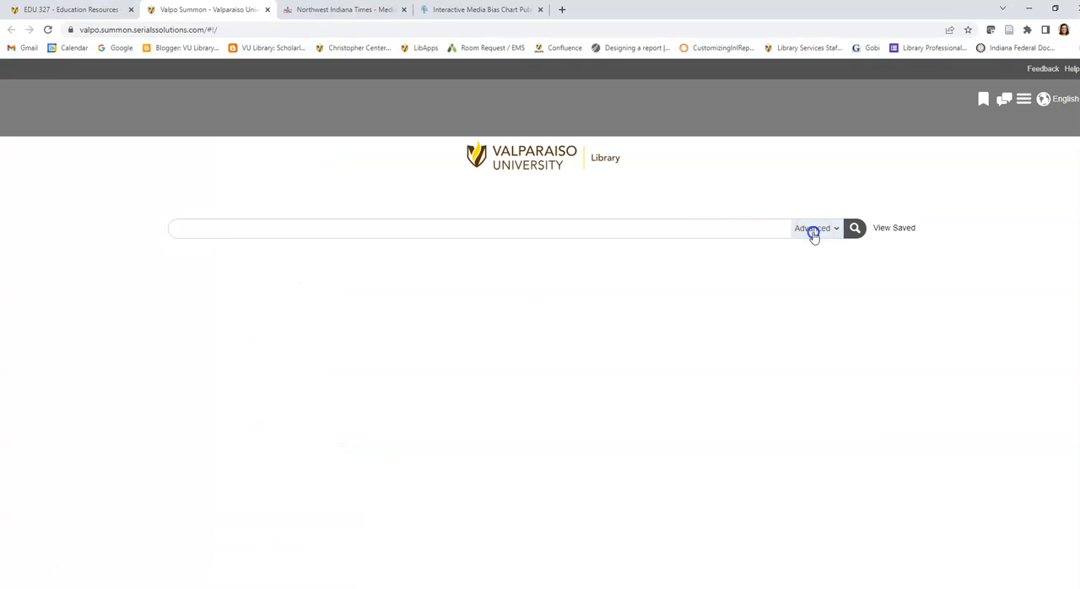
pyautogui.click(814, 228)
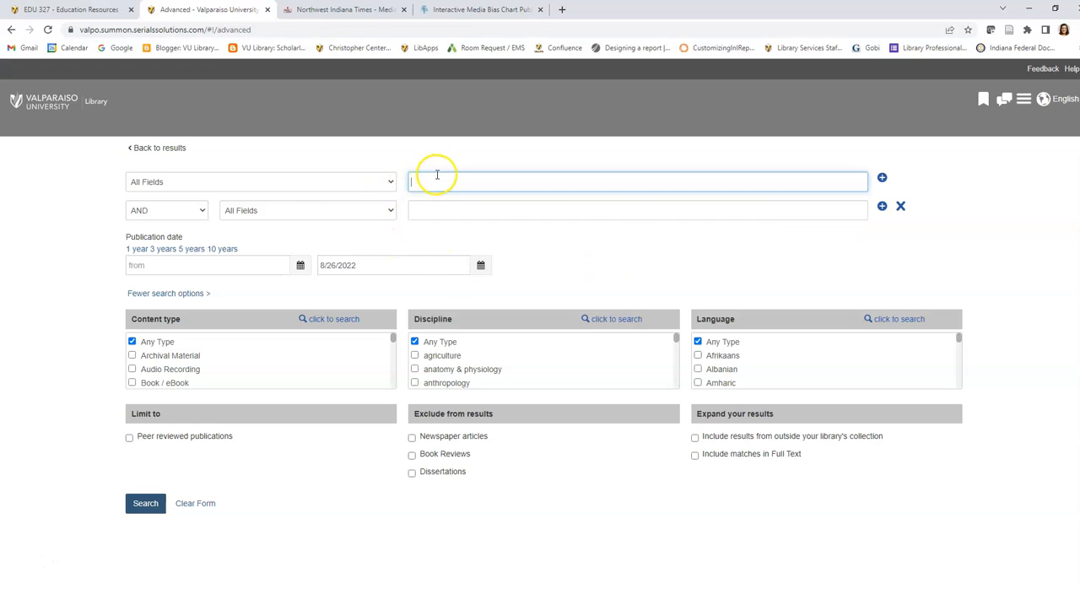
pyautogui.click(637, 181)
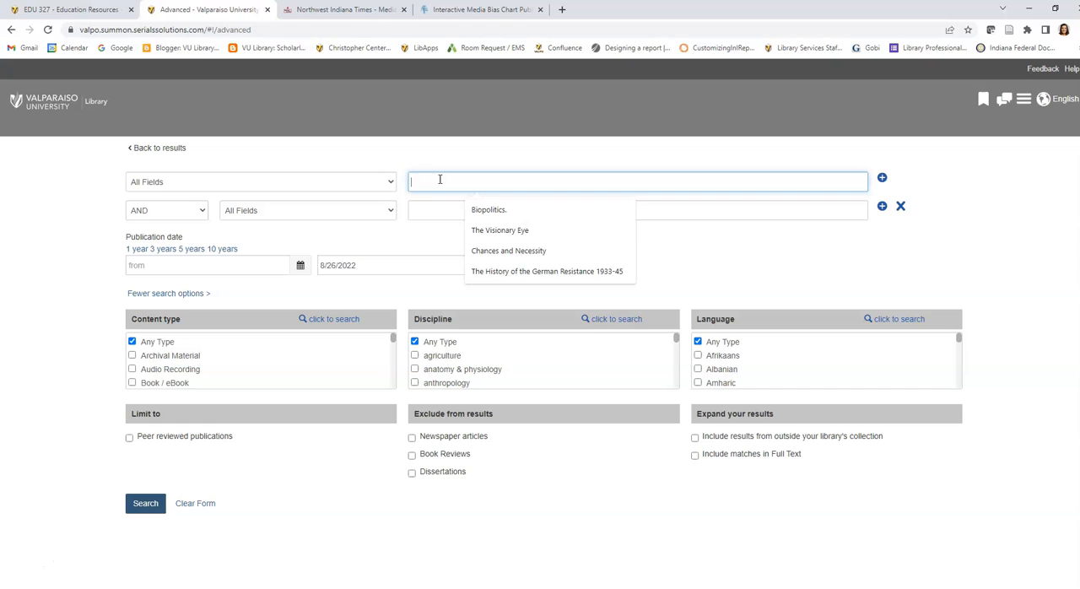
# Enter book ban OR book banning OR book censorship as the first search row
pyautogui.write('book ban OR b')
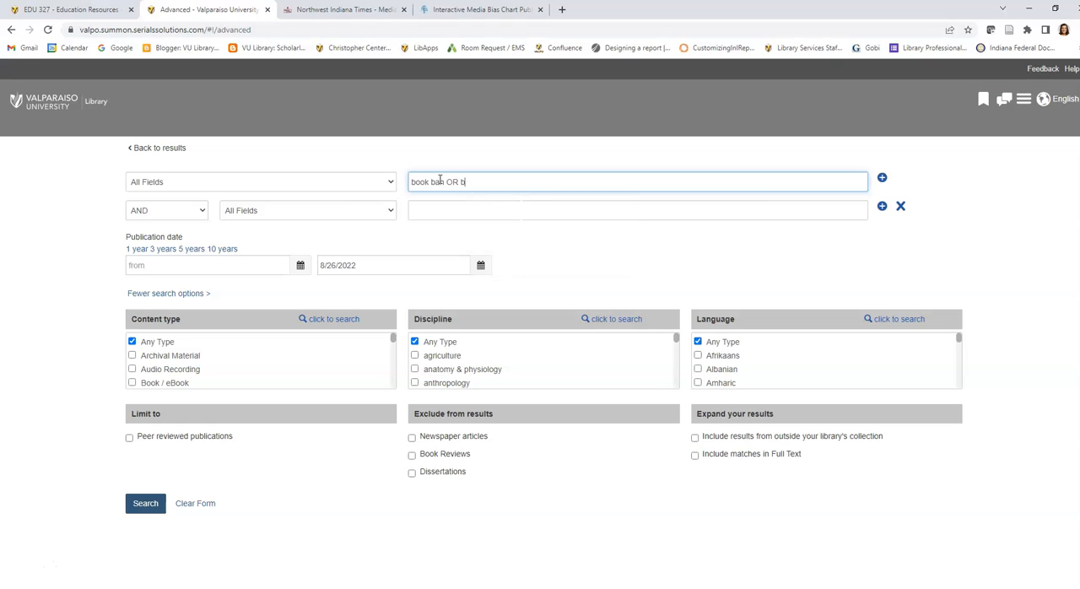
pyautogui.write('ook bann')
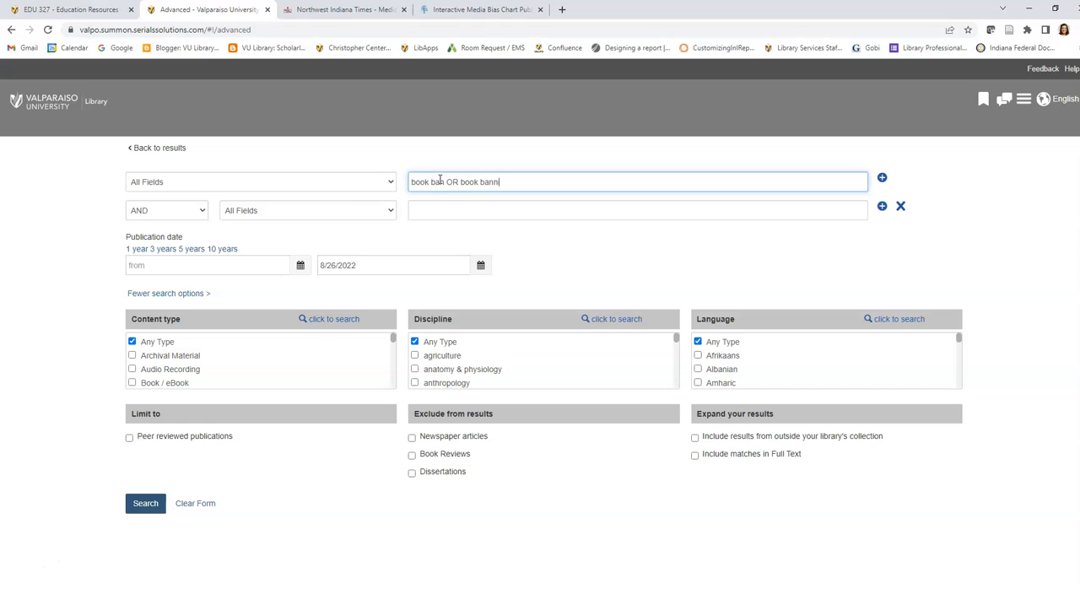
pyautogui.write('ing OR')
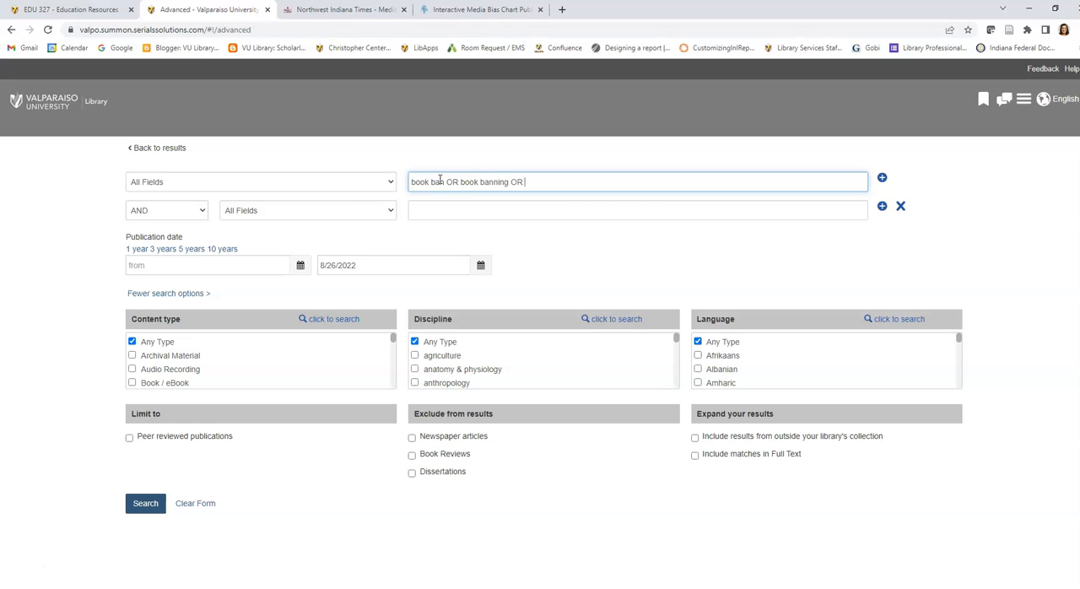
pyautogui.write('book censorship')
pyautogui.click(638, 209)
pyautogui.write('"elementary schools"')
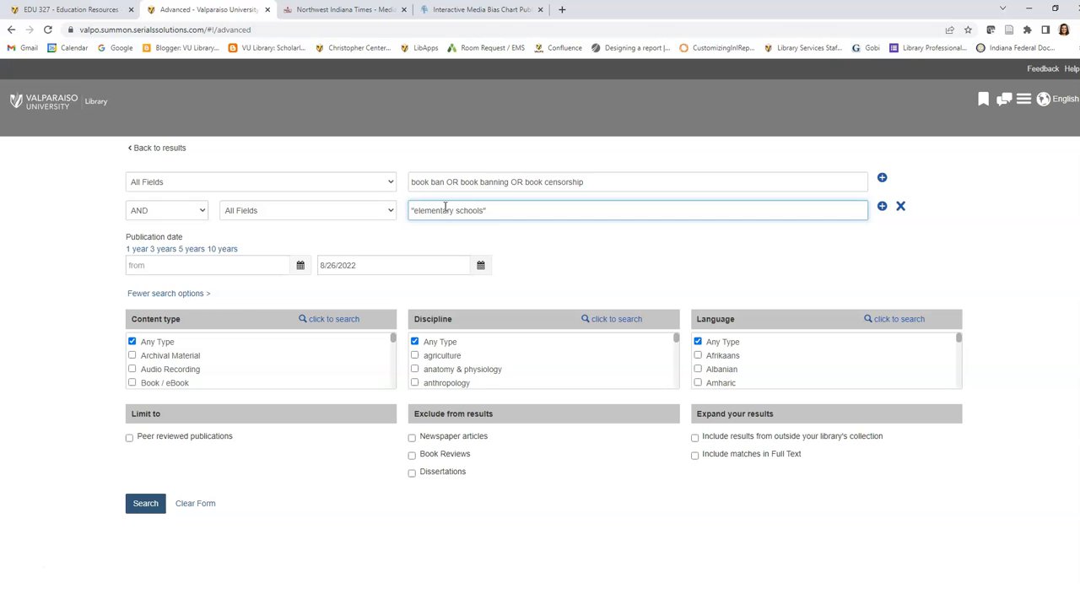
# Limit to newspaper content from the past 1 year and run the search for 9 results
pyautogui.scroll(-3)
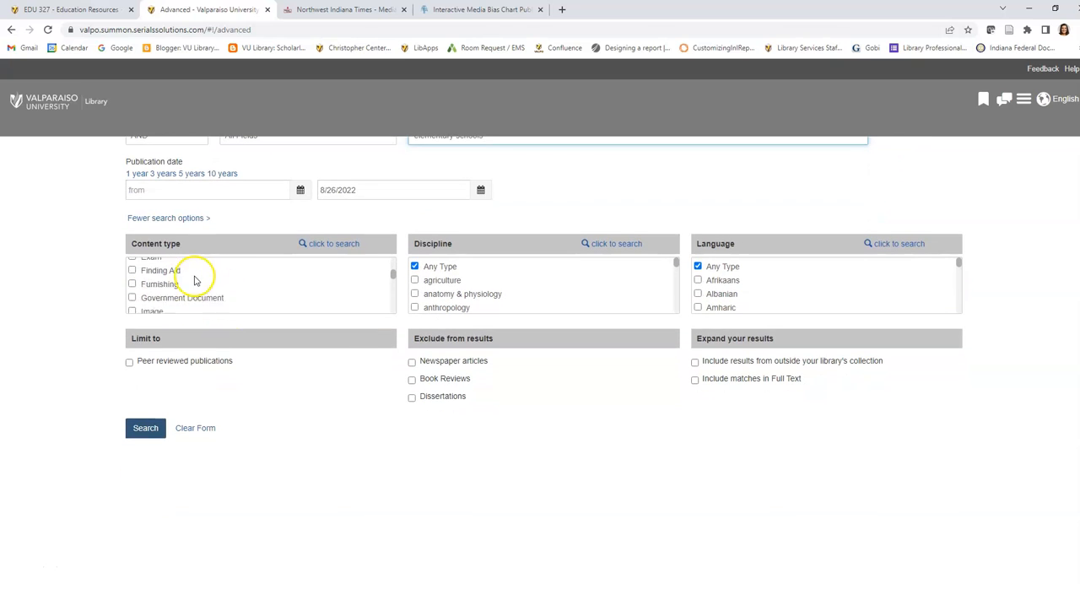
pyautogui.scroll(-3)
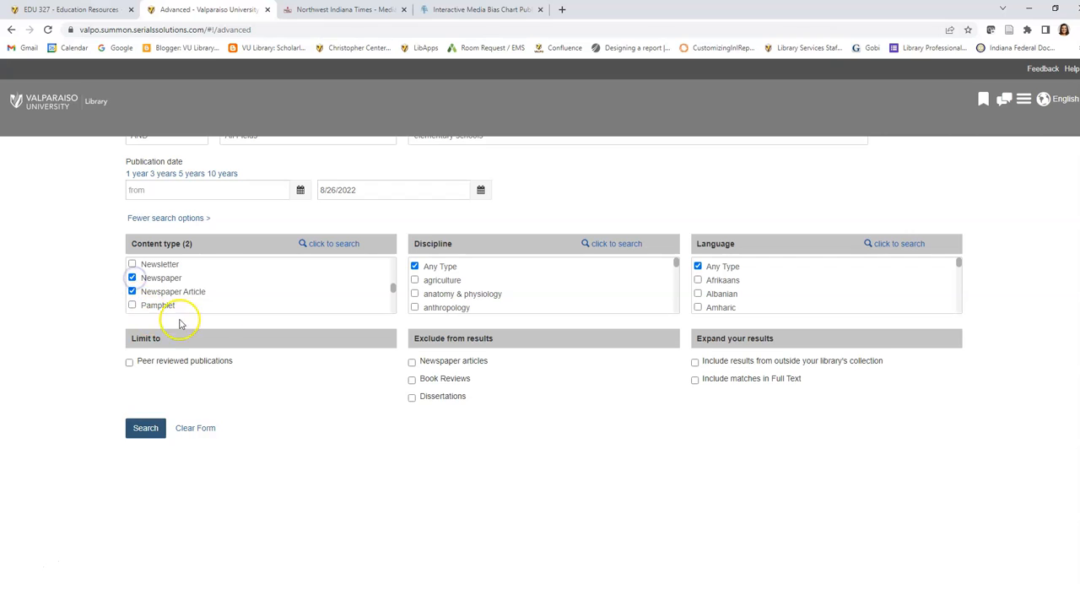
pyautogui.click(137, 174)
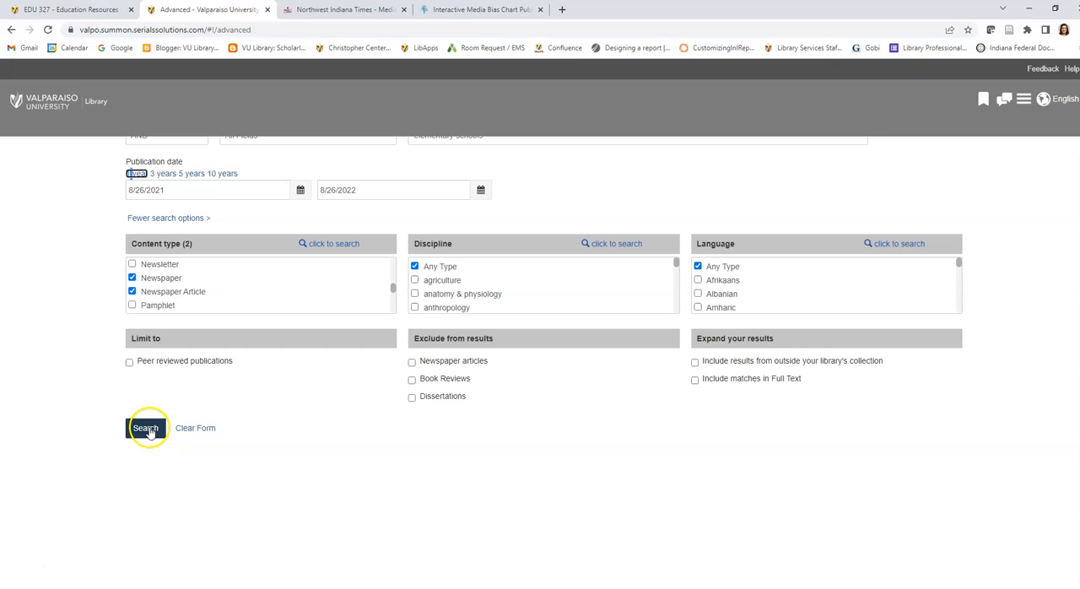
pyautogui.click(146, 428)
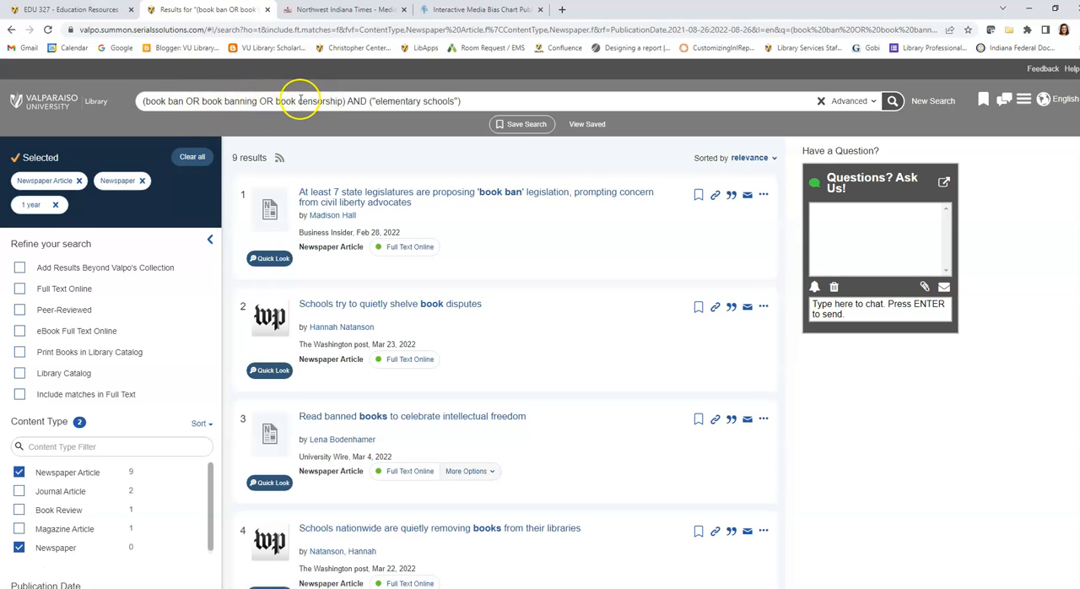
pyautogui.moveTo(317, 105)
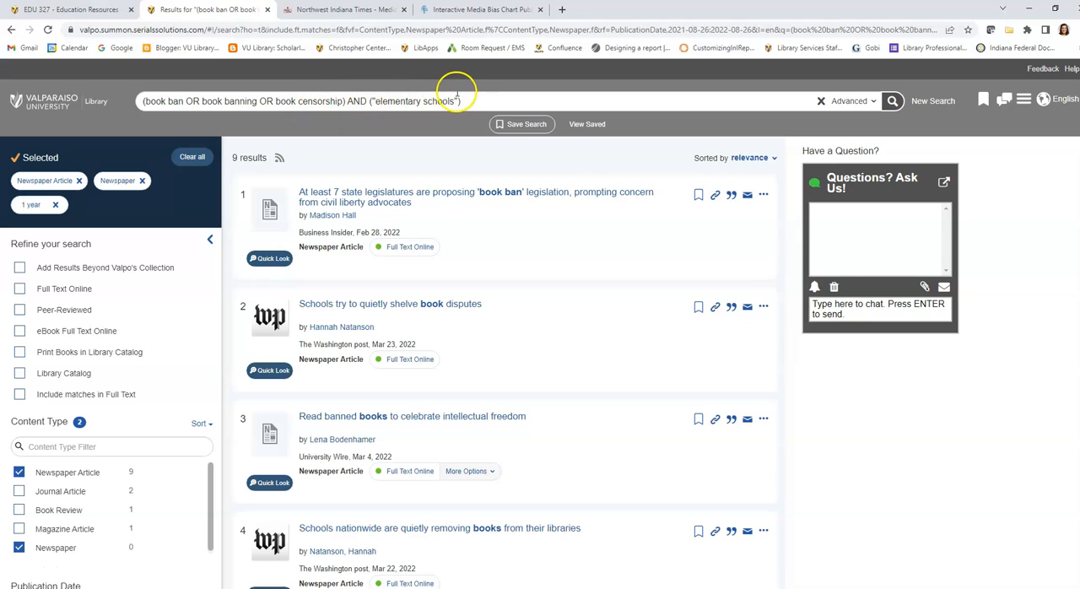
pyautogui.moveTo(395, 101)
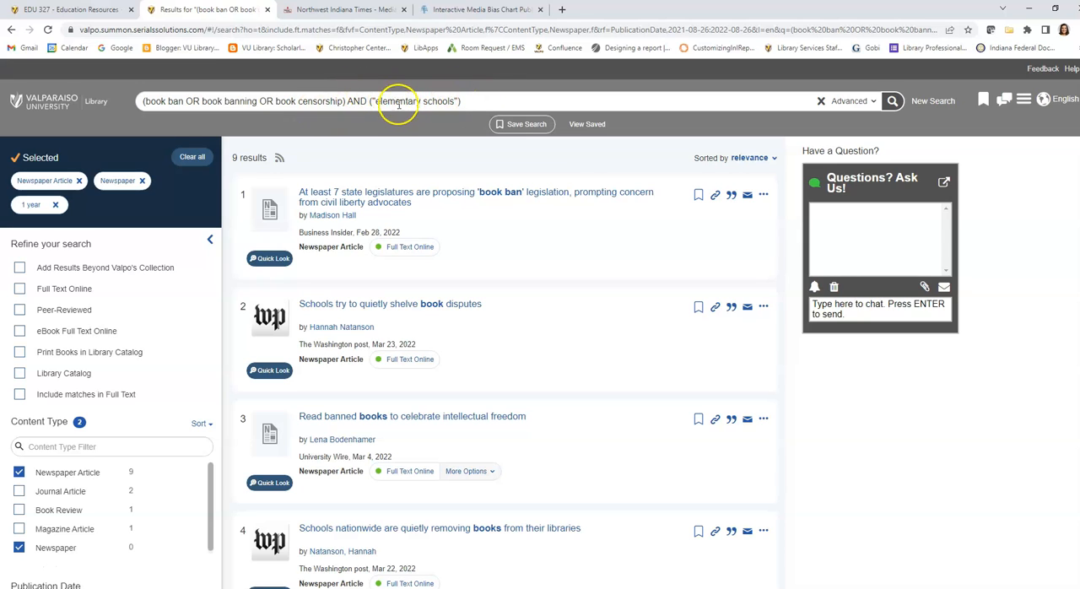
pyautogui.moveTo(393, 142)
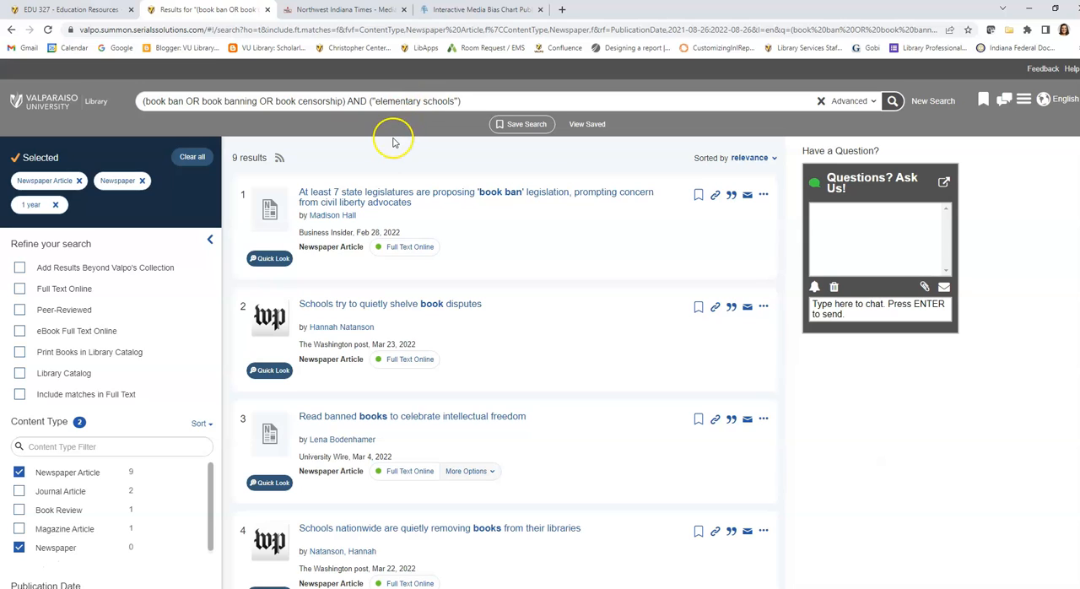
pyautogui.moveTo(312, 182)
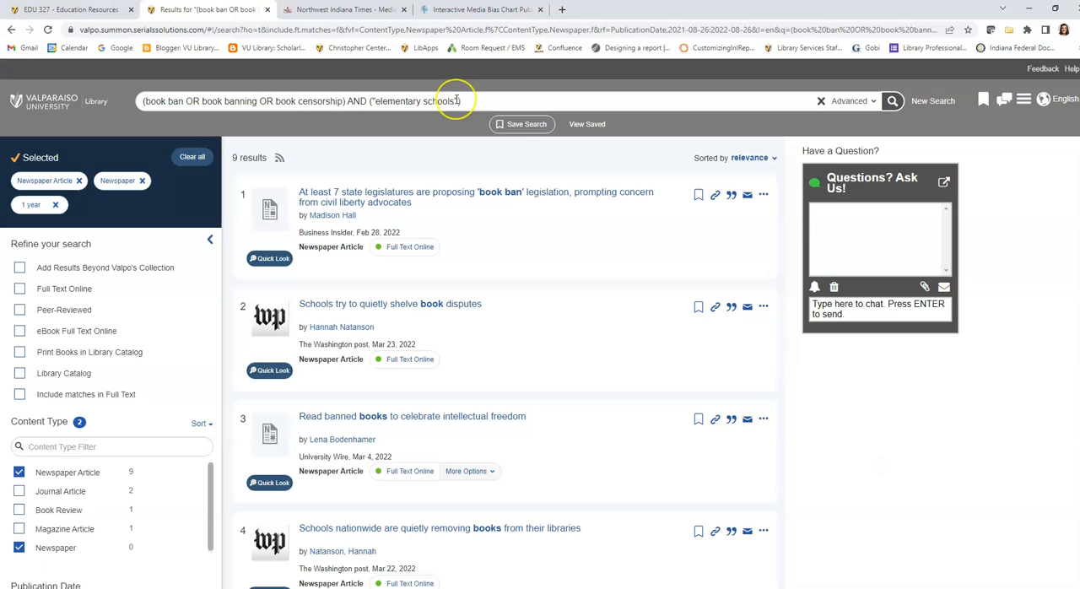
pyautogui.moveTo(455, 101)
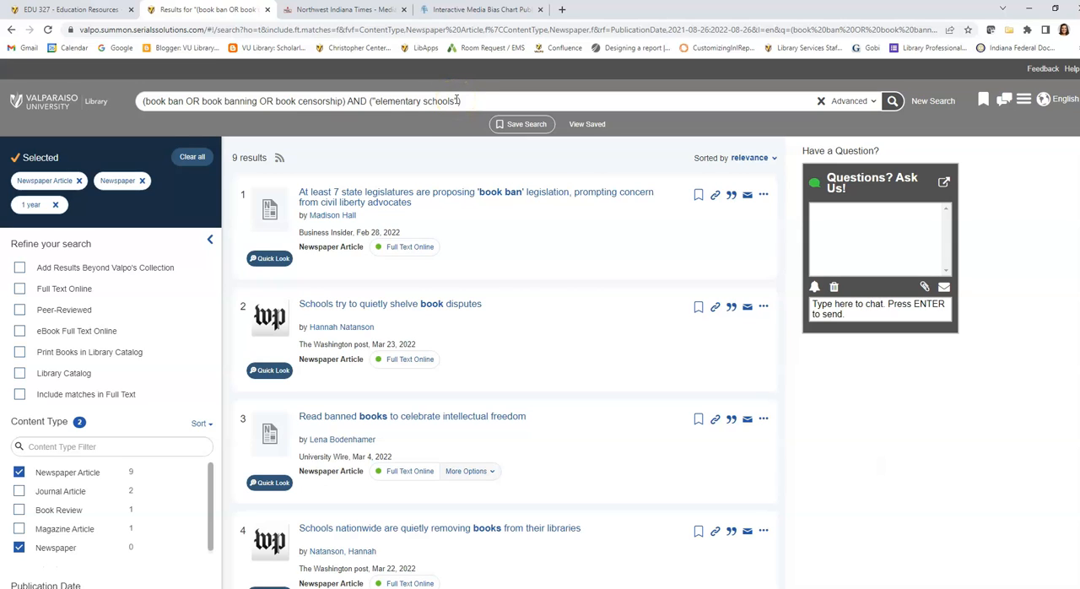
pyautogui.moveTo(312, 276)
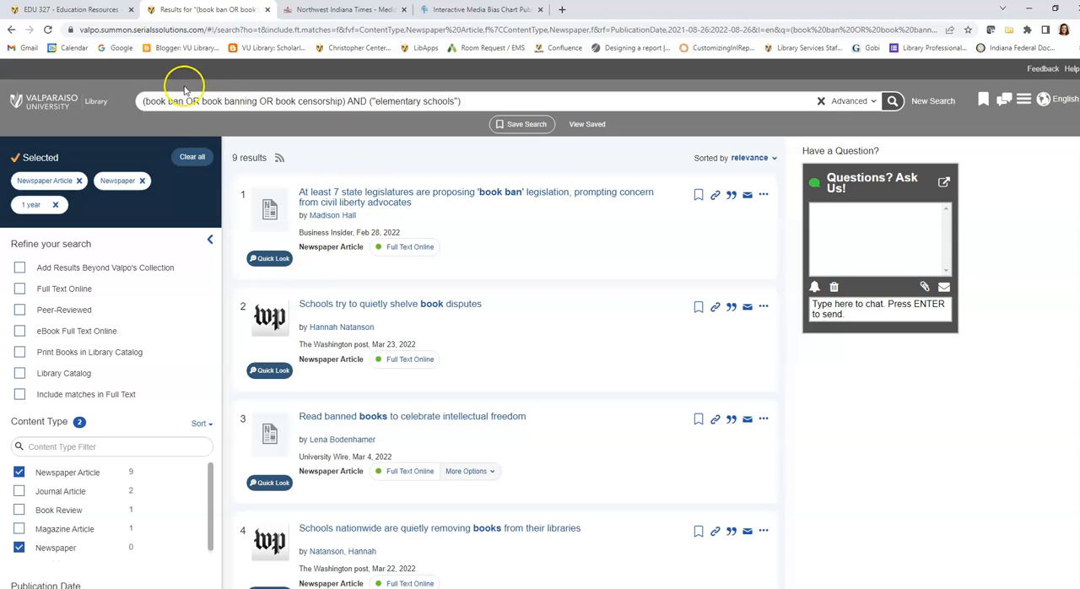
pyautogui.moveTo(436, 125)
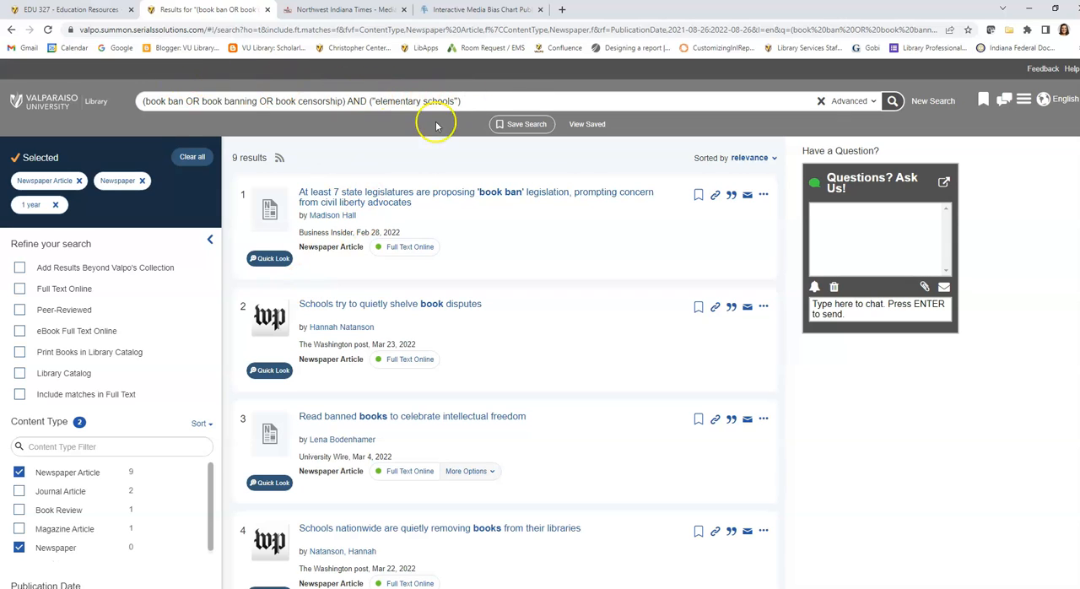
pyautogui.moveTo(267, 437)
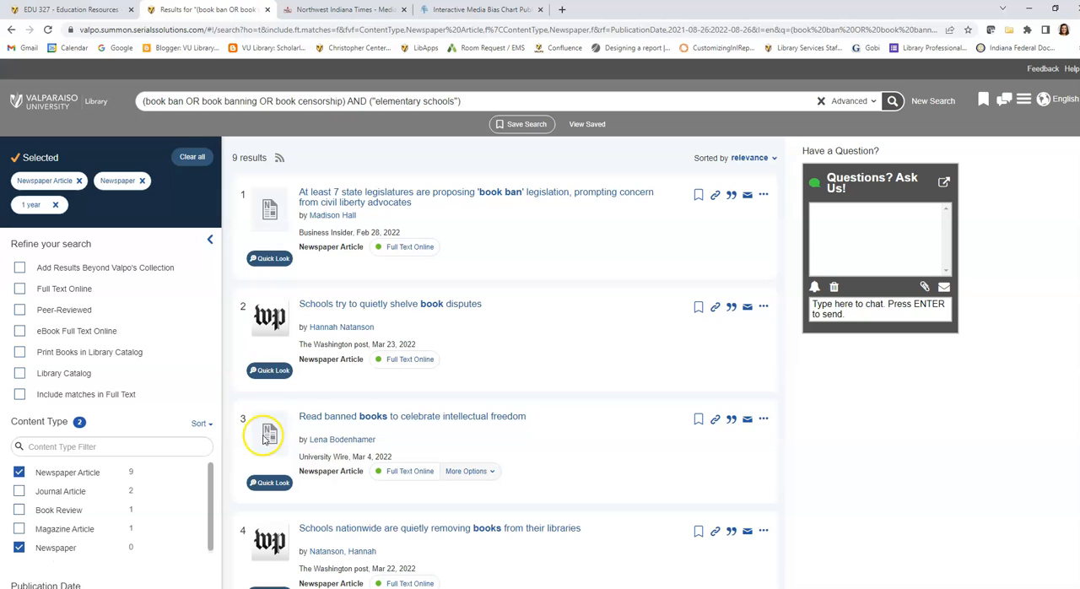
pyautogui.moveTo(322, 304)
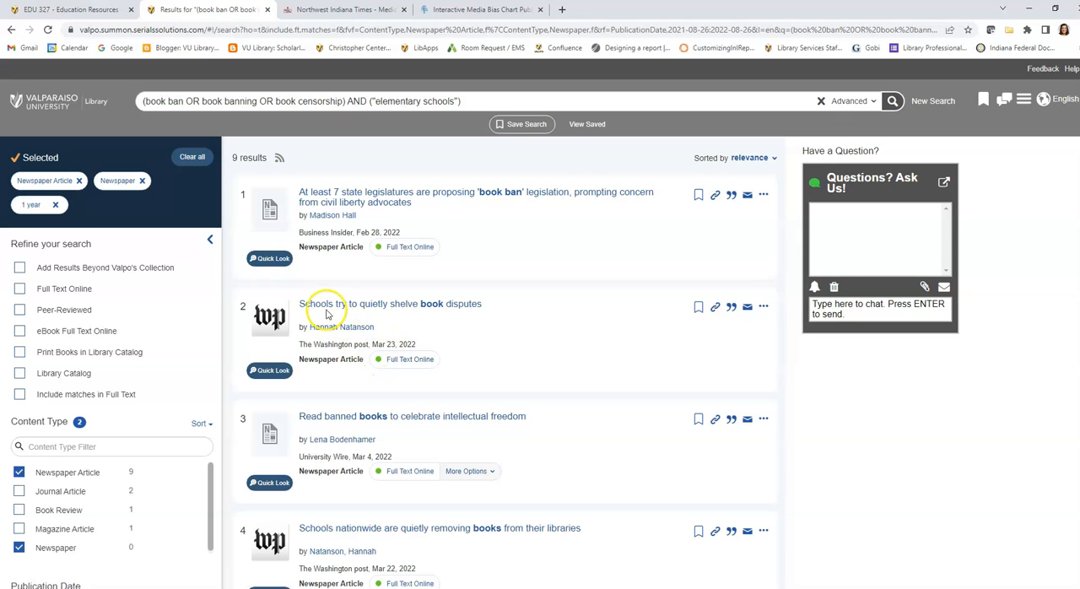
pyautogui.moveTo(340, 324)
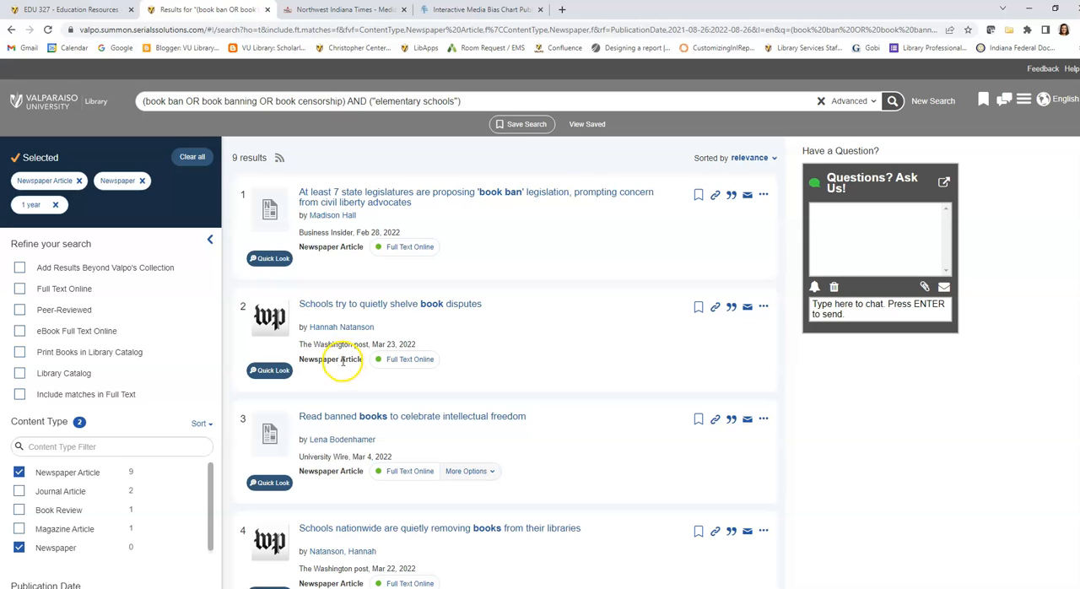
pyautogui.moveTo(321, 327)
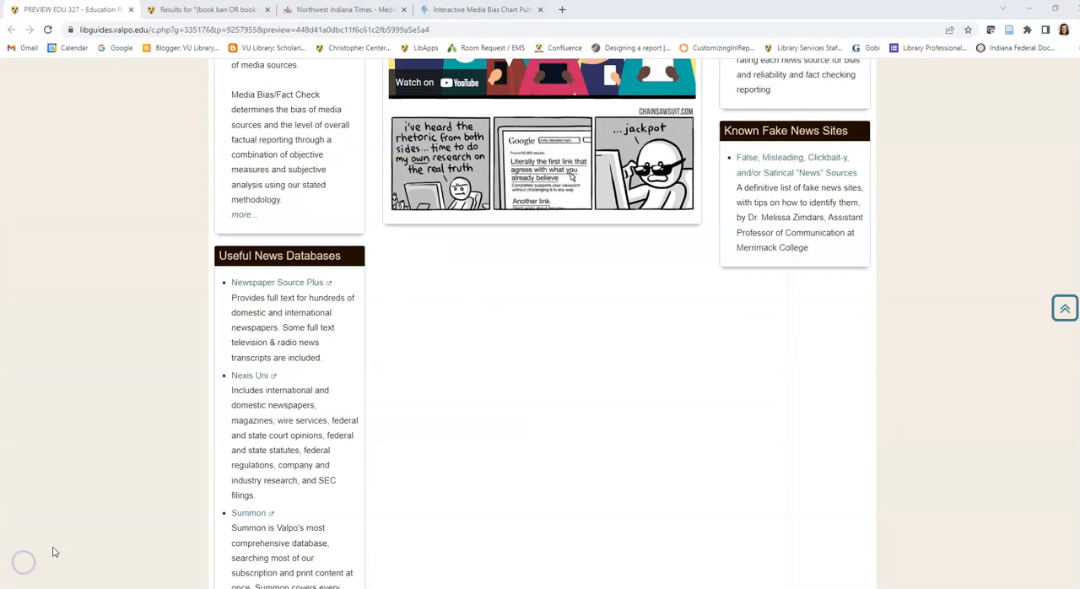
pyautogui.moveTo(192, 469)
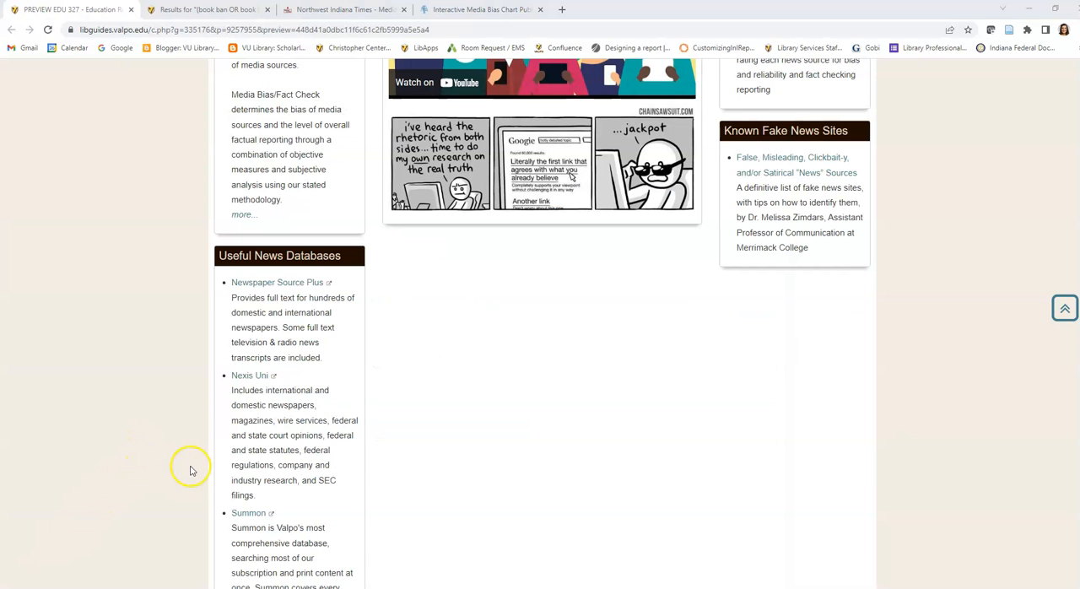
pyautogui.moveTo(236, 339)
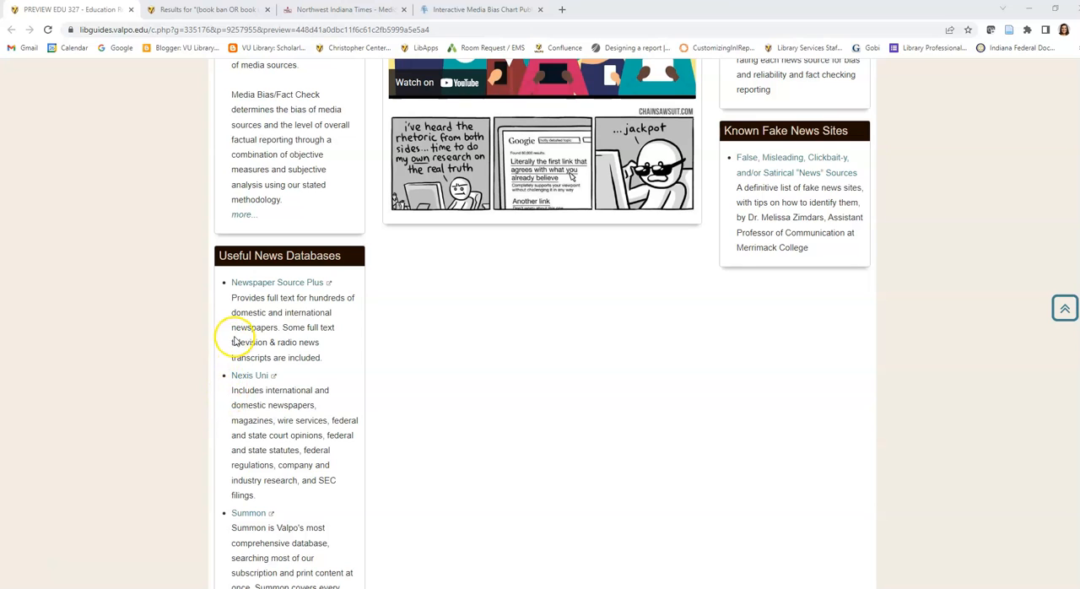
pyautogui.moveTo(216, 317)
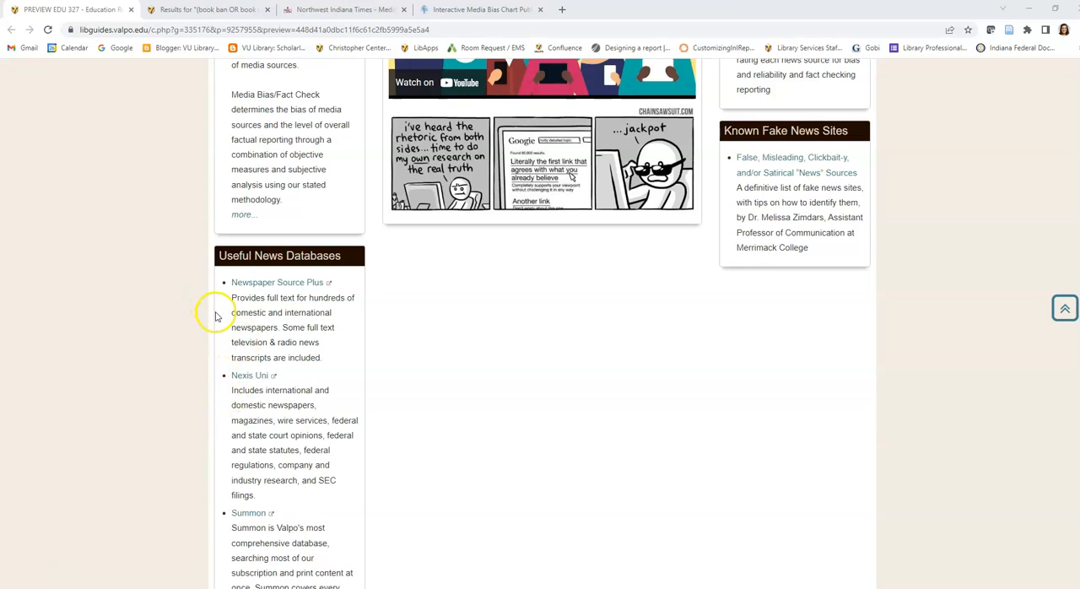
pyautogui.moveTo(253, 286)
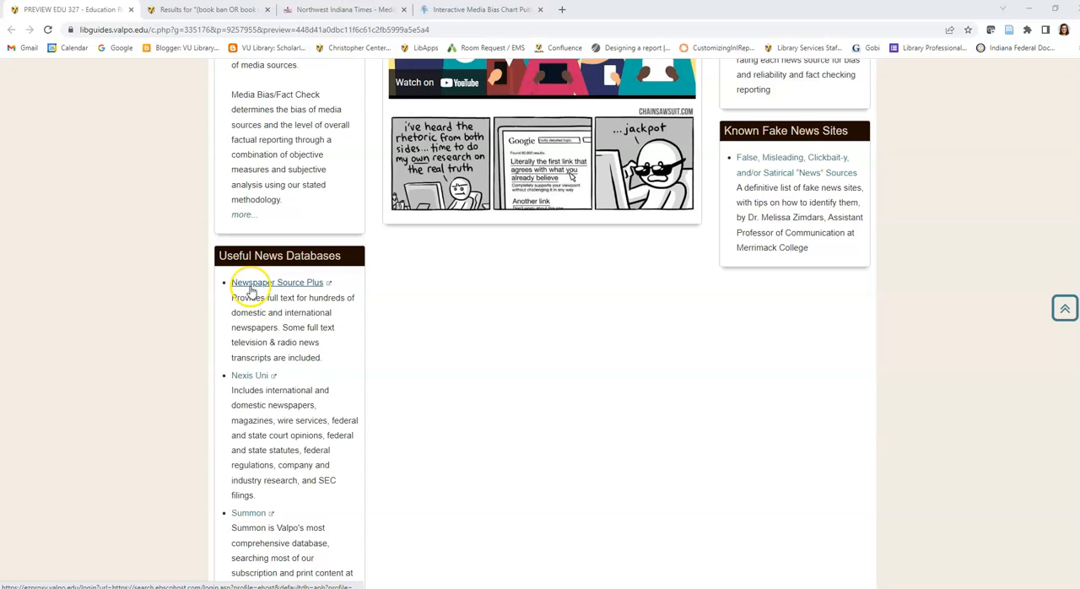
pyautogui.moveTo(259, 374)
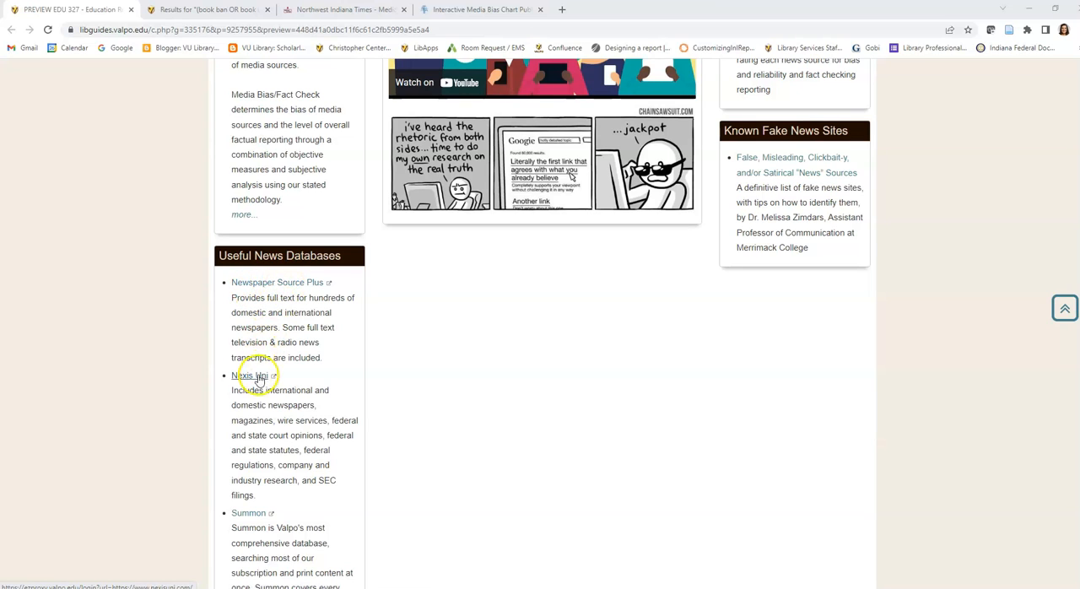
# Follow the guide's Nexis Uni link under Useful News Databases
pyautogui.click(253, 374)
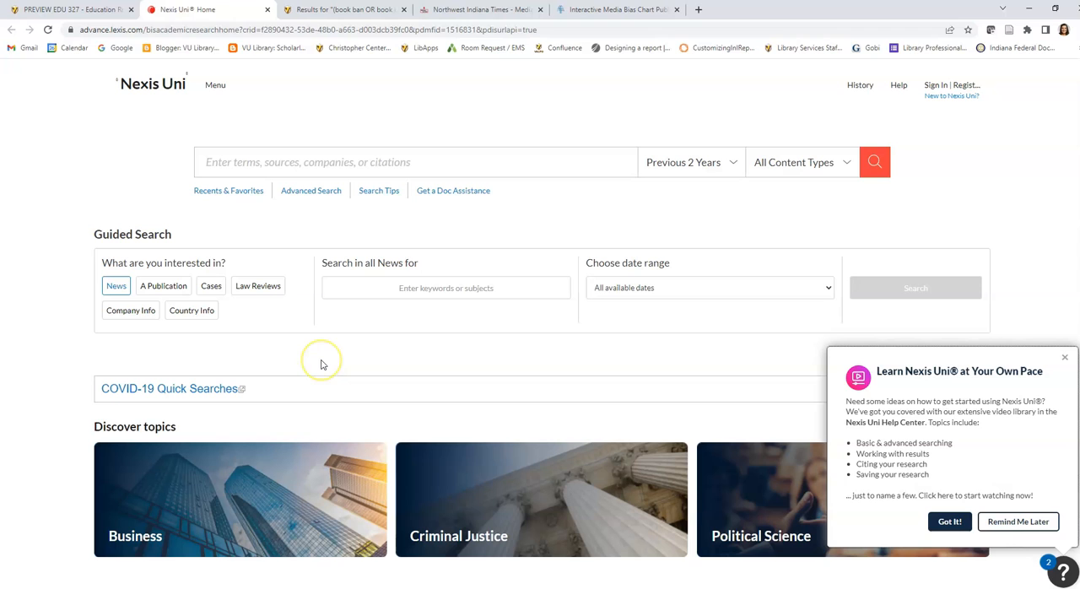
pyautogui.moveTo(196, 339)
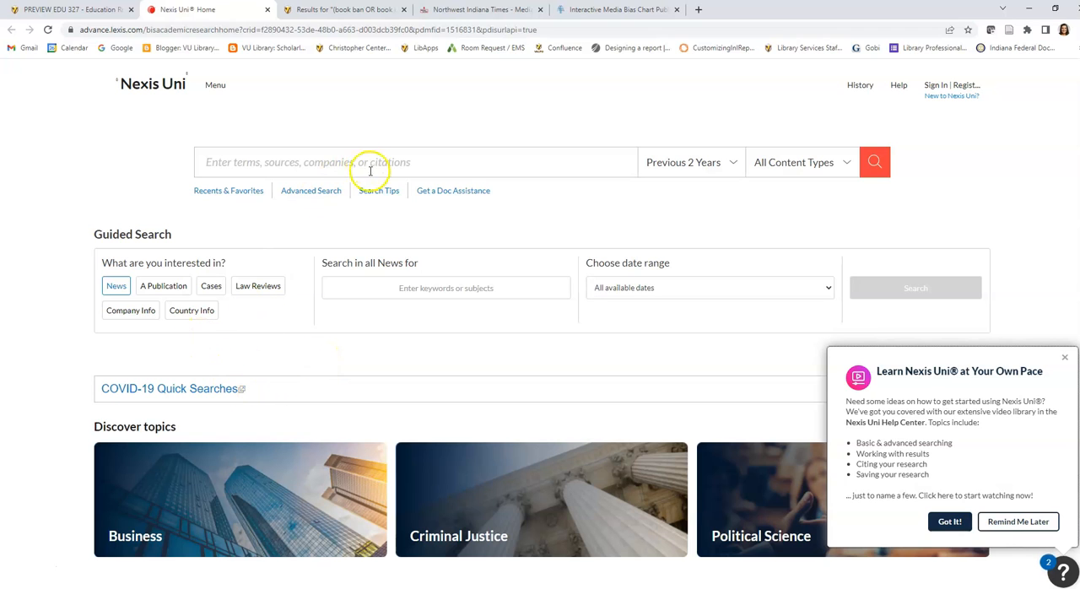
# Go to the Advanced Search form from the Nexis Uni home page
pyautogui.click(311, 190)
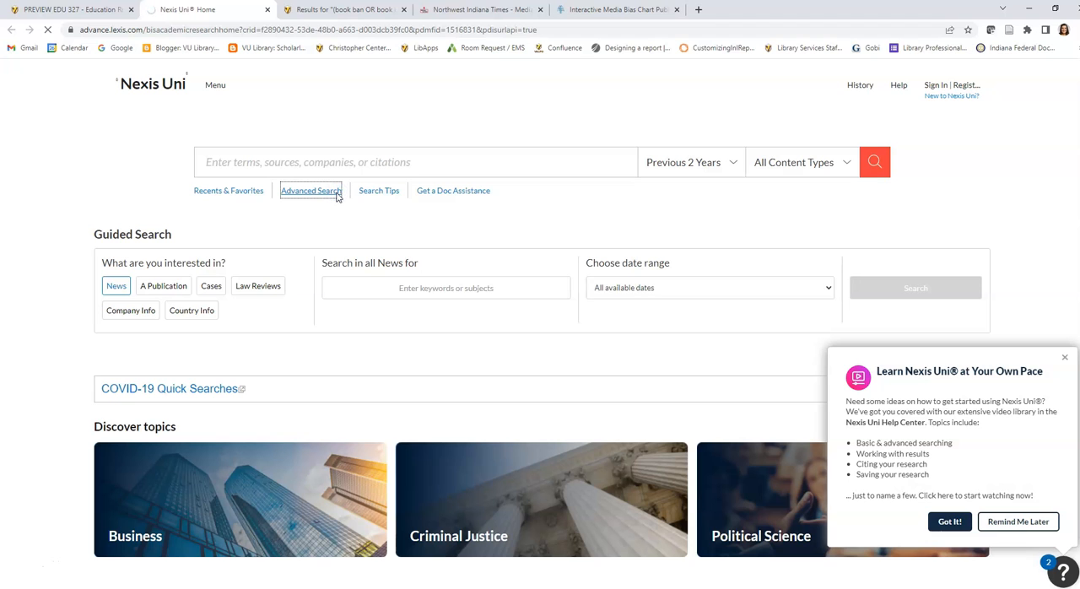
pyautogui.click(311, 190)
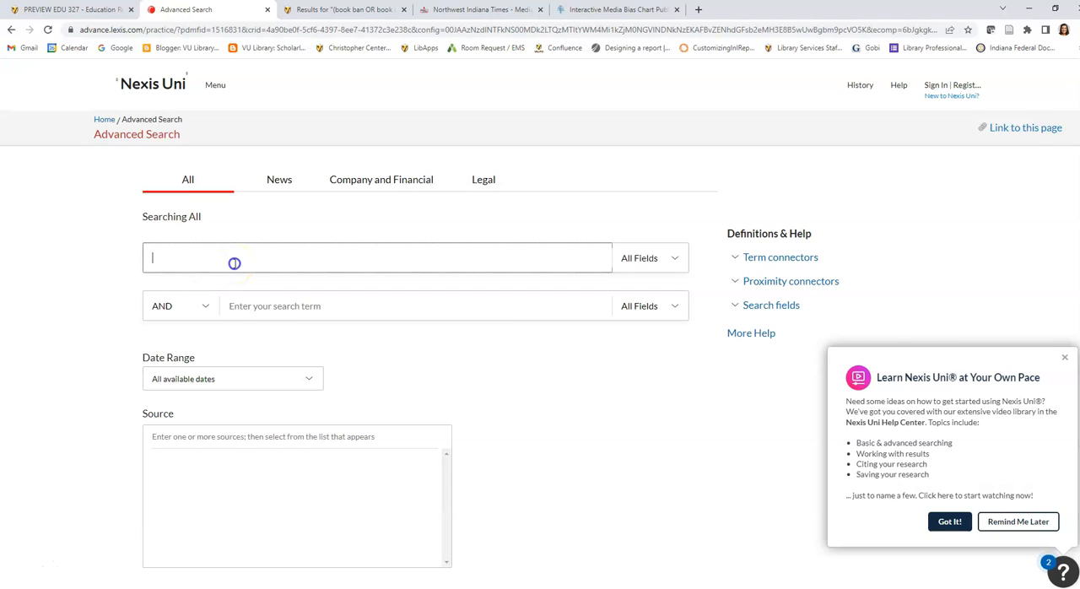
# Enter the terms 'book banning OR book bans OR book censorship' in the first search field
pyautogui.write('book banning')
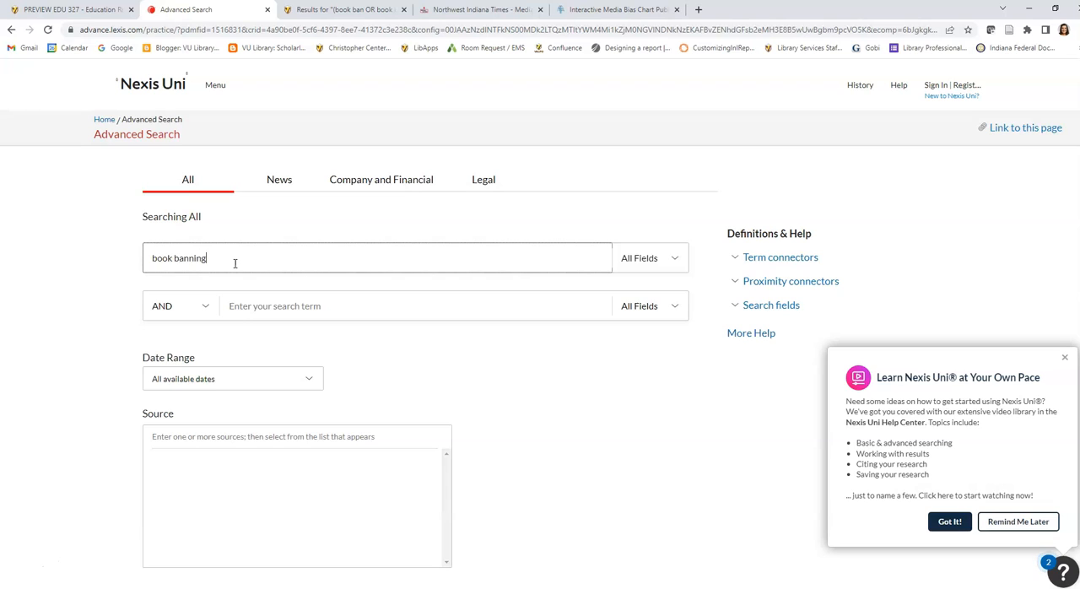
pyautogui.write('OR book bans')
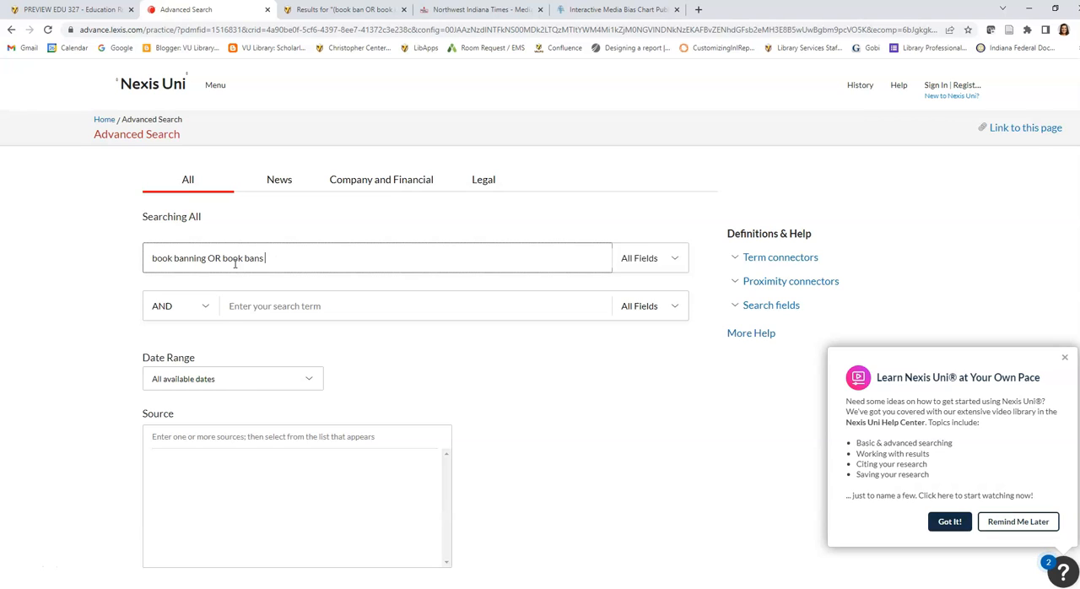
pyautogui.write('OR book')
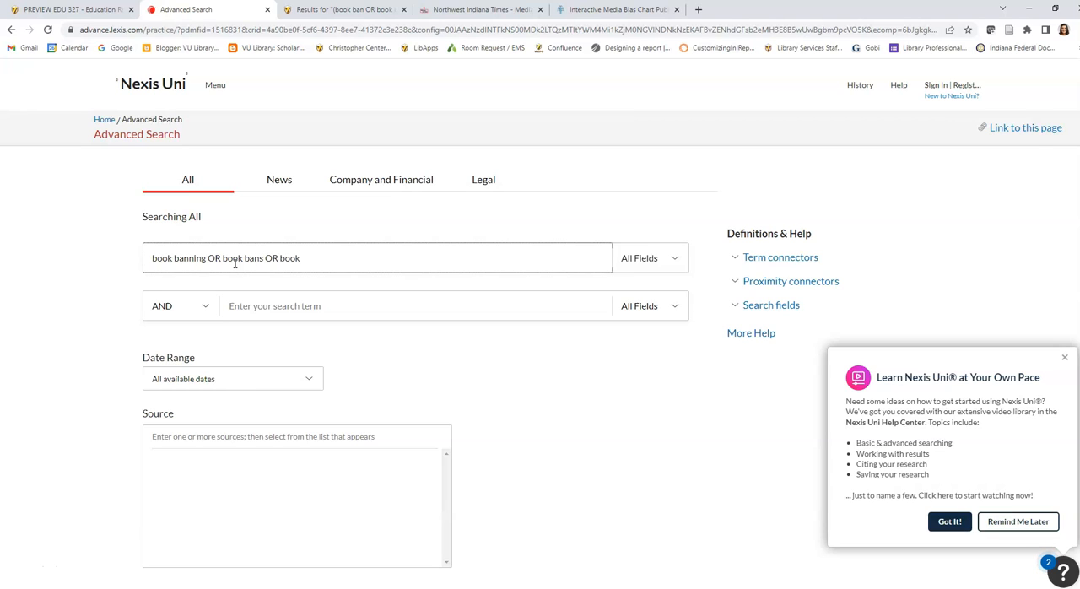
pyautogui.write('cens')
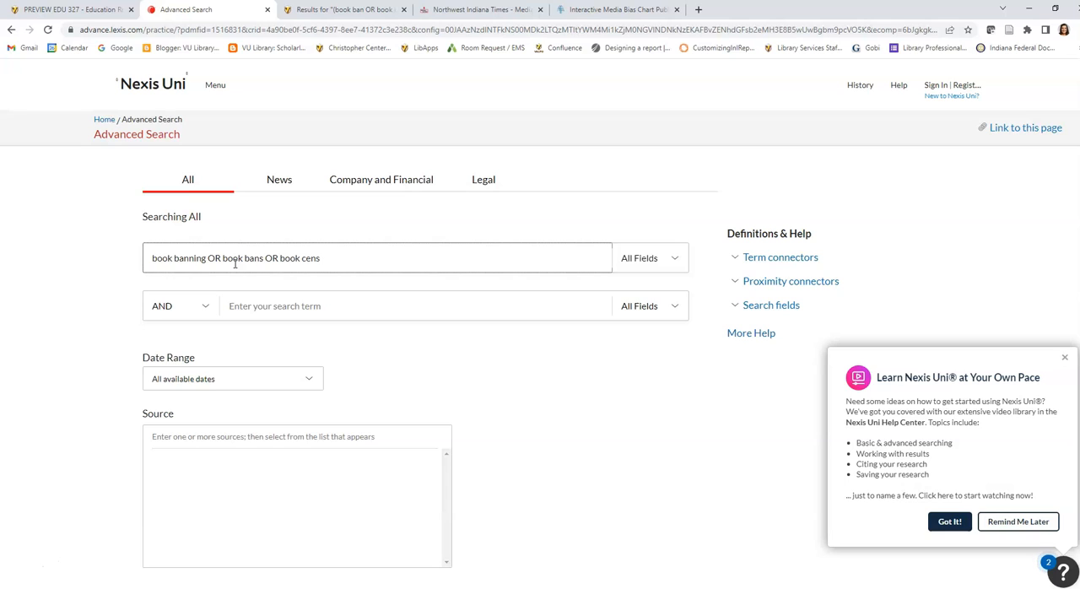
pyautogui.write('orship')
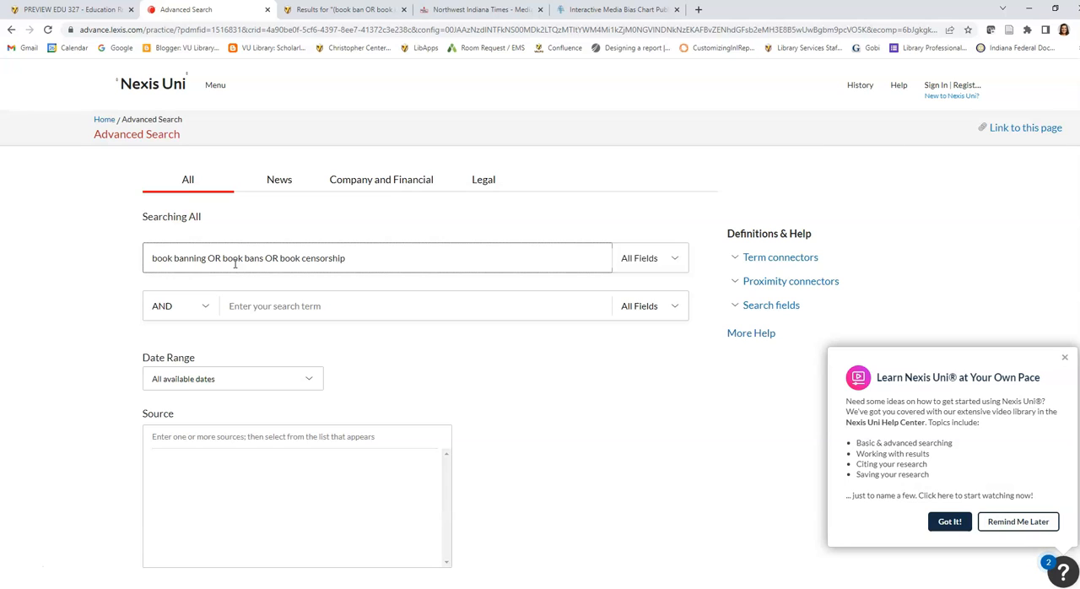
# Limit the date range to 'Date is after' and step the calendar back toward Apr 01, 2022
pyautogui.click(233, 378)
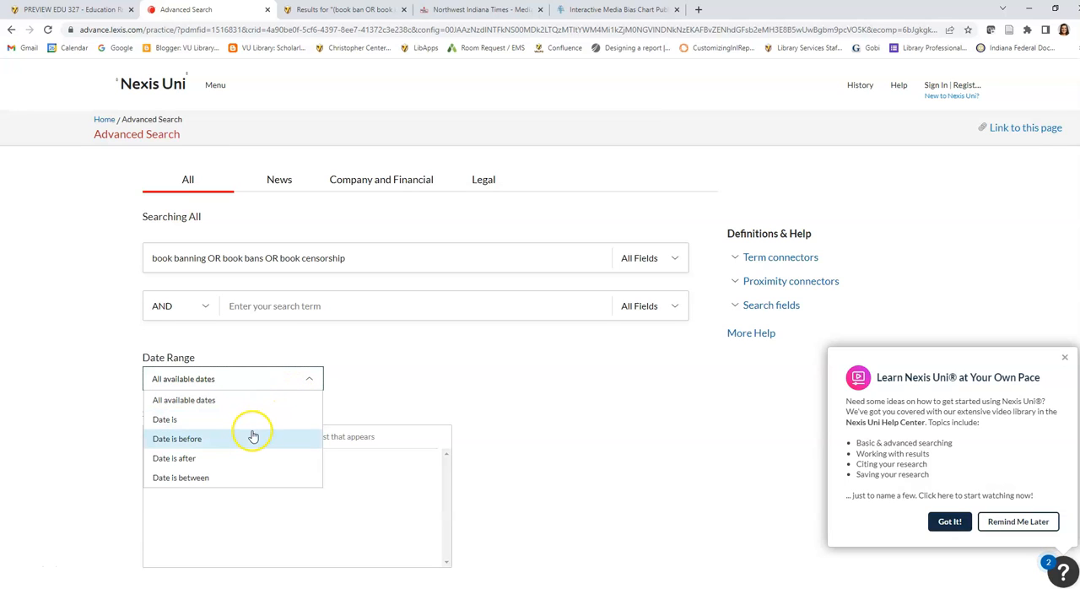
pyautogui.click(175, 439)
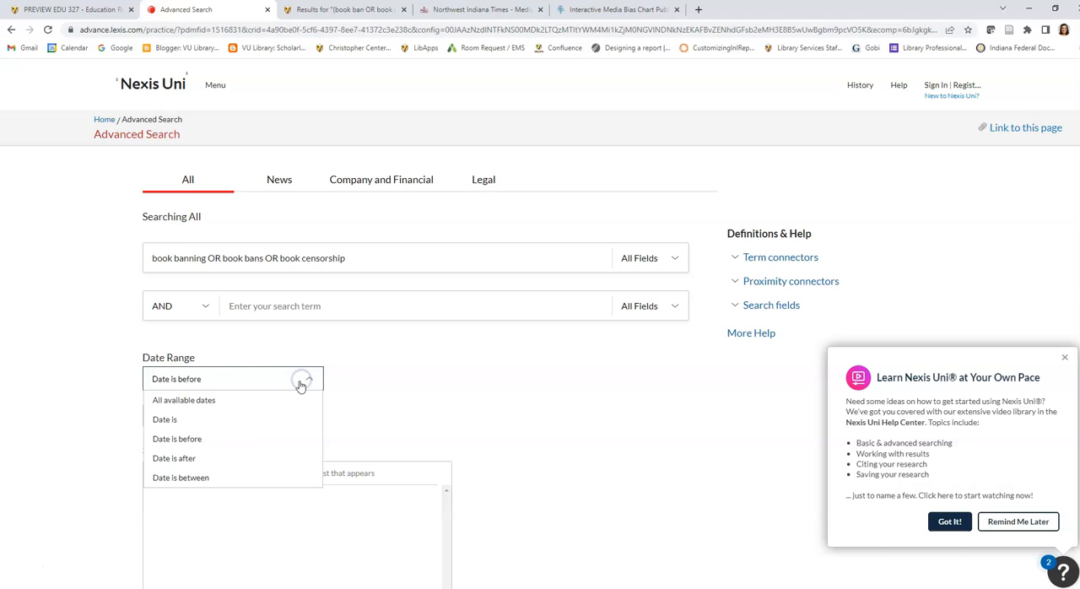
pyautogui.click(172, 459)
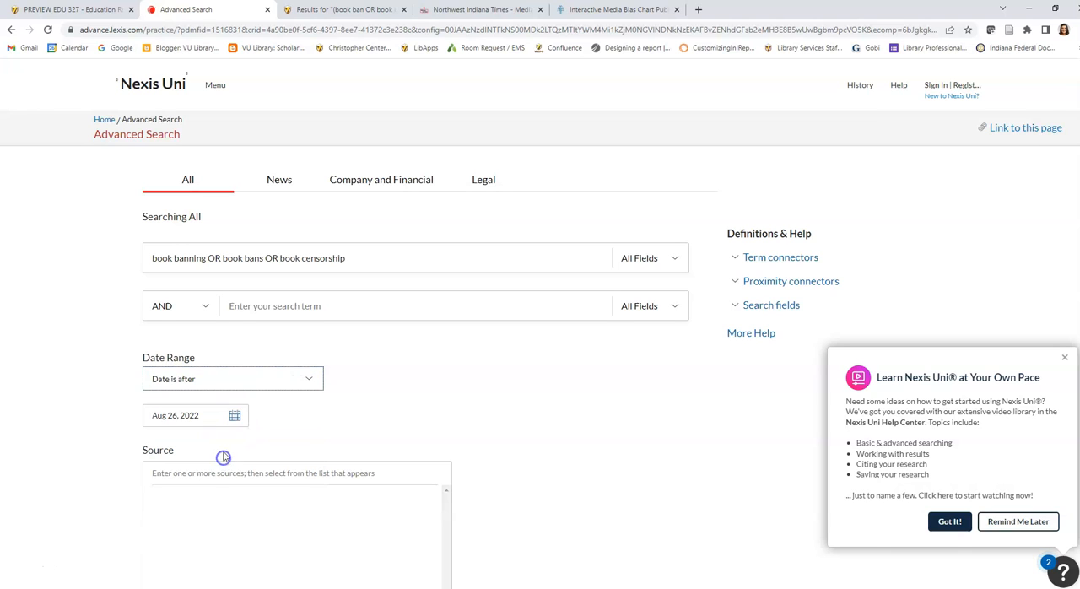
pyautogui.click(235, 415)
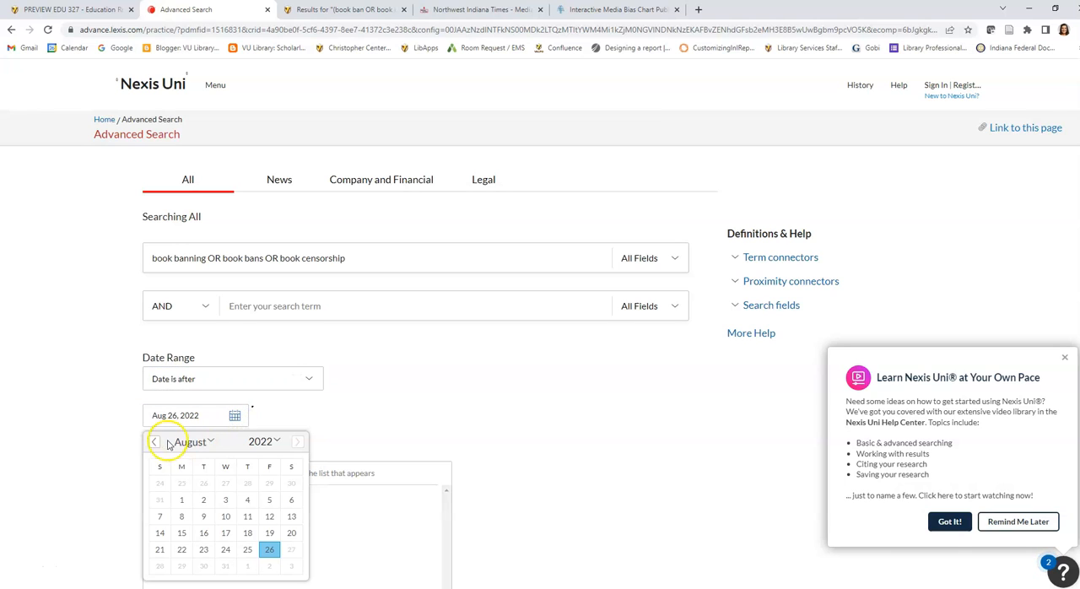
pyautogui.click(155, 442)
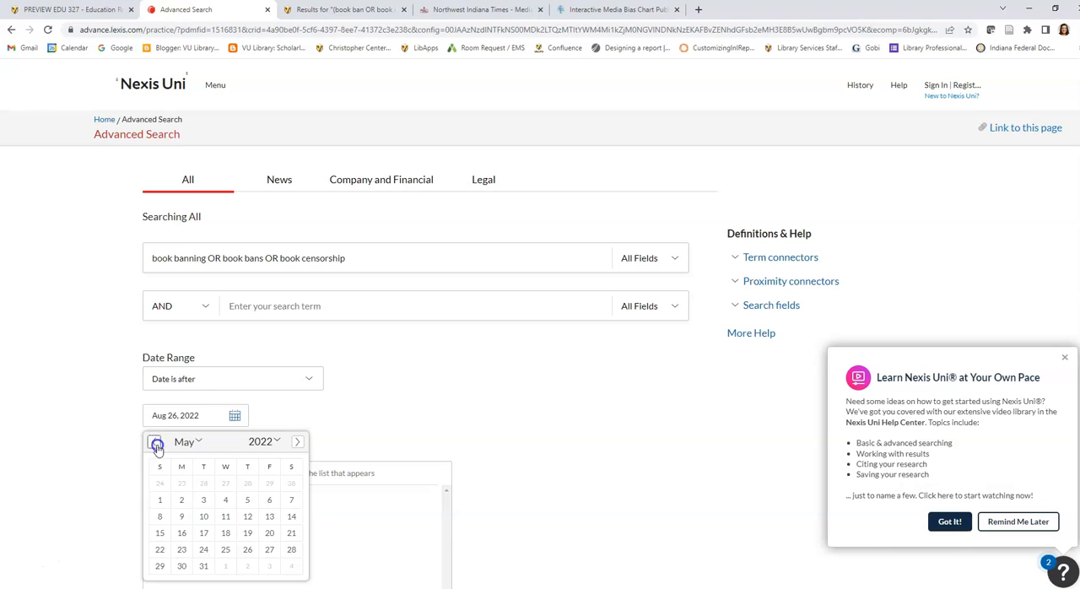
pyautogui.click(155, 442)
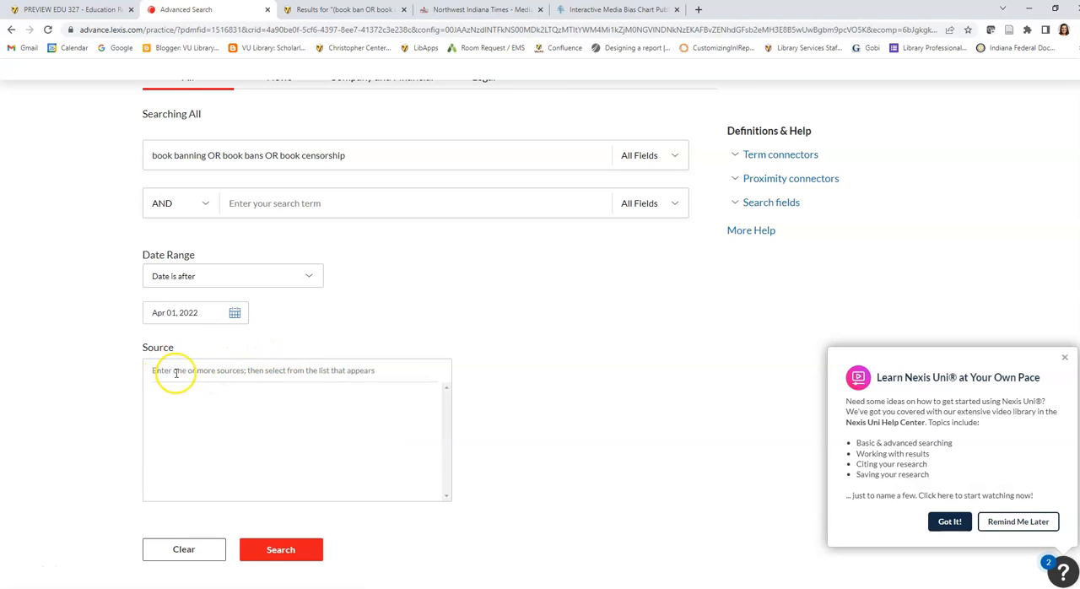
# Add The New York Times as a source via the Source box
pyautogui.write('new york')
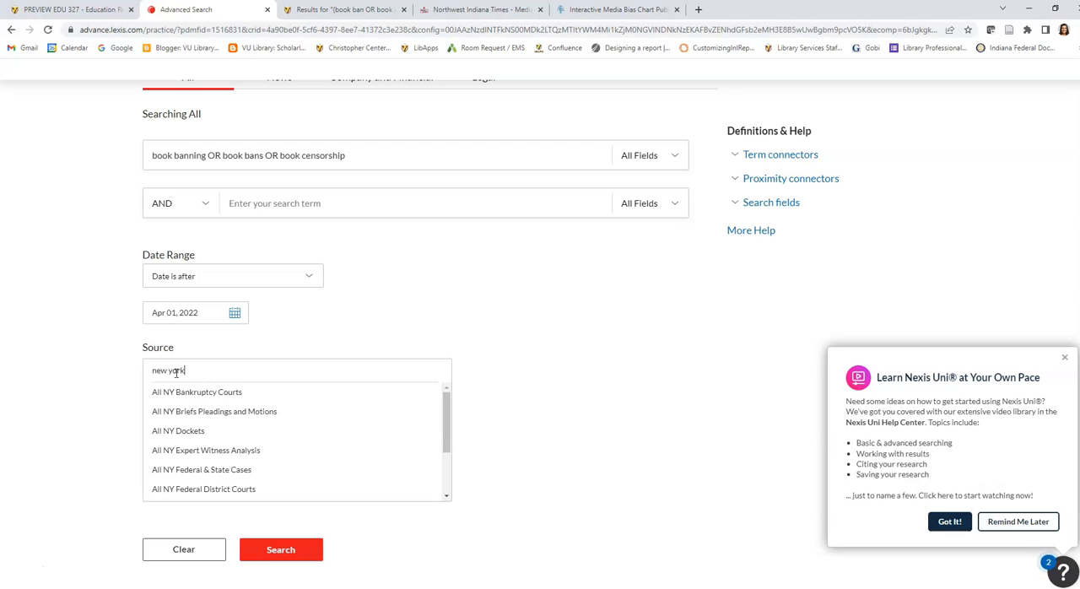
pyautogui.write('time')
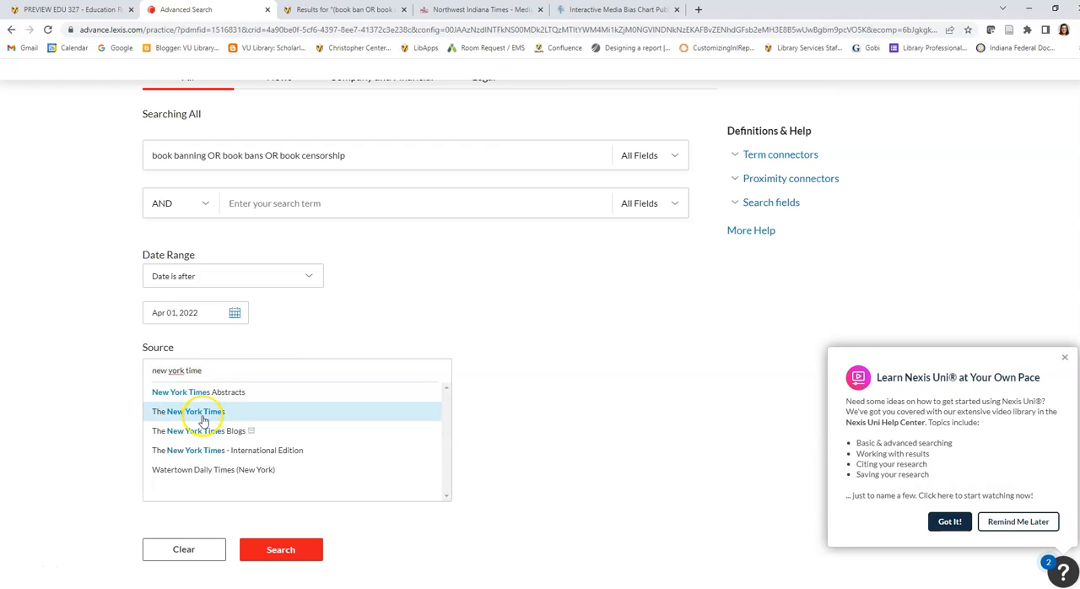
pyautogui.moveTo(218, 415)
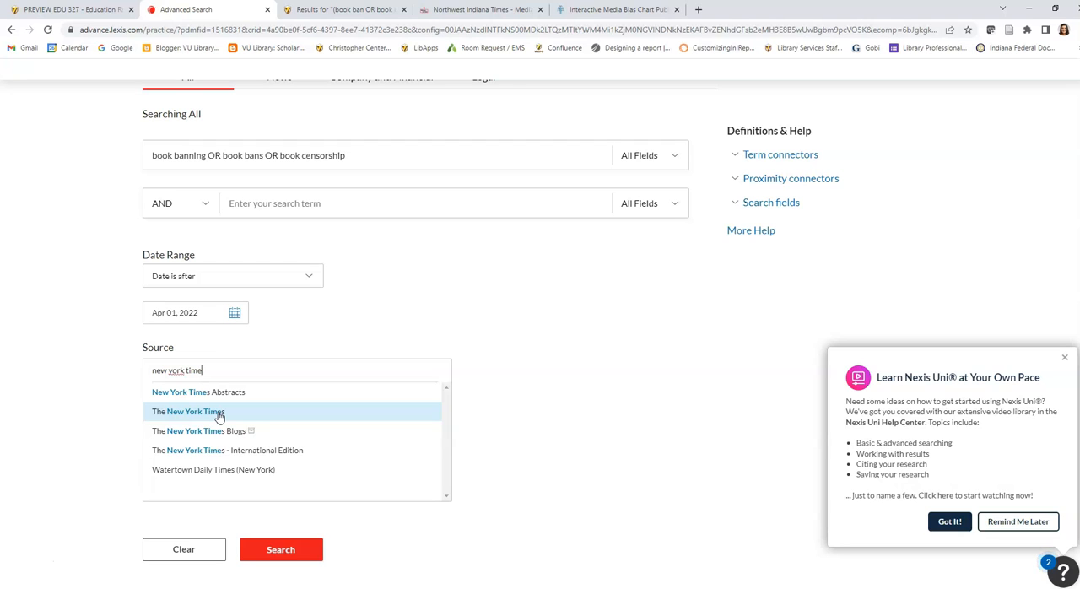
pyautogui.moveTo(216, 422)
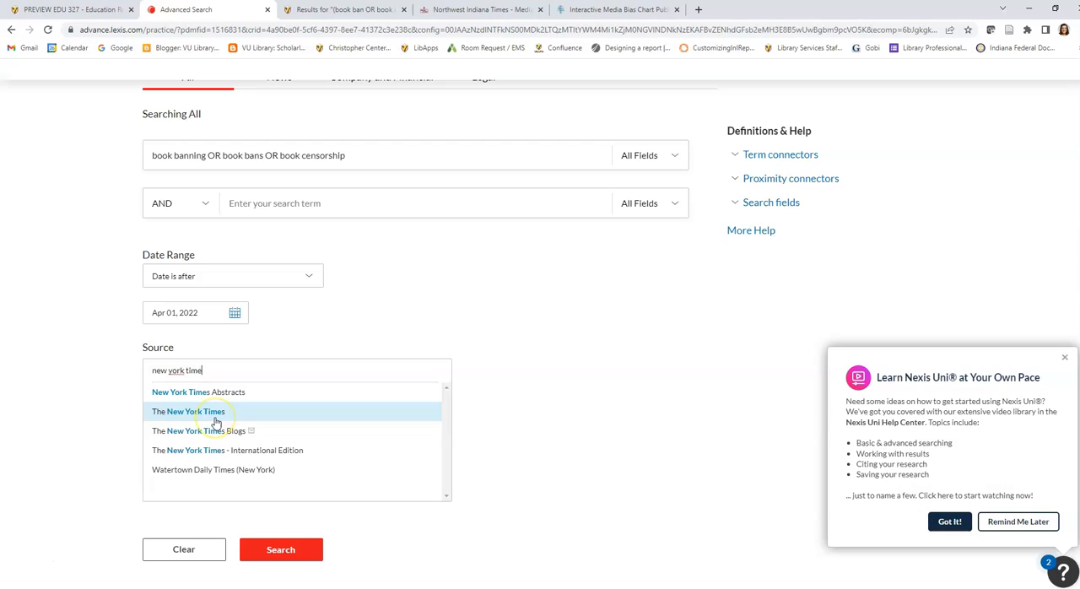
pyautogui.click(189, 411)
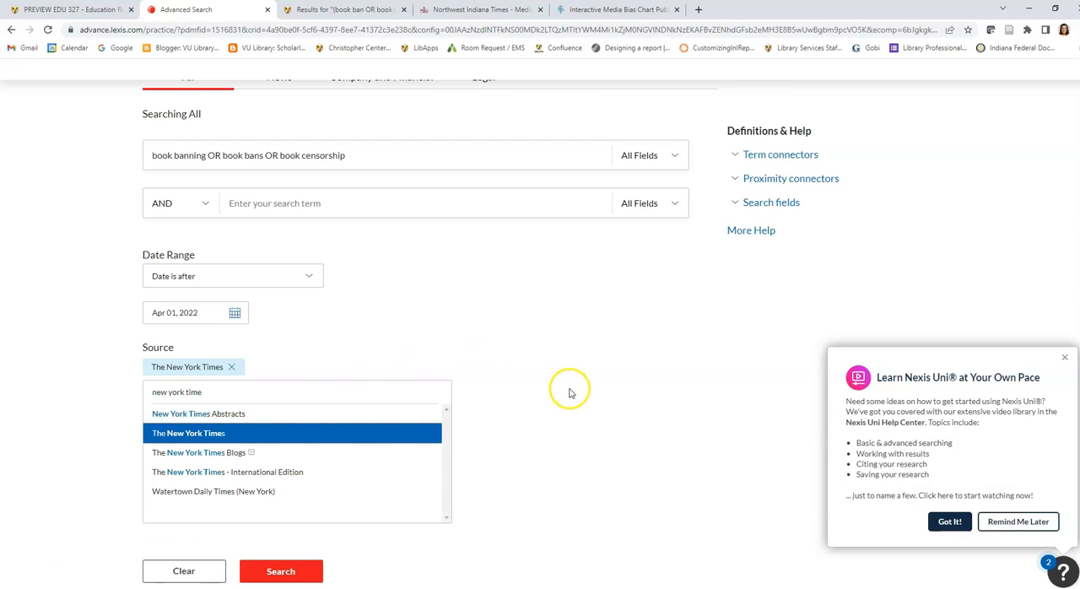
pyautogui.moveTo(506, 405)
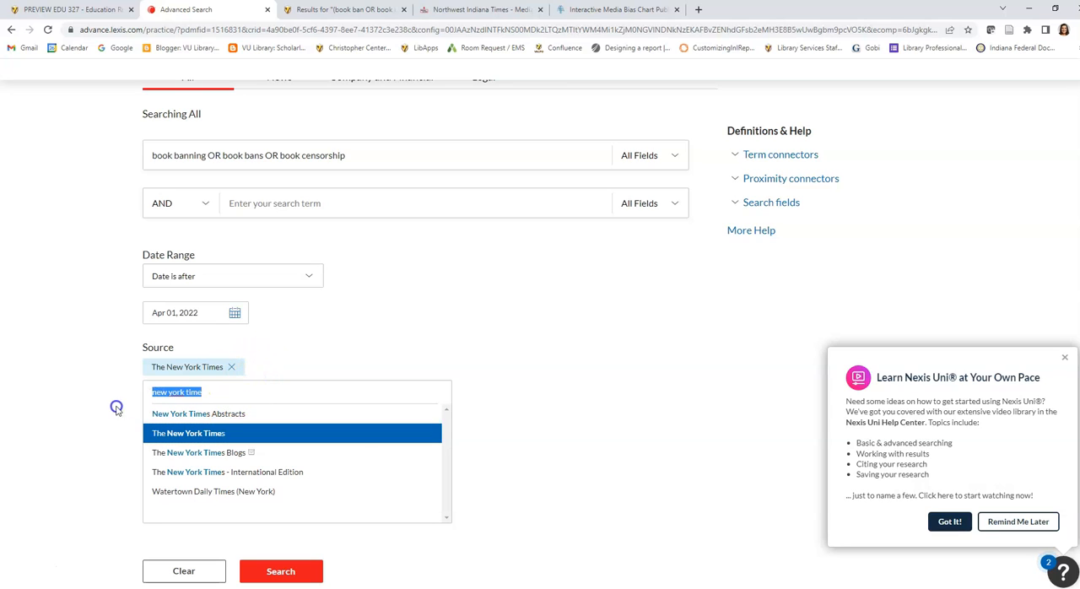
# Add Los Angeles Times as a second source and run the search
pyautogui.write('washin')
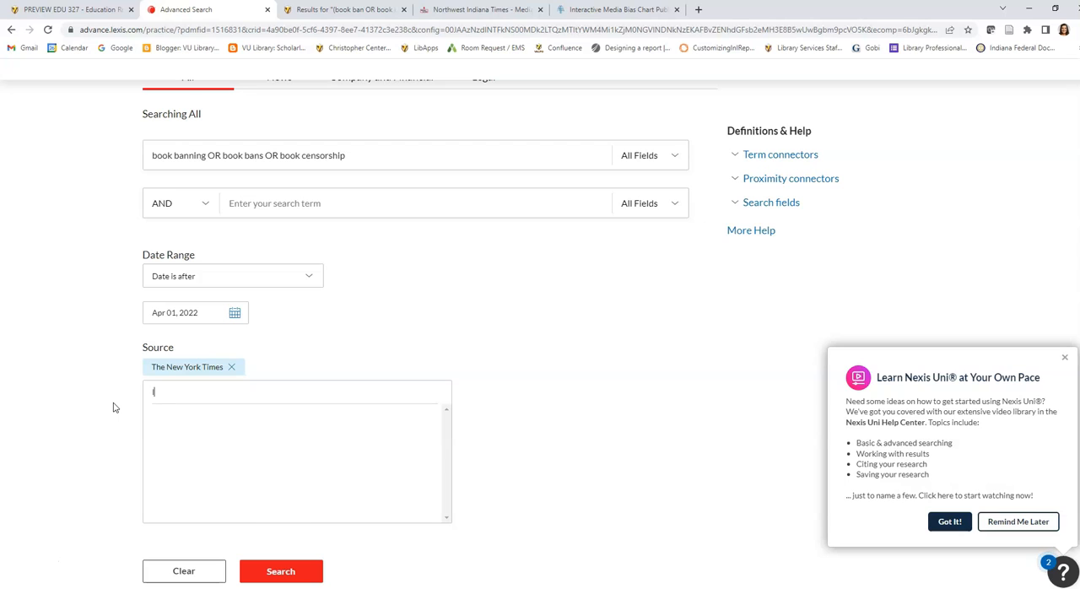
pyautogui.write('los angele')
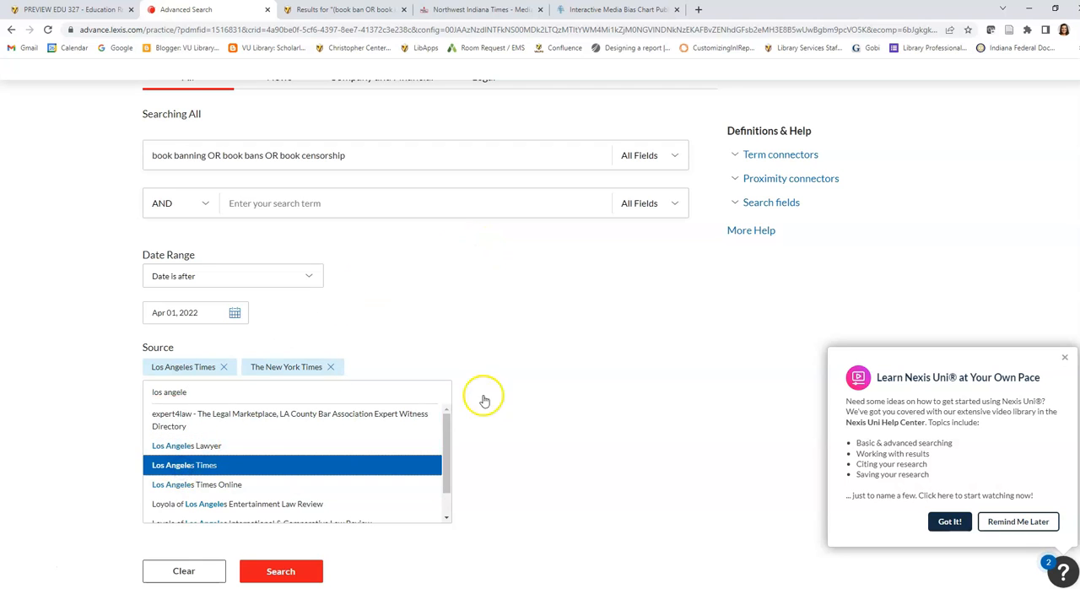
pyautogui.click(280, 570)
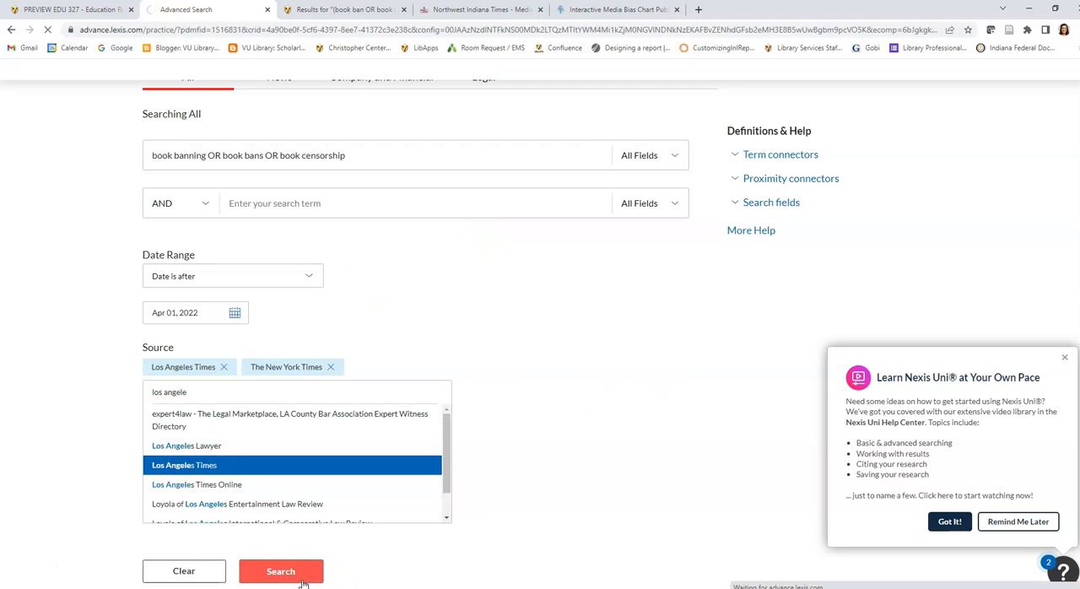
pyautogui.click(280, 570)
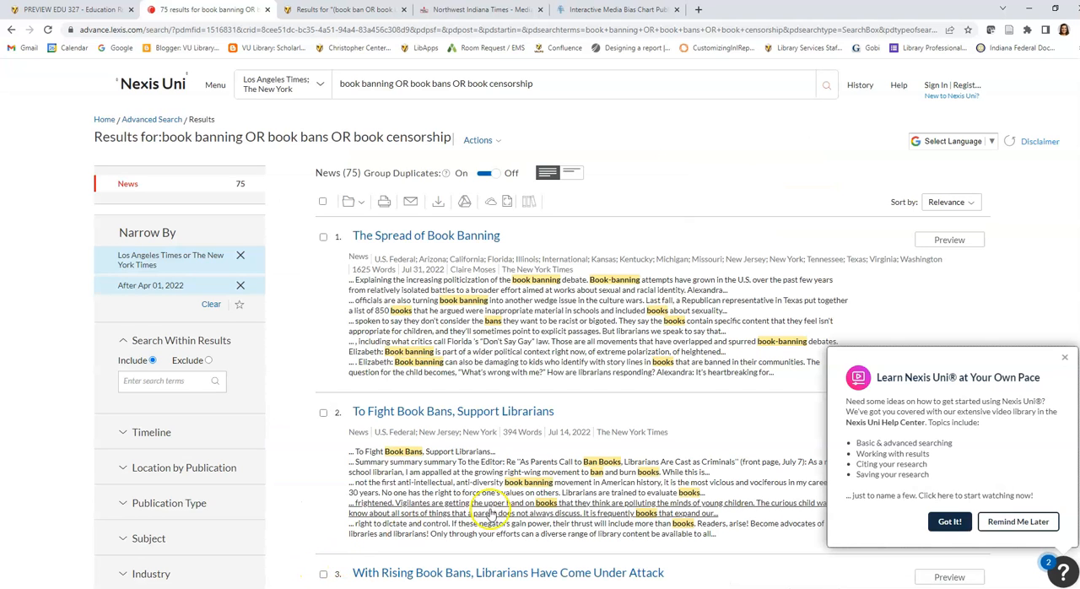
# Scroll through the 75 News results, starting with 'The Spread of Book Banning'
pyautogui.scroll(-3)
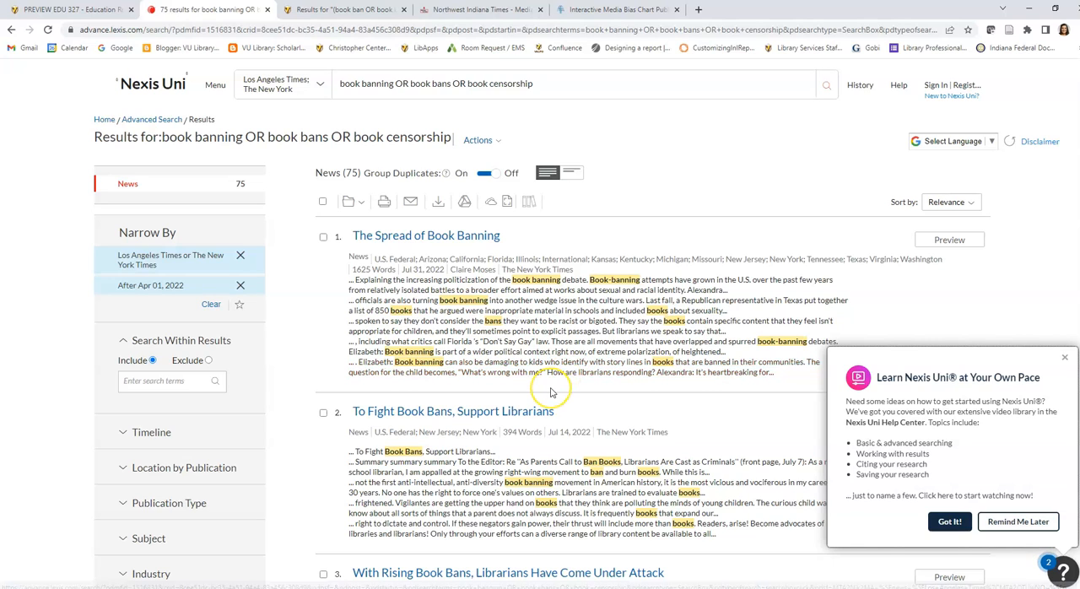
pyautogui.moveTo(552, 391)
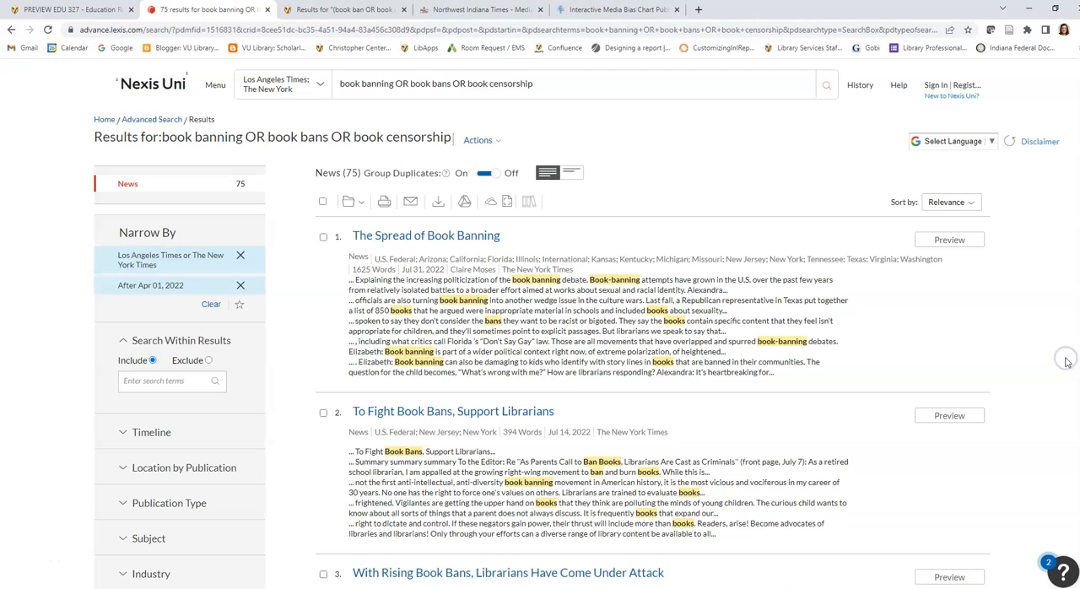
pyautogui.moveTo(1071, 338)
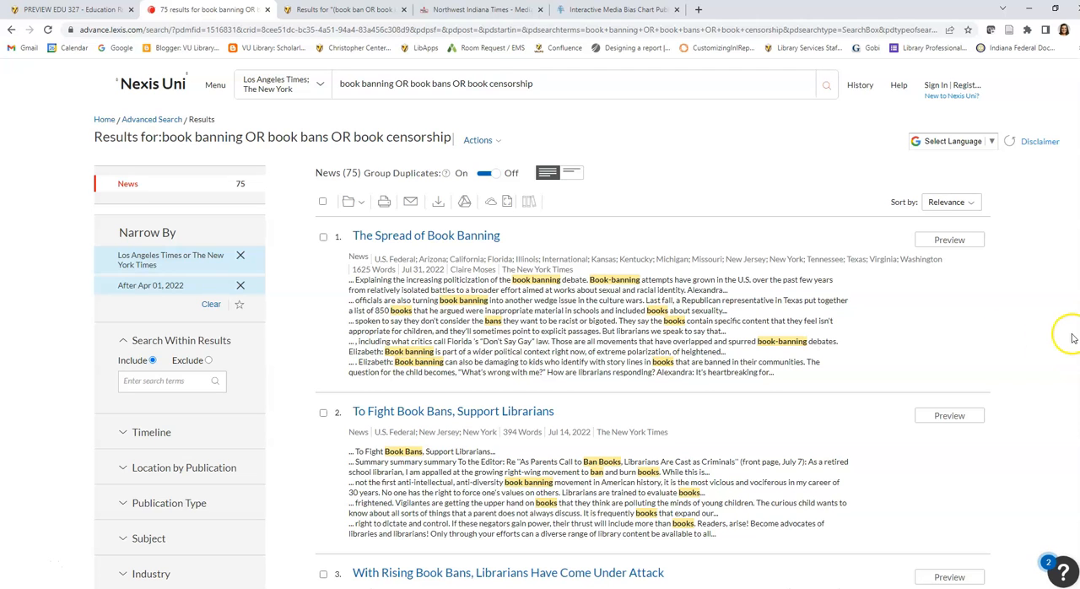